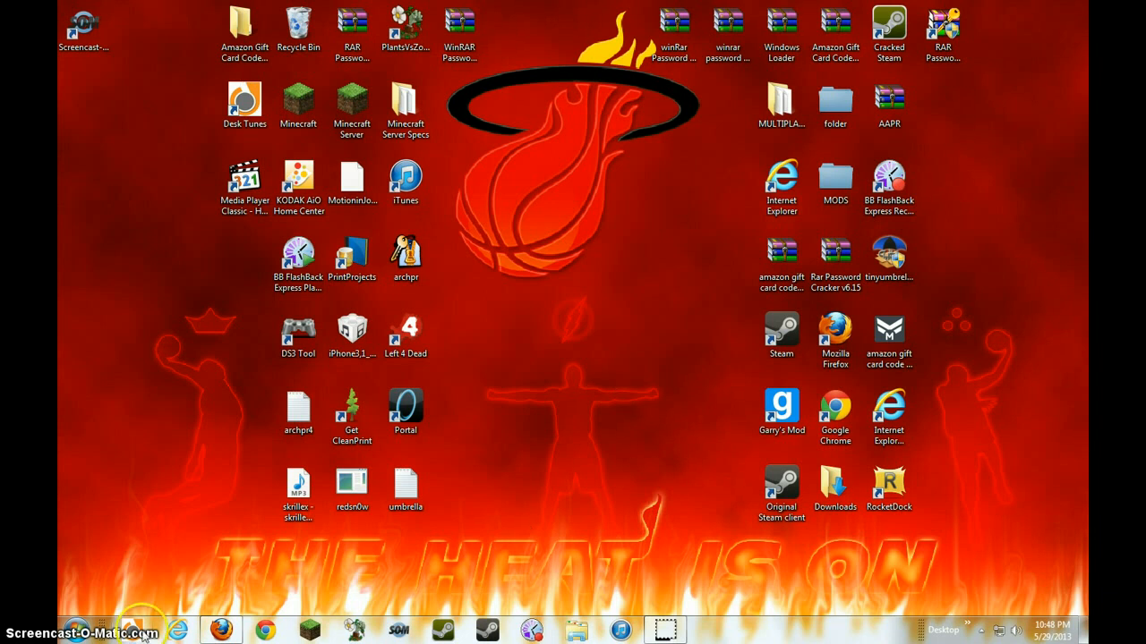
- Show the signed-in Swagbucks home page with its 299 SB balance and daily goal of 90
{"action": "left_click", "coordinate": [221, 630]}
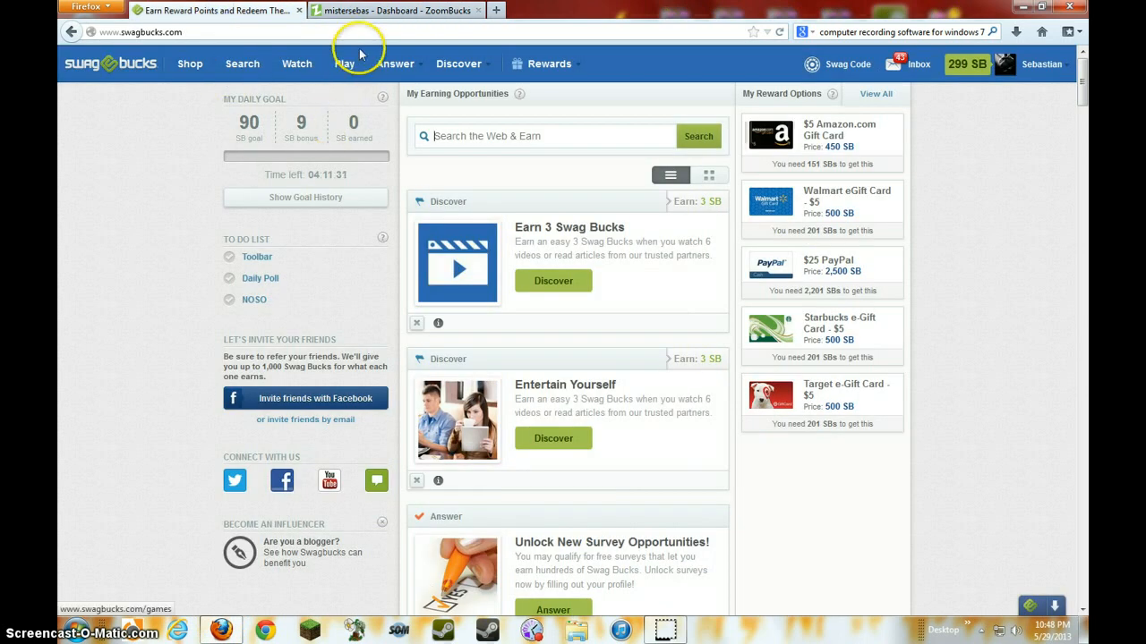
{"action": "mouse_move", "coordinate": [998, 102]}
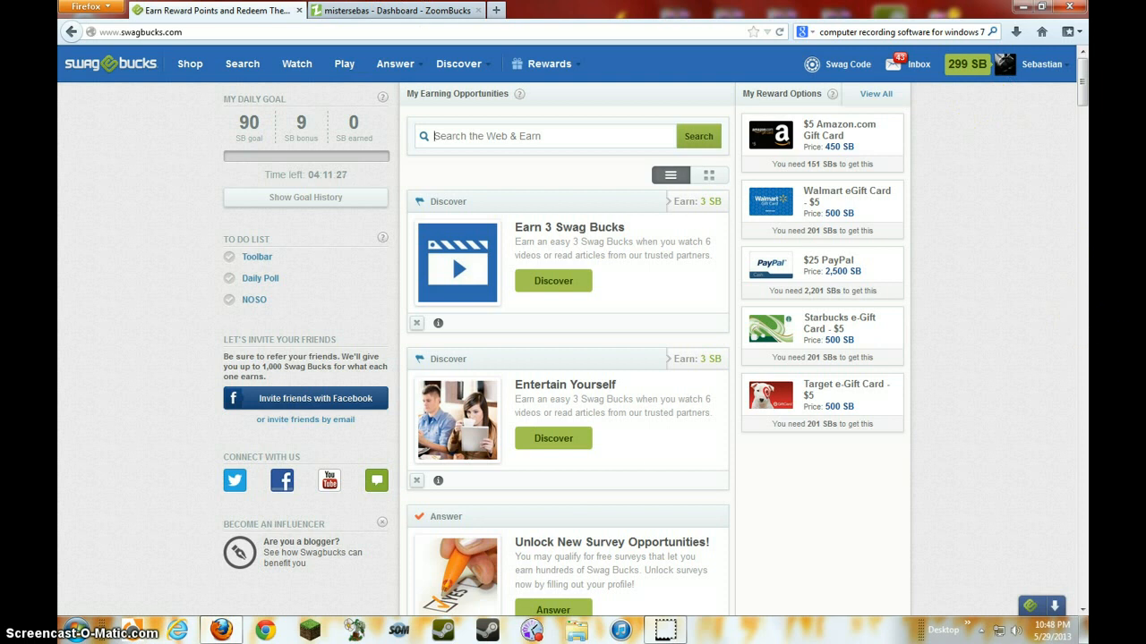
{"action": "left_click", "coordinate": [393, 10]}
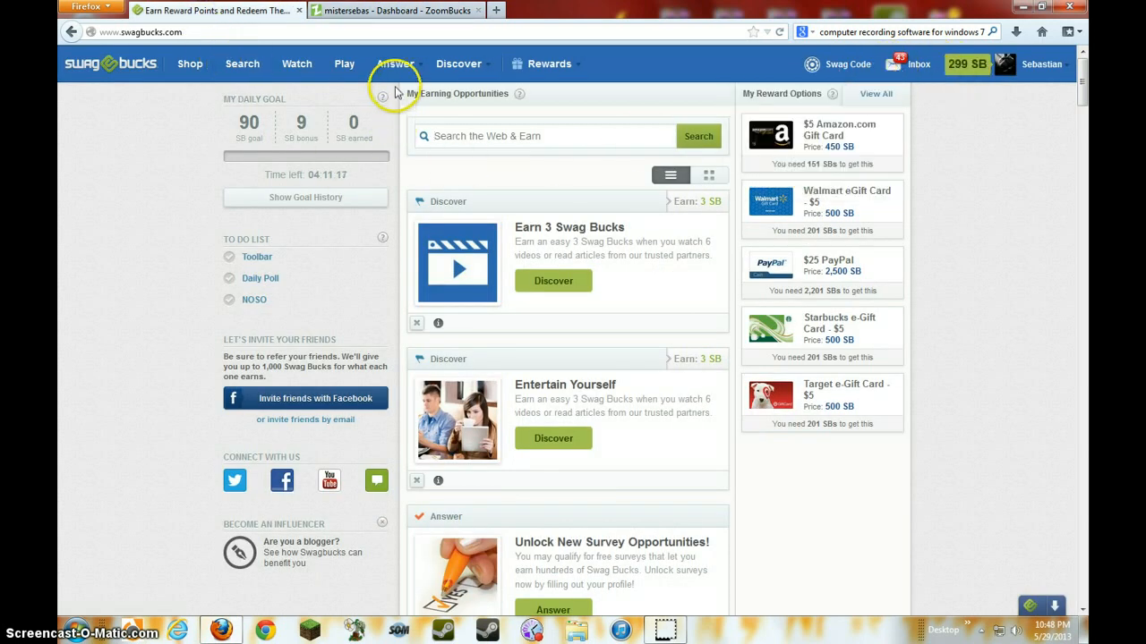
- Choose My Referrals from the account dropdown to list the ten referred members' earnings
{"action": "left_click", "coordinate": [1041, 63]}
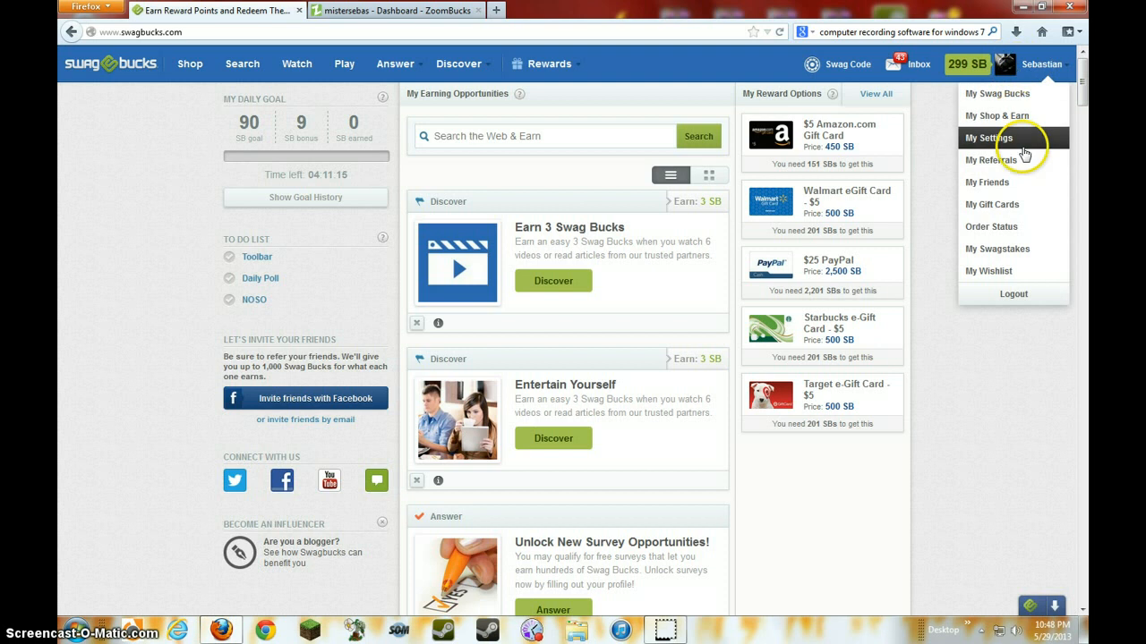
{"action": "left_click", "coordinate": [988, 161]}
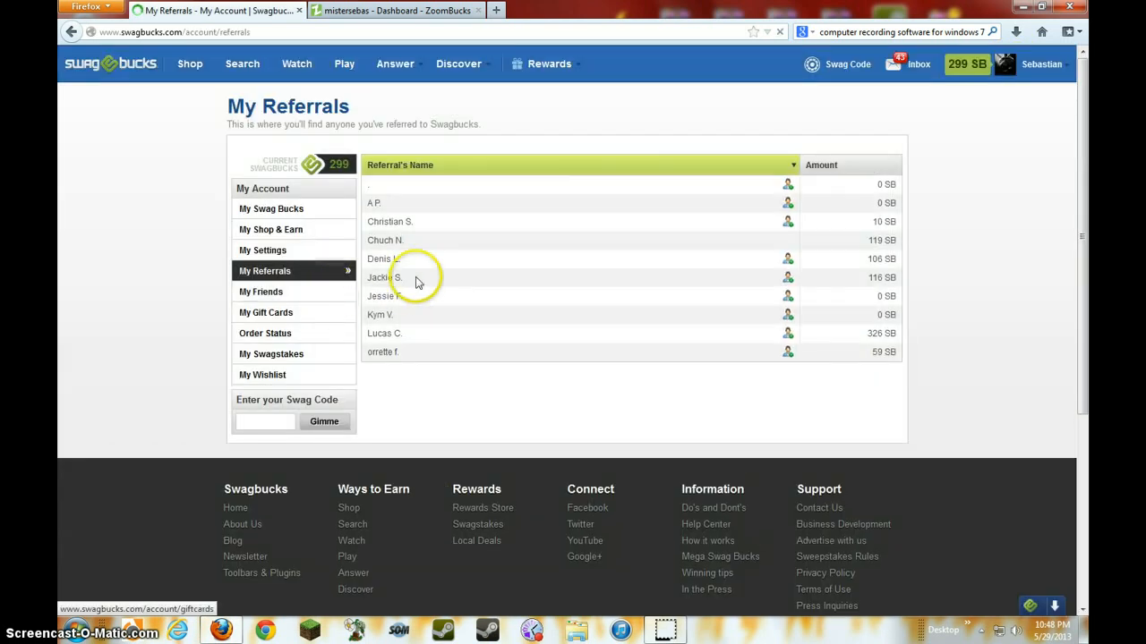
{"action": "mouse_move", "coordinate": [369, 222]}
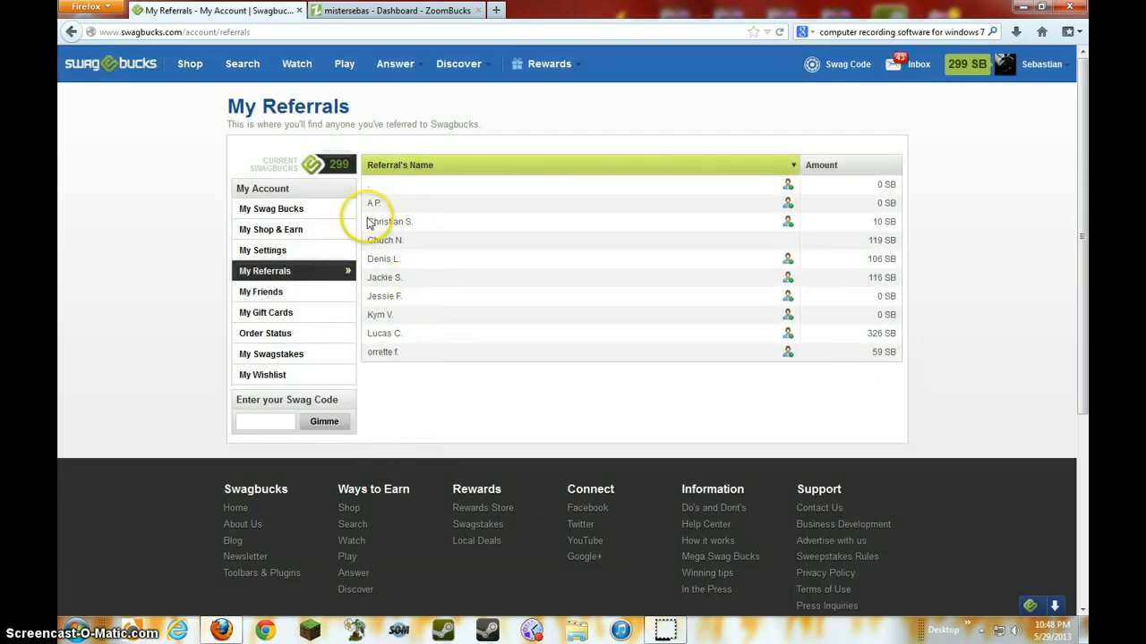
{"action": "mouse_move", "coordinate": [694, 488]}
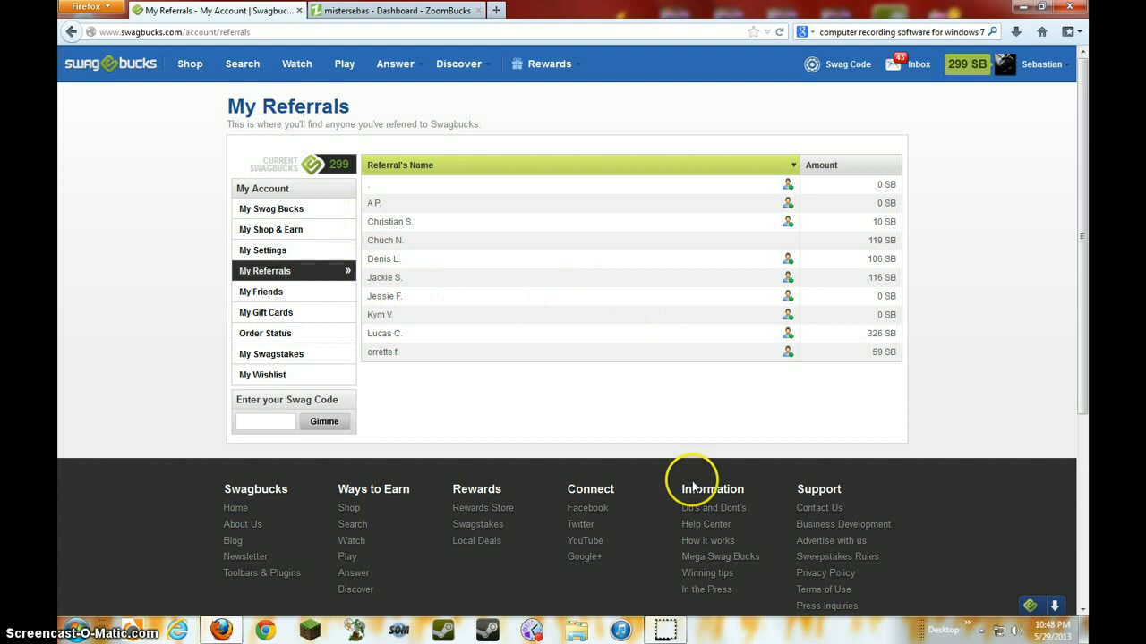
{"action": "mouse_move", "coordinate": [872, 340]}
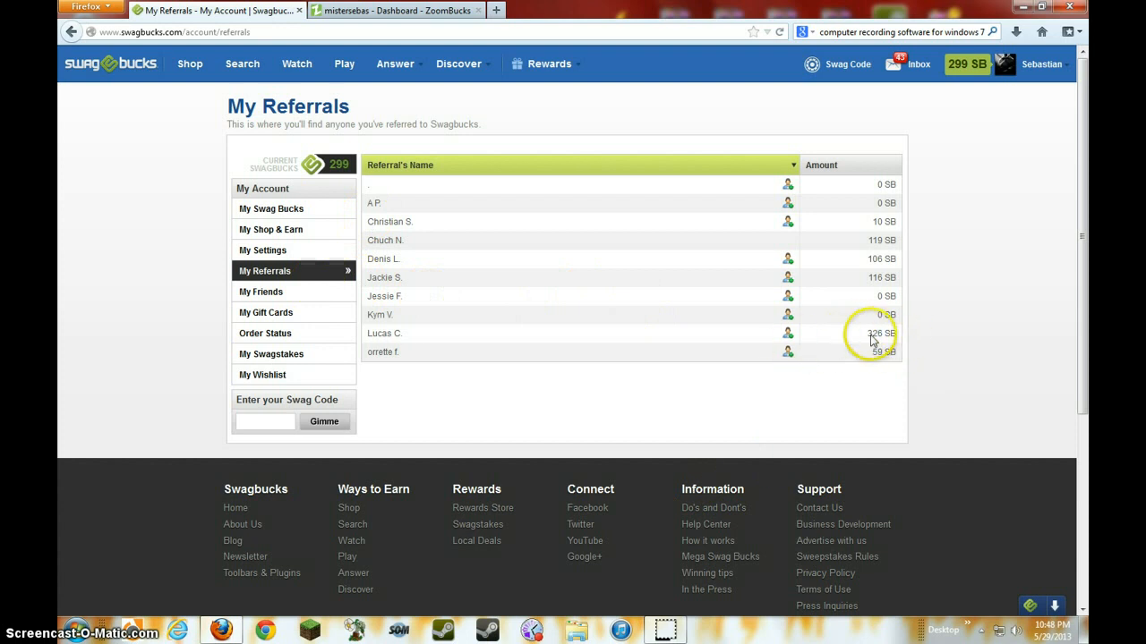
{"action": "mouse_move", "coordinate": [303, 333]}
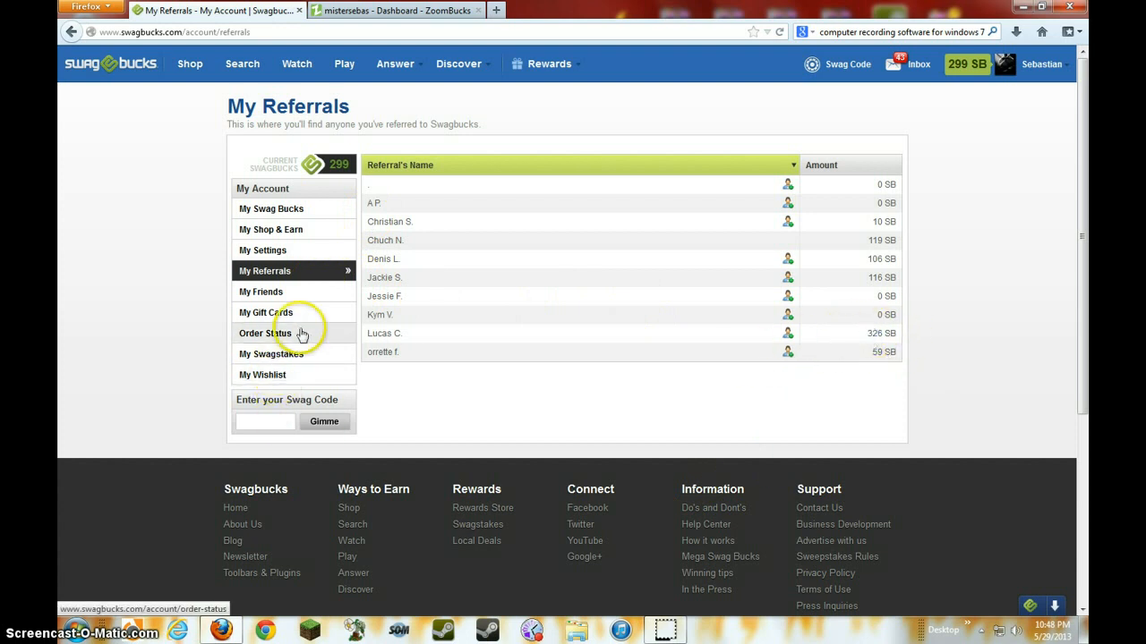
{"action": "mouse_move", "coordinate": [377, 376]}
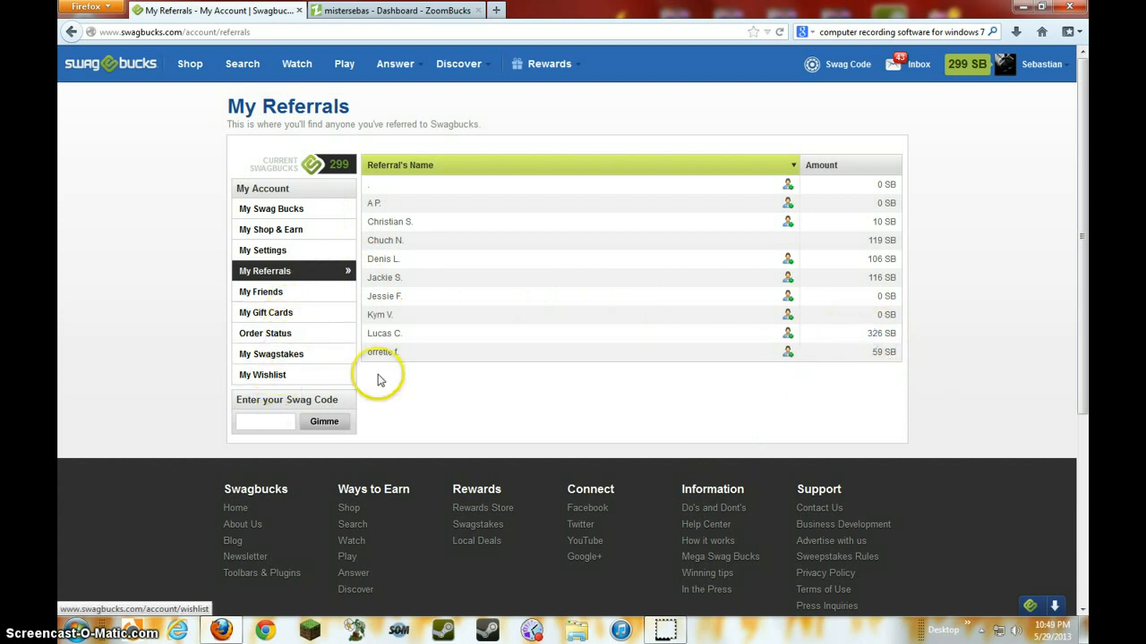
{"action": "mouse_move", "coordinate": [367, 206]}
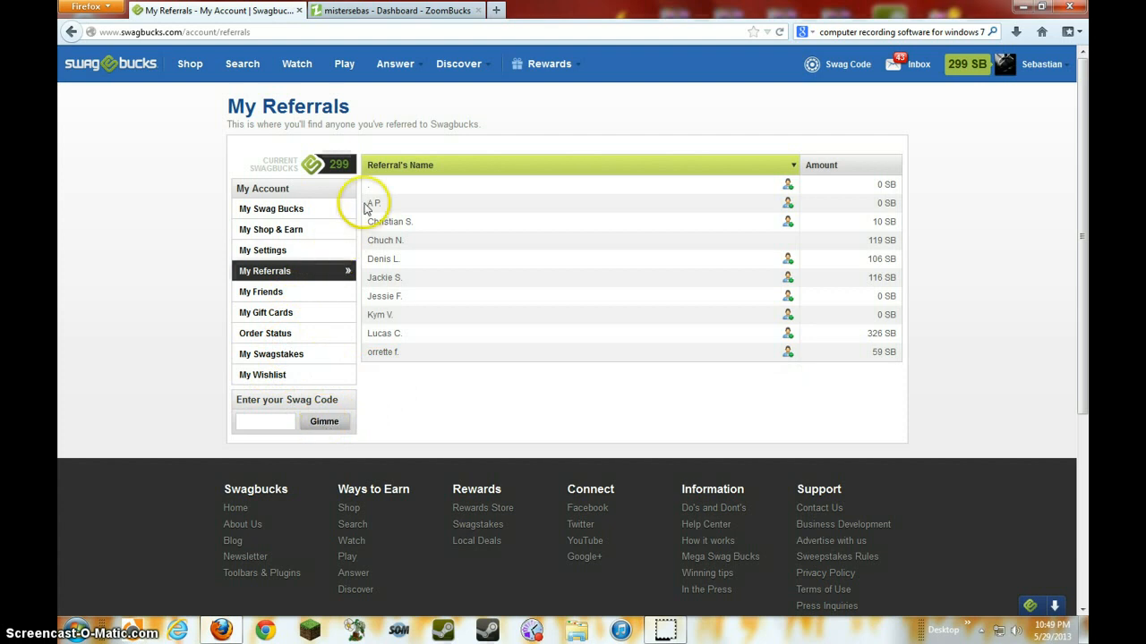
{"action": "mouse_move", "coordinate": [530, 350]}
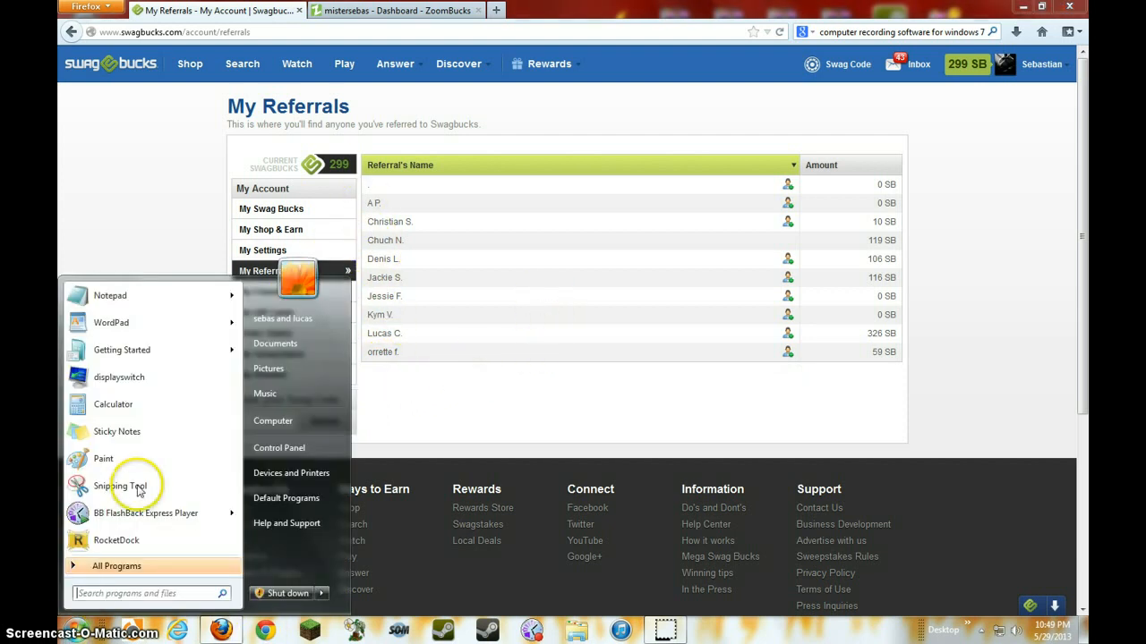
{"action": "mouse_move", "coordinate": [109, 296]}
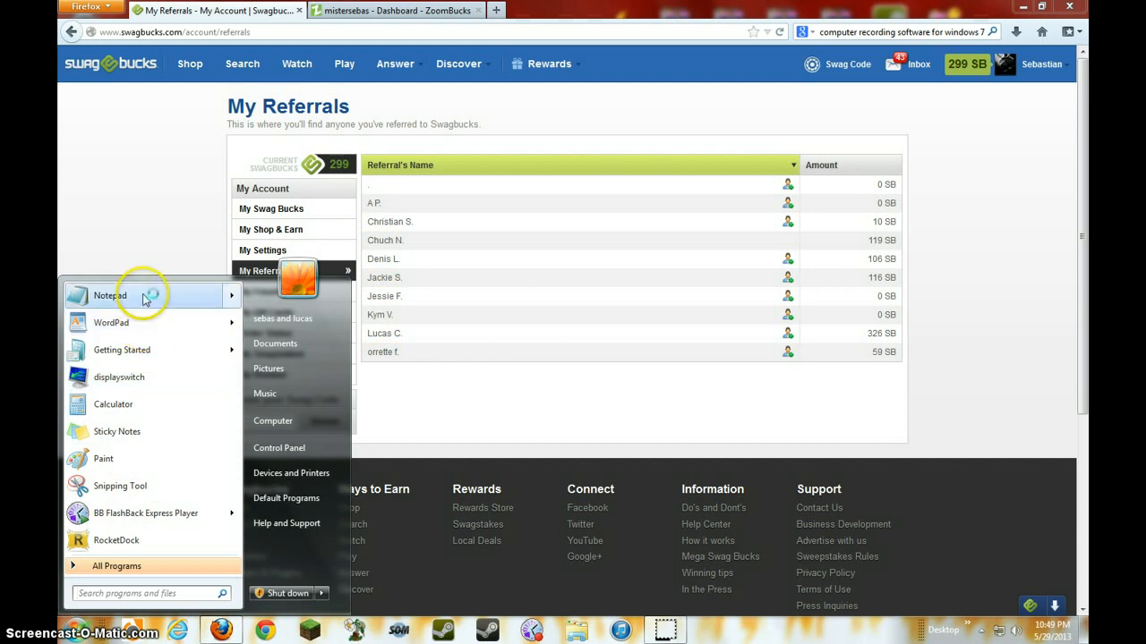
{"action": "left_click", "coordinate": [109, 296]}
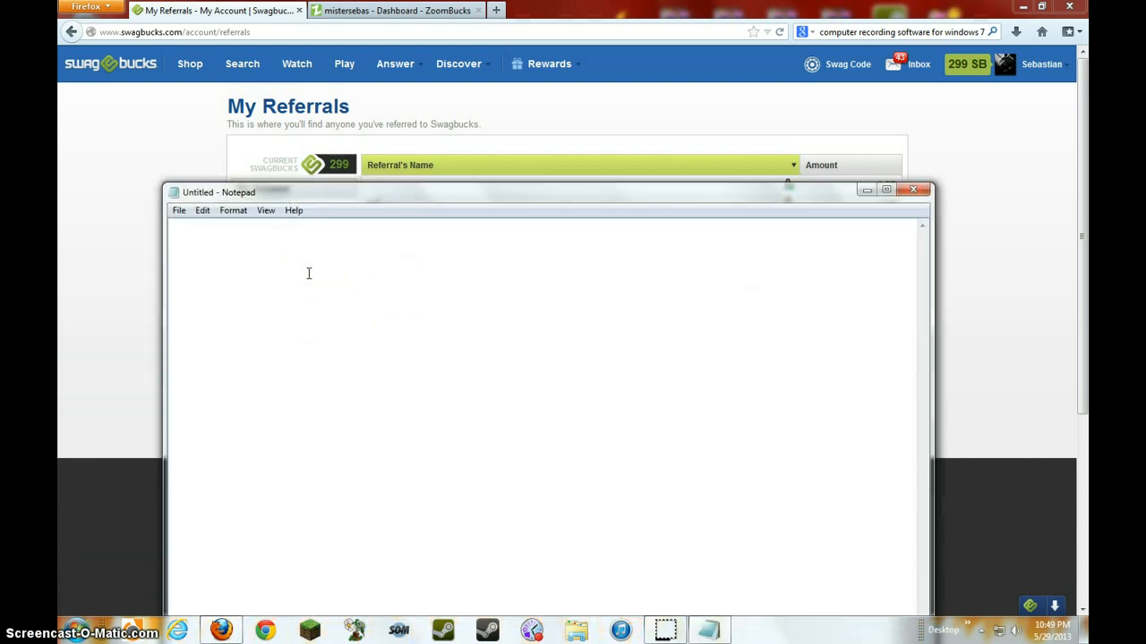
{"action": "type", "text": "www."}
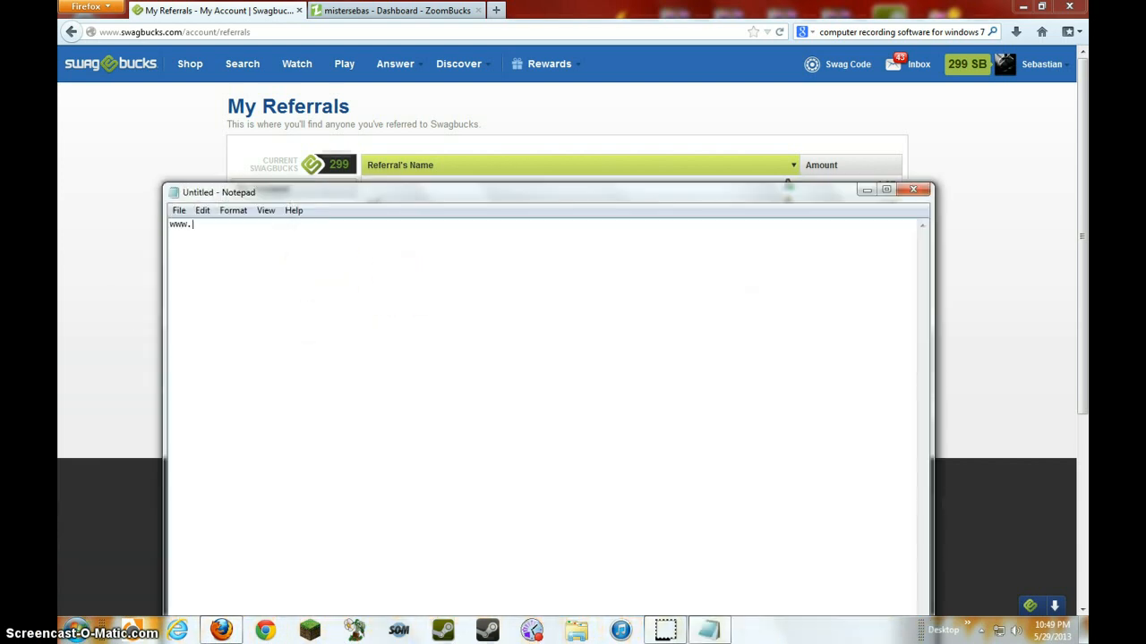
{"action": "type", "text": "swag"}
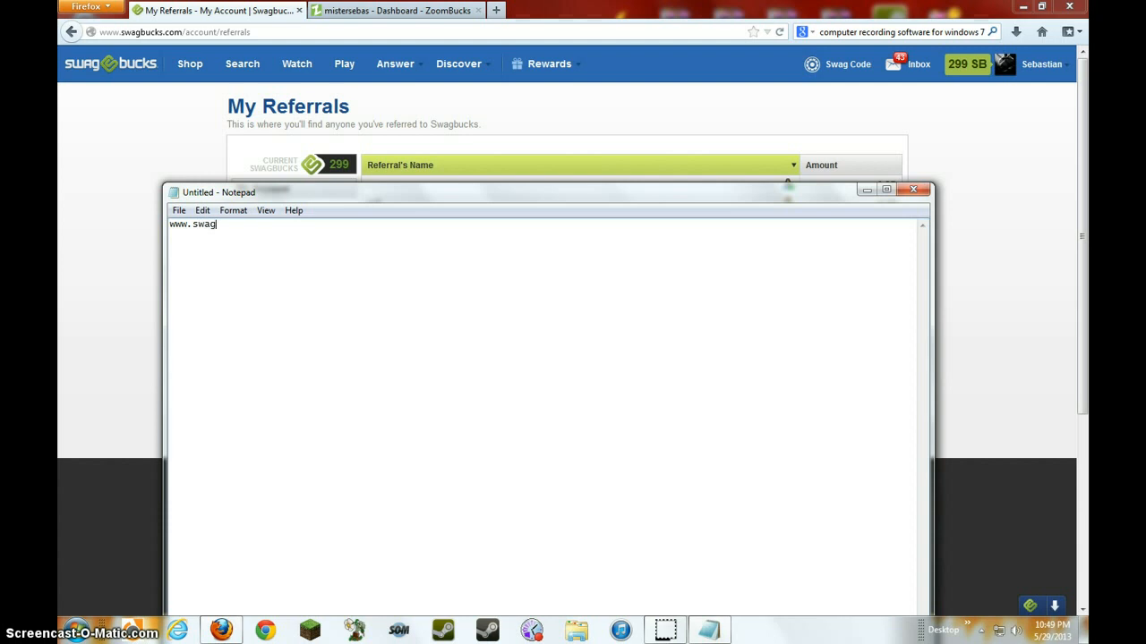
{"action": "type", "text": "bucks"}
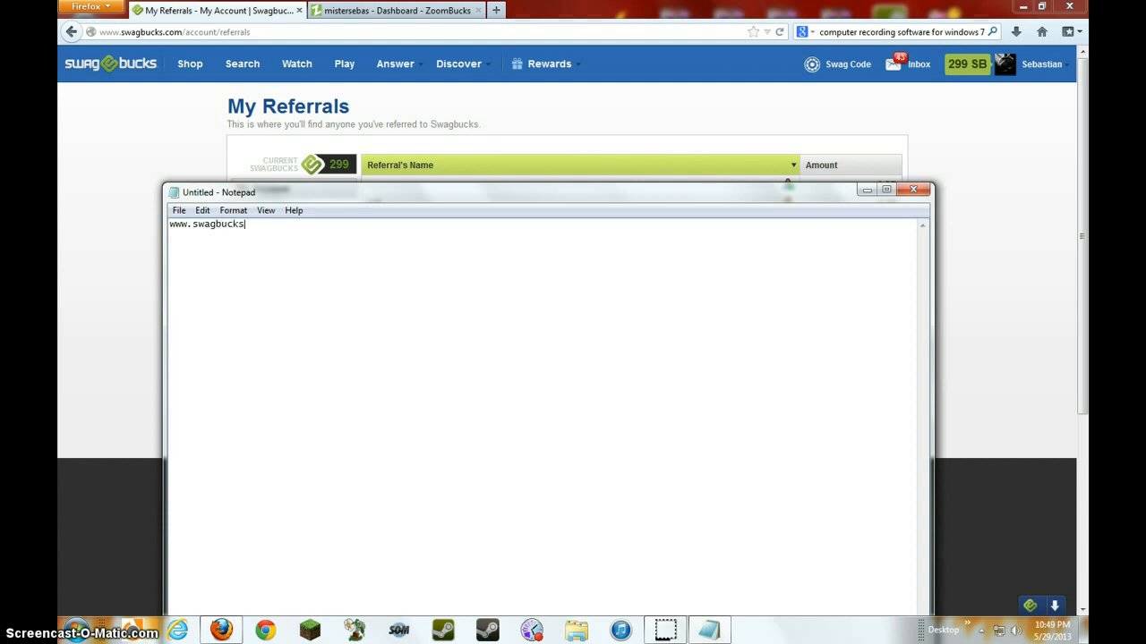
{"action": "type", "text": "."}
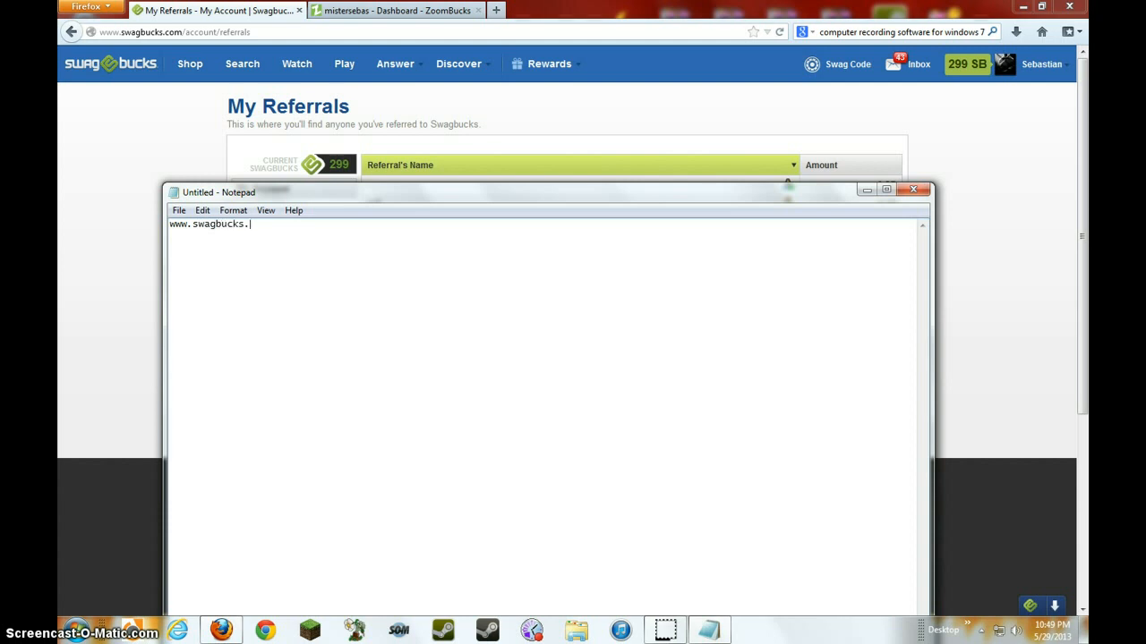
{"action": "type", "text": "com"}
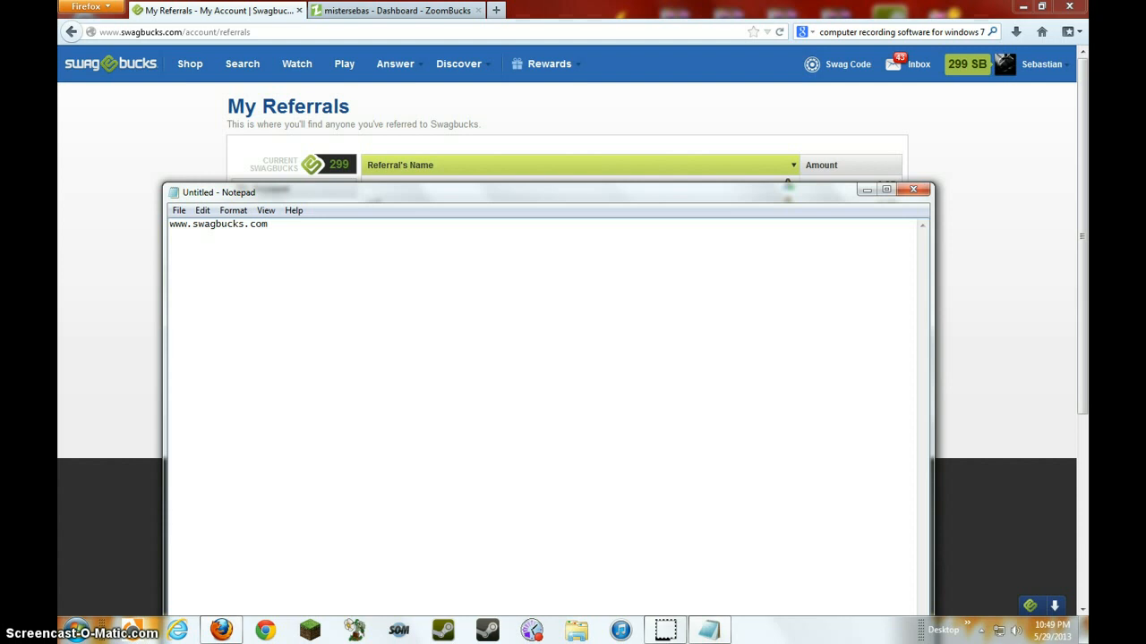
- Complete the referral link with /ref=cuzdefance99, then select all the note's text
{"action": "type", "text": "/"}
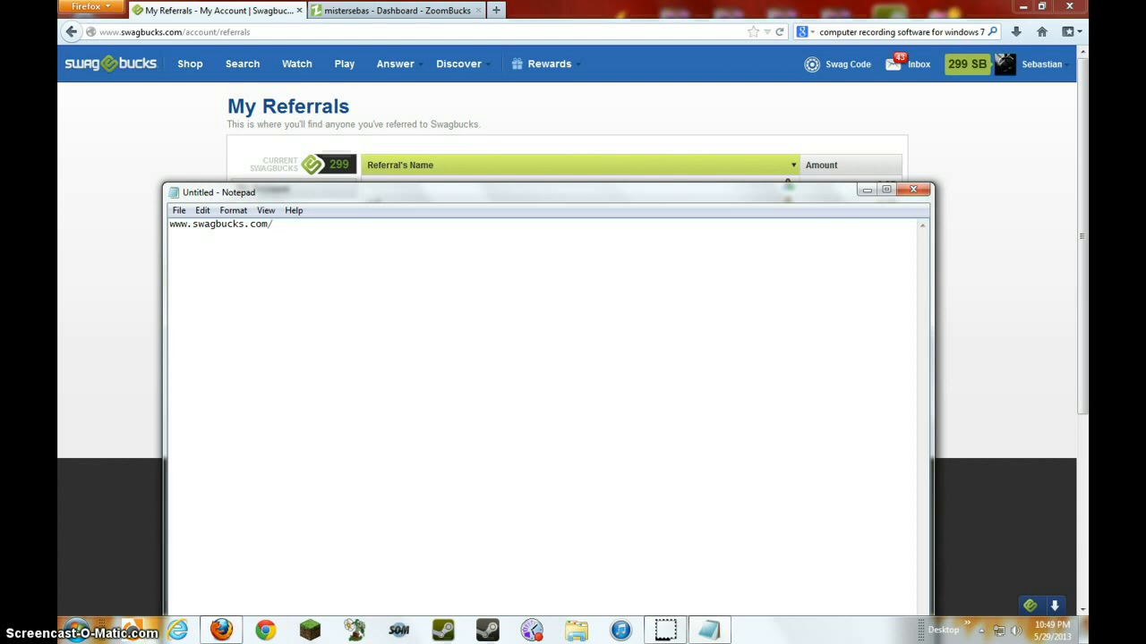
{"action": "type", "text": "ref"}
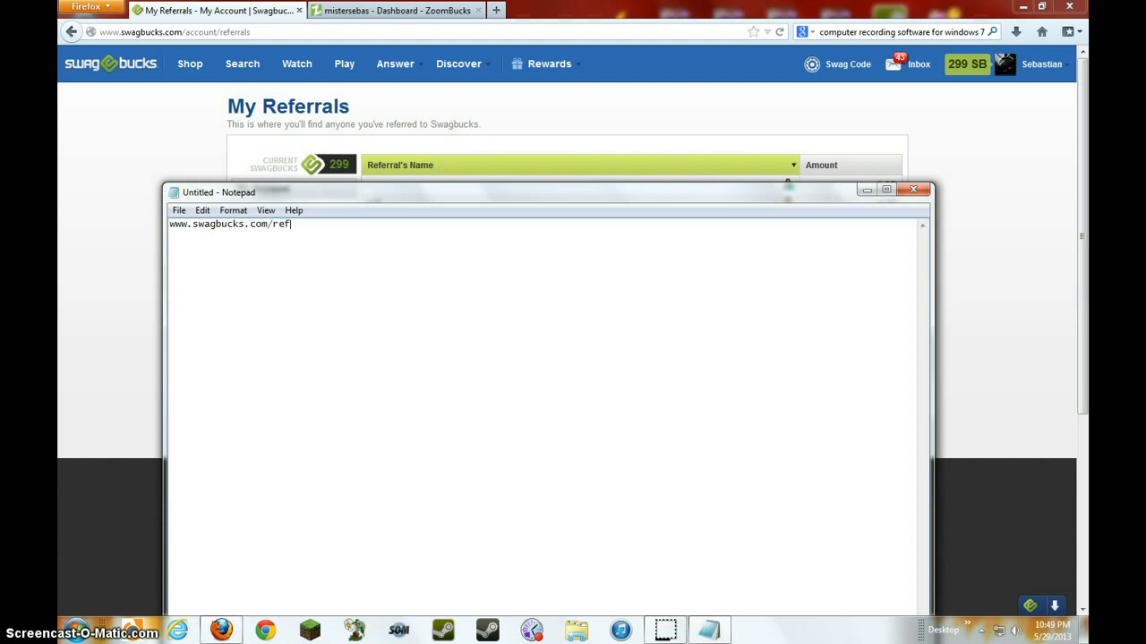
{"action": "type", "text": "="}
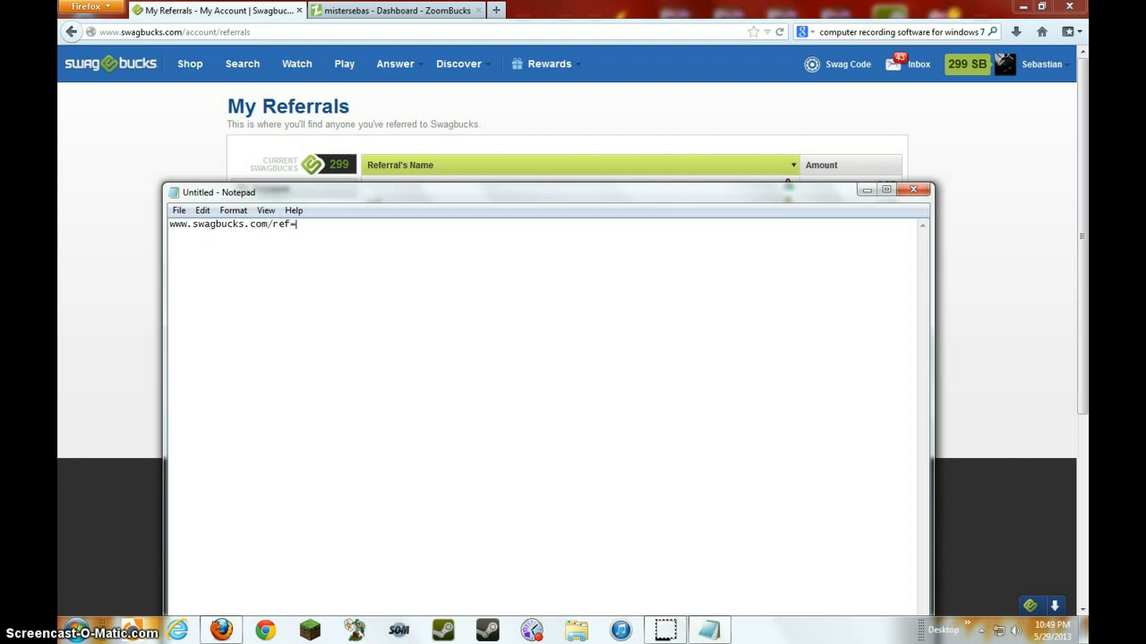
{"action": "type", "text": "cuzdef"}
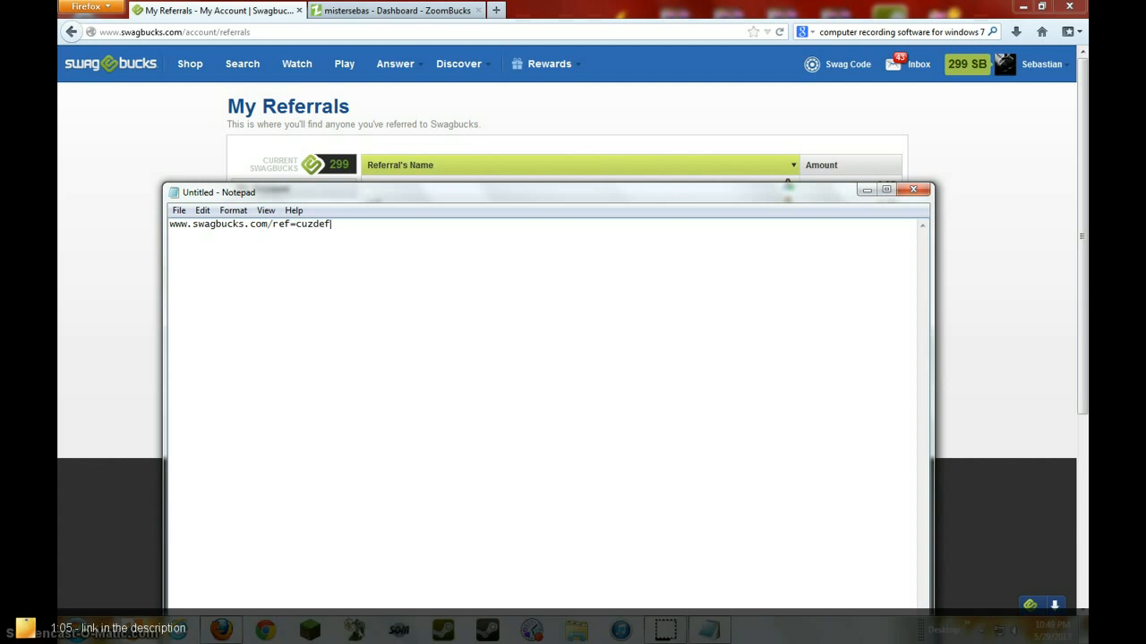
{"action": "type", "text": "a"}
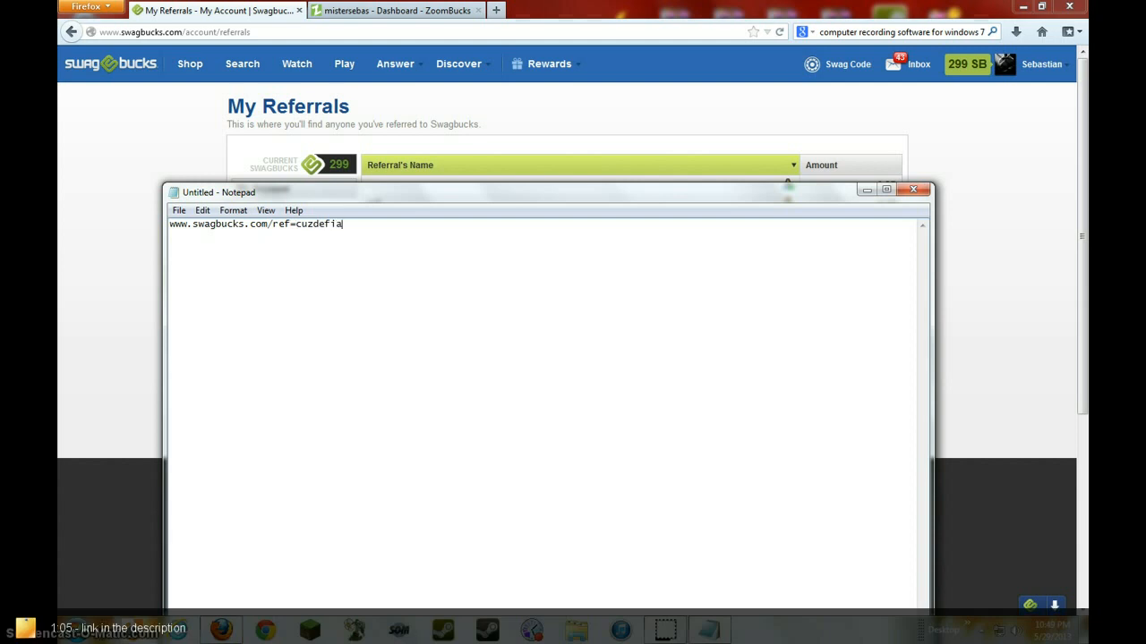
{"action": "type", "text": "nce"}
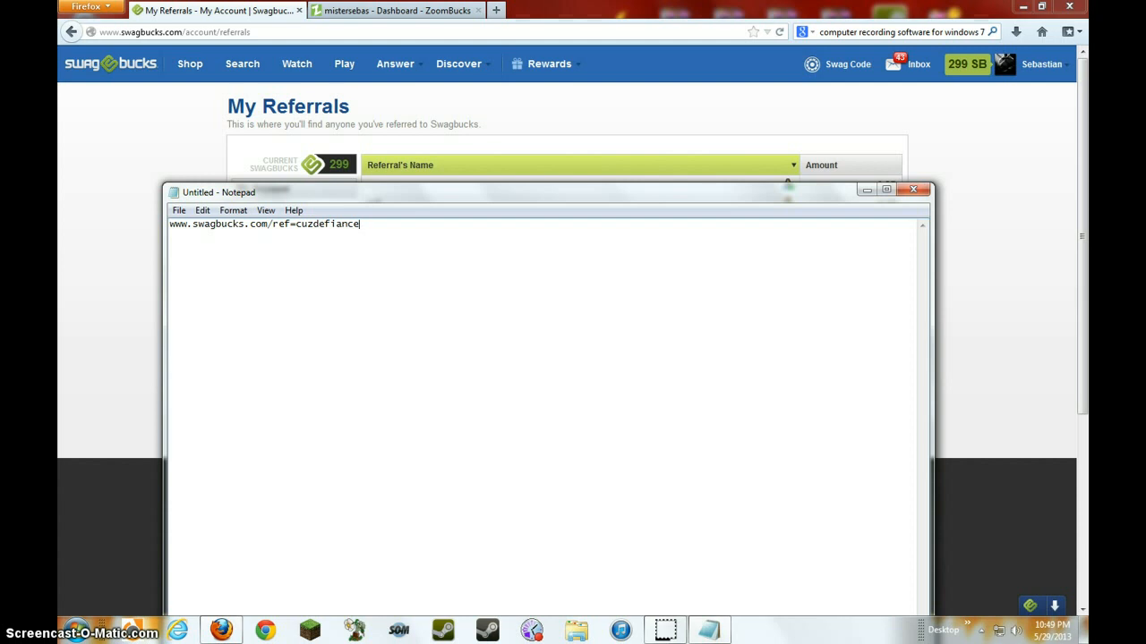
{"action": "type", "text": "99"}
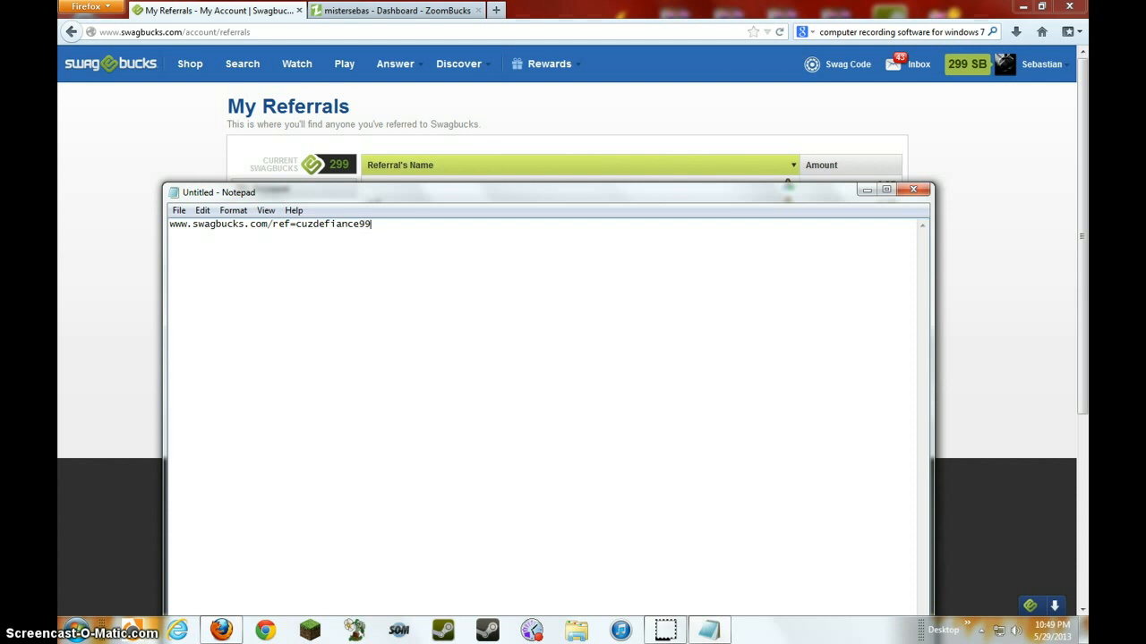
{"action": "key", "text": "ctrl+a"}
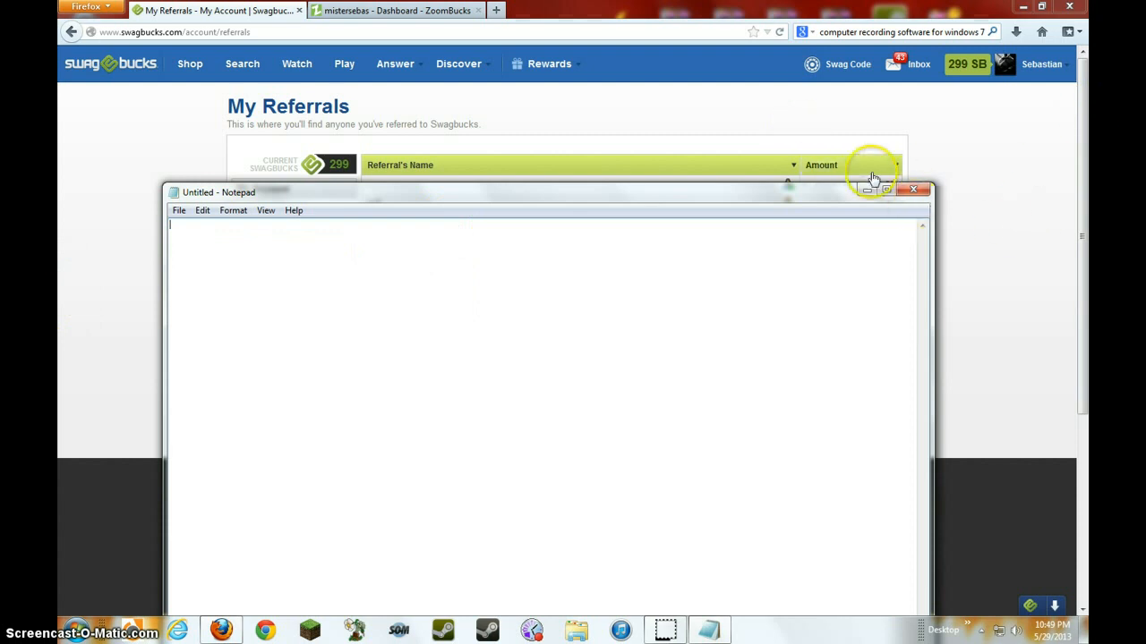
- Close the Notepad window to reveal the My Referrals table of ten members
{"action": "left_click", "coordinate": [913, 188]}
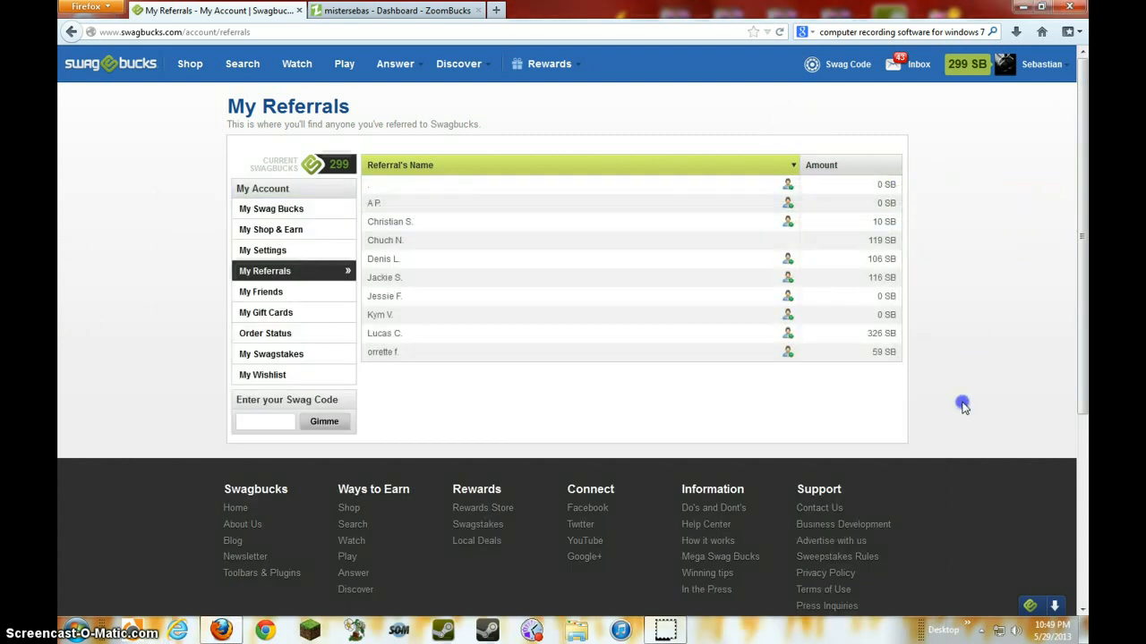
{"action": "mouse_move", "coordinate": [339, 353]}
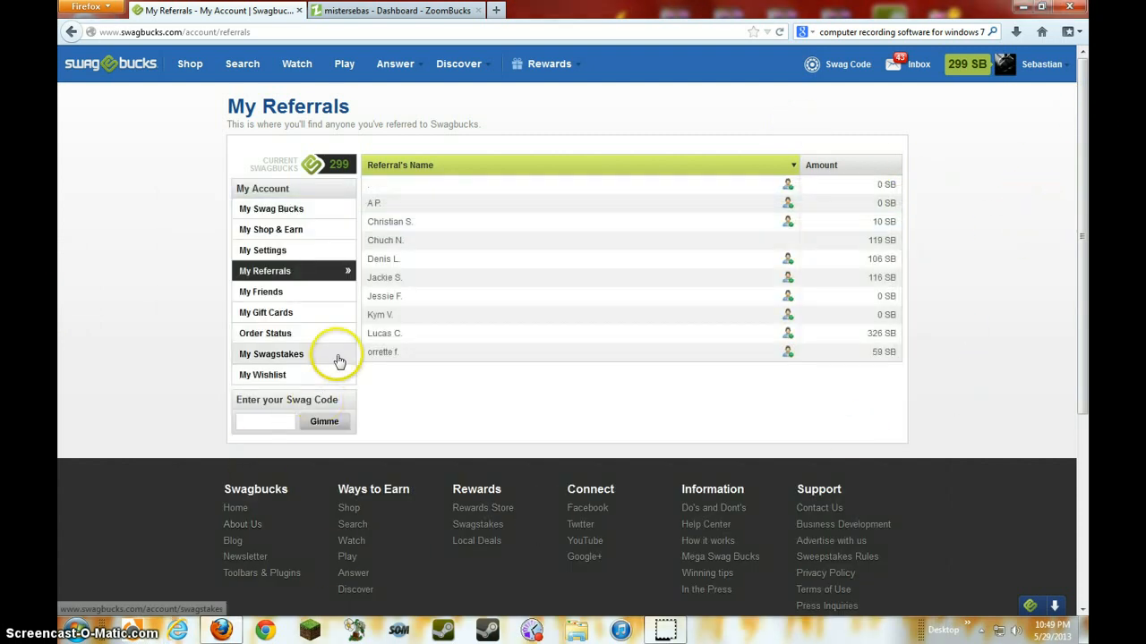
{"action": "mouse_move", "coordinate": [278, 312]}
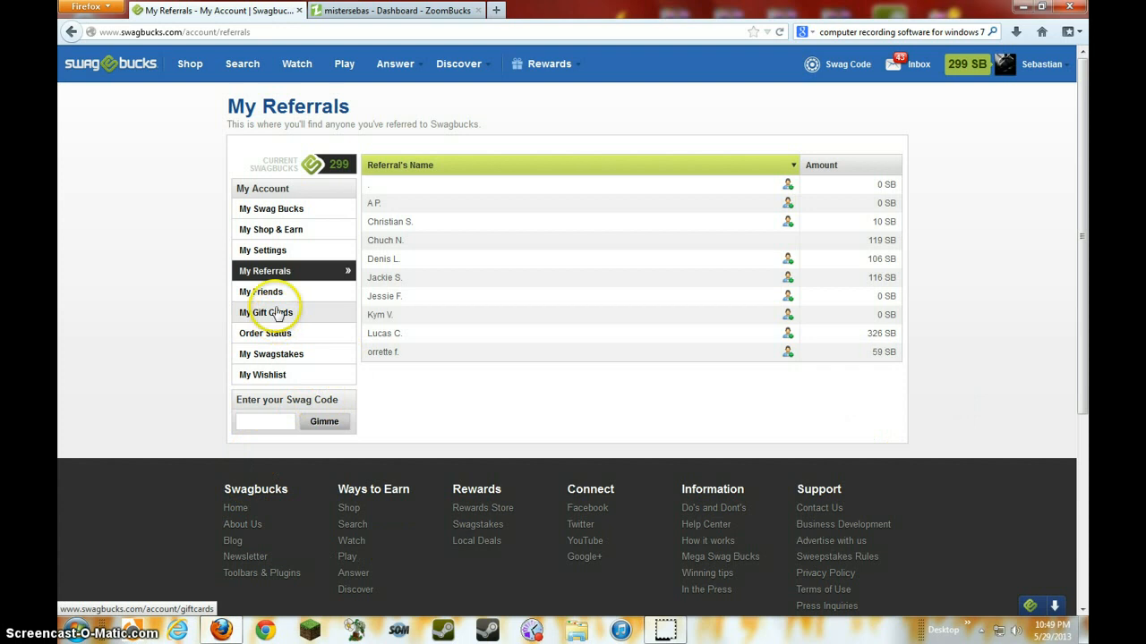
{"action": "mouse_move", "coordinate": [309, 341]}
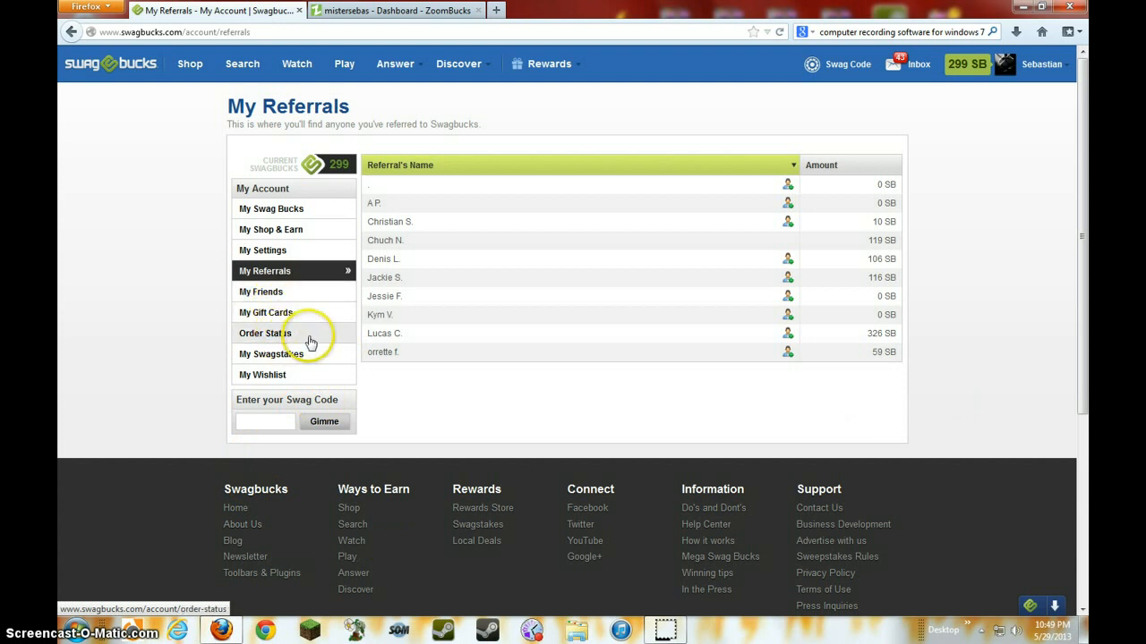
{"action": "mouse_move", "coordinate": [318, 235]}
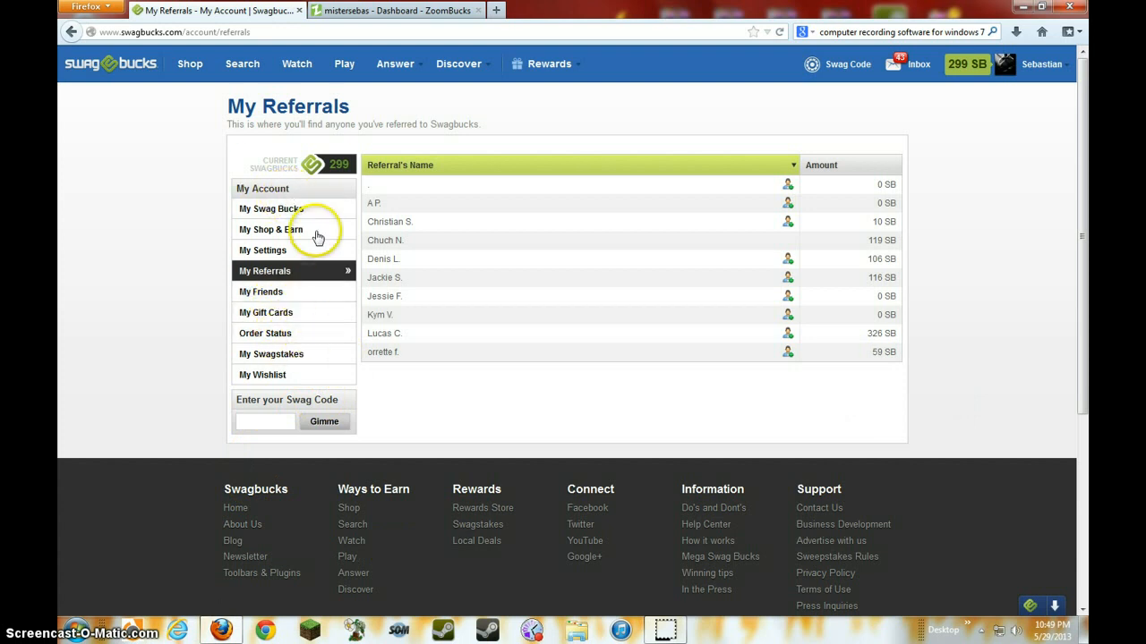
{"action": "mouse_move", "coordinate": [302, 352]}
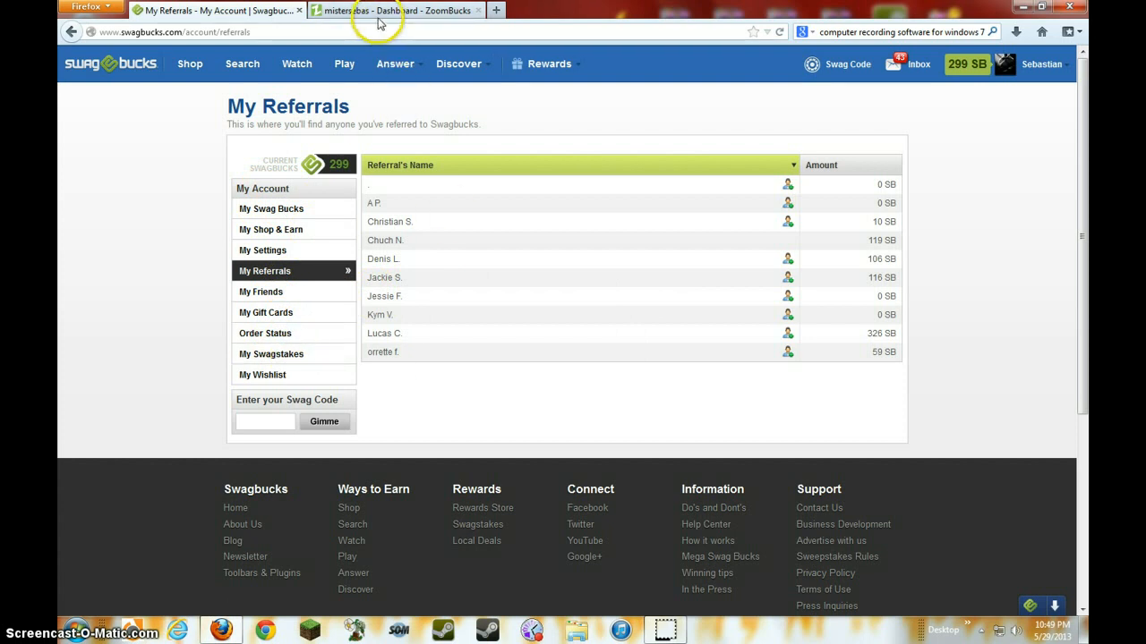
- View ZoomBucks Referrals, select its referral link, then return to the Swagbucks referrals tab
{"action": "left_click", "coordinate": [394, 10]}
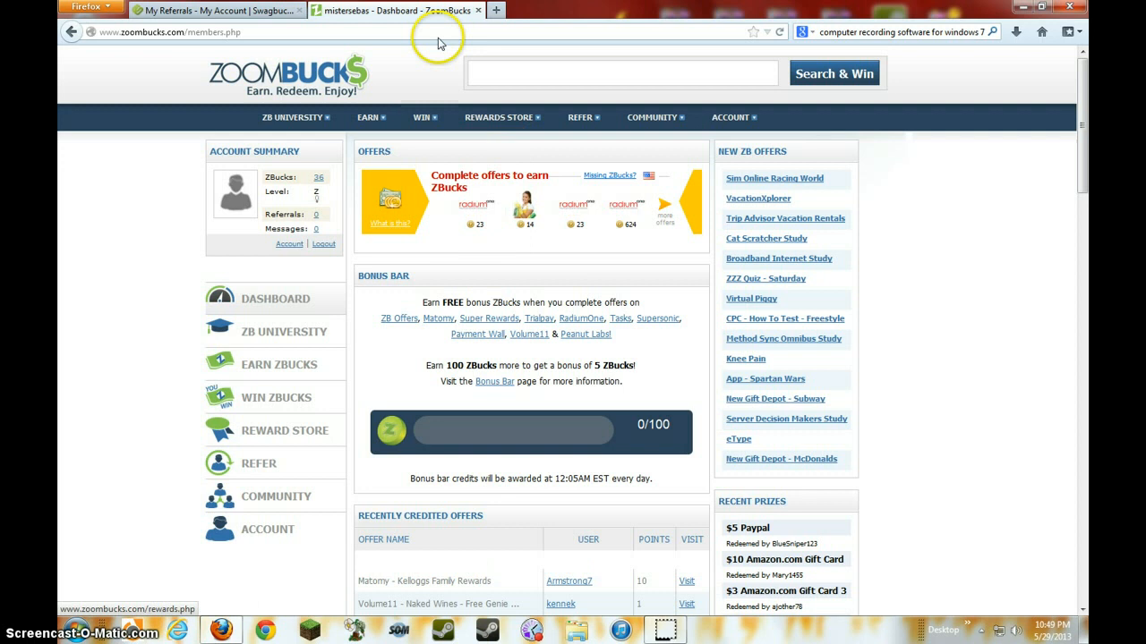
{"action": "left_click", "coordinate": [258, 462]}
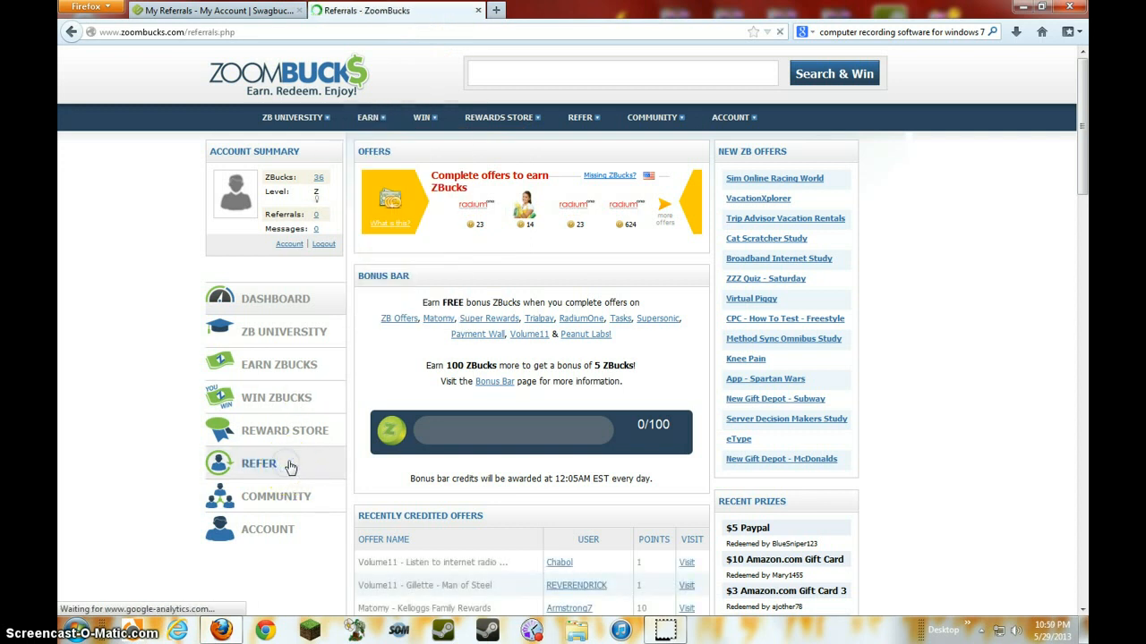
{"action": "left_click", "coordinate": [259, 463]}
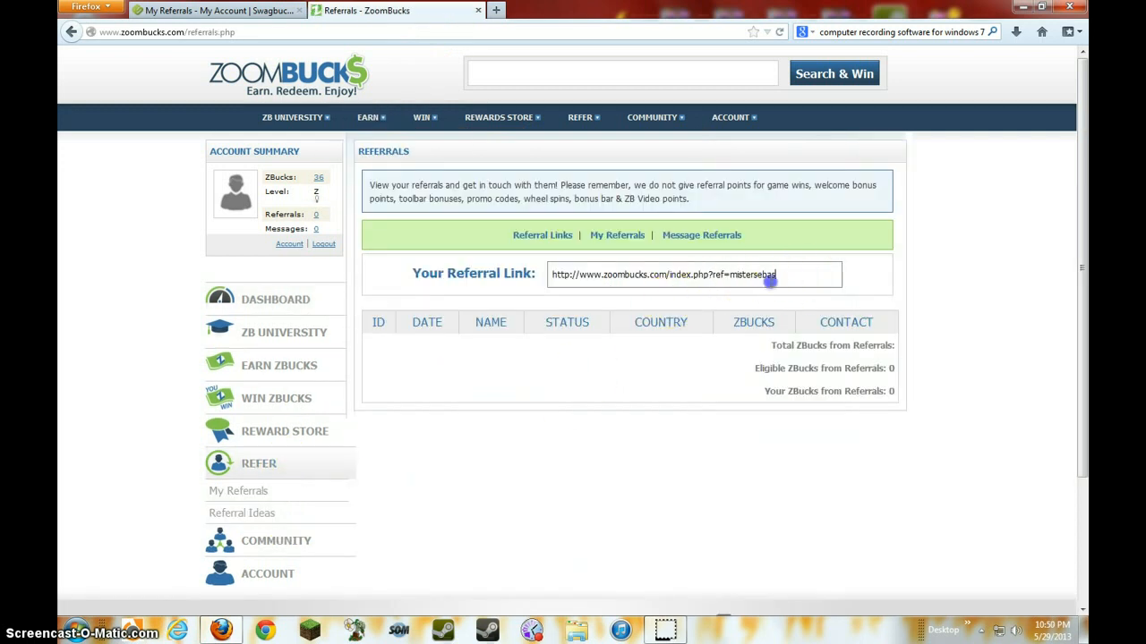
{"action": "triple_click", "coordinate": [662, 274]}
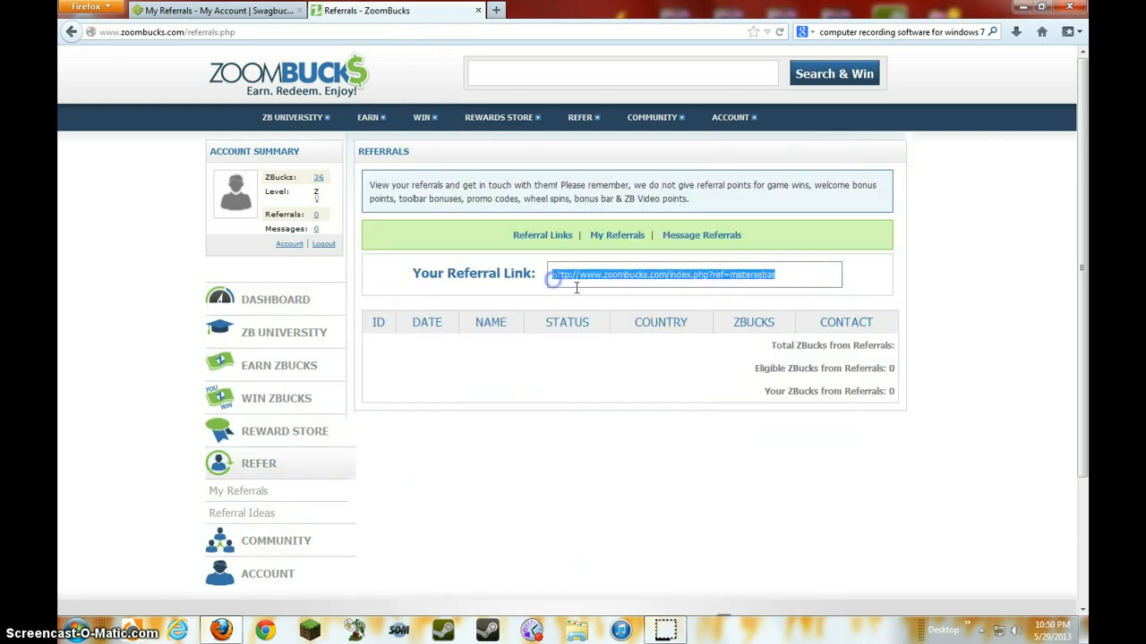
{"action": "mouse_move", "coordinate": [819, 286]}
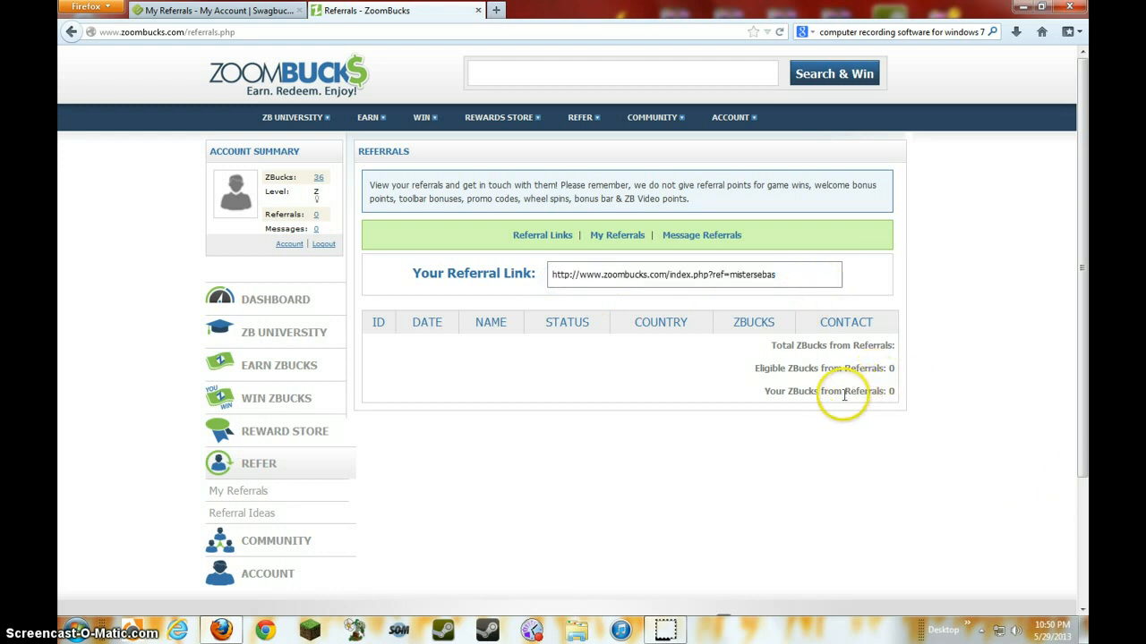
{"action": "mouse_move", "coordinate": [840, 387]}
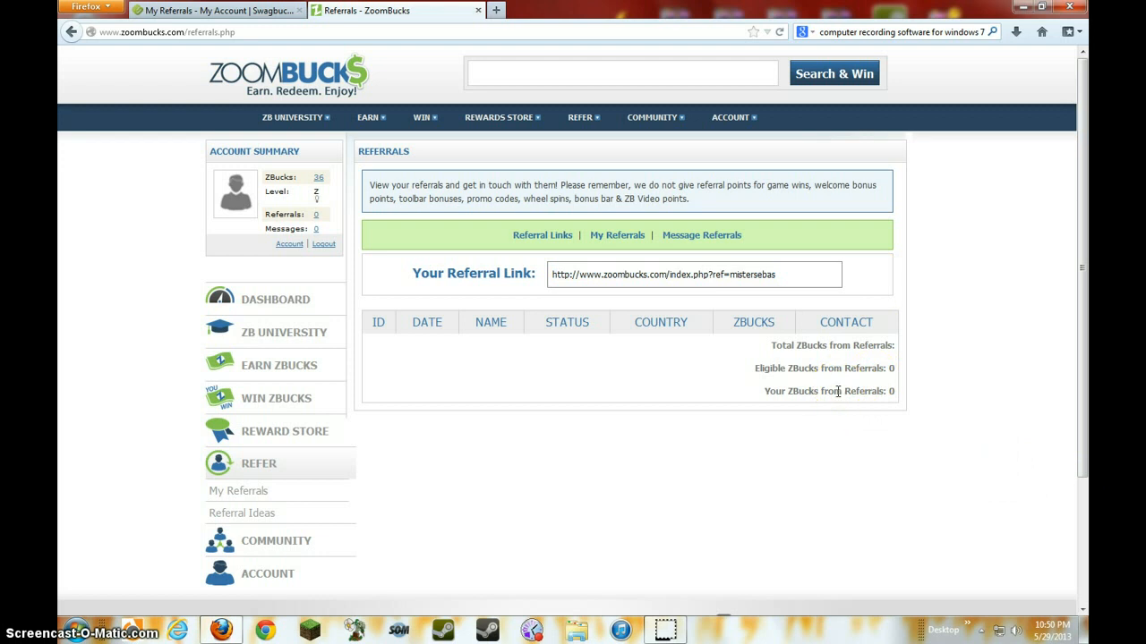
{"action": "mouse_move", "coordinate": [833, 415]}
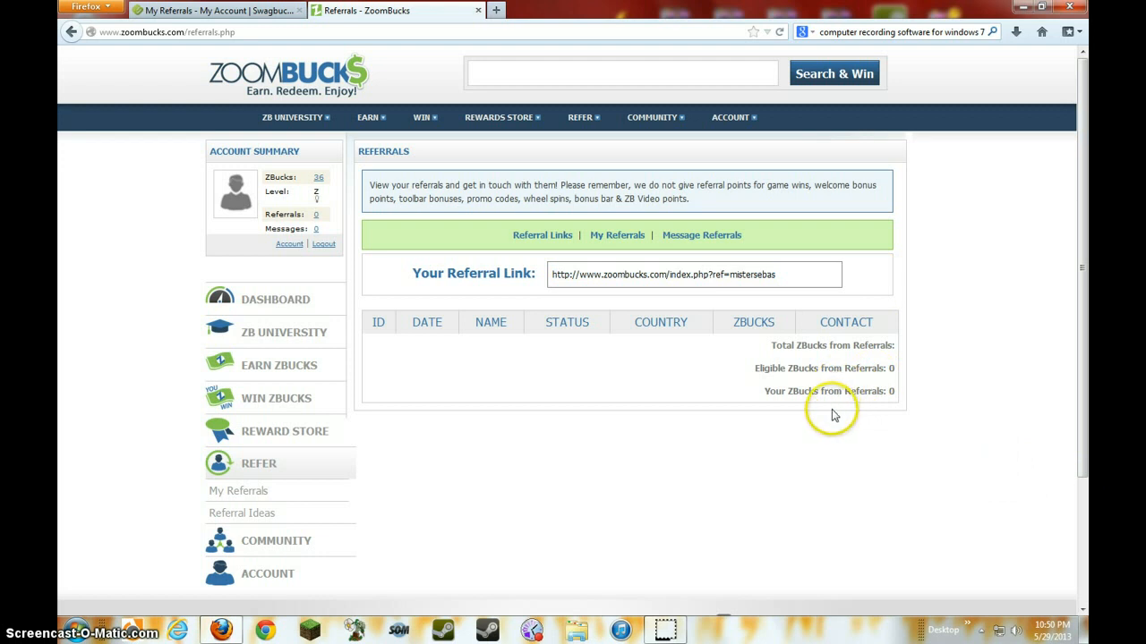
{"action": "mouse_move", "coordinate": [806, 466]}
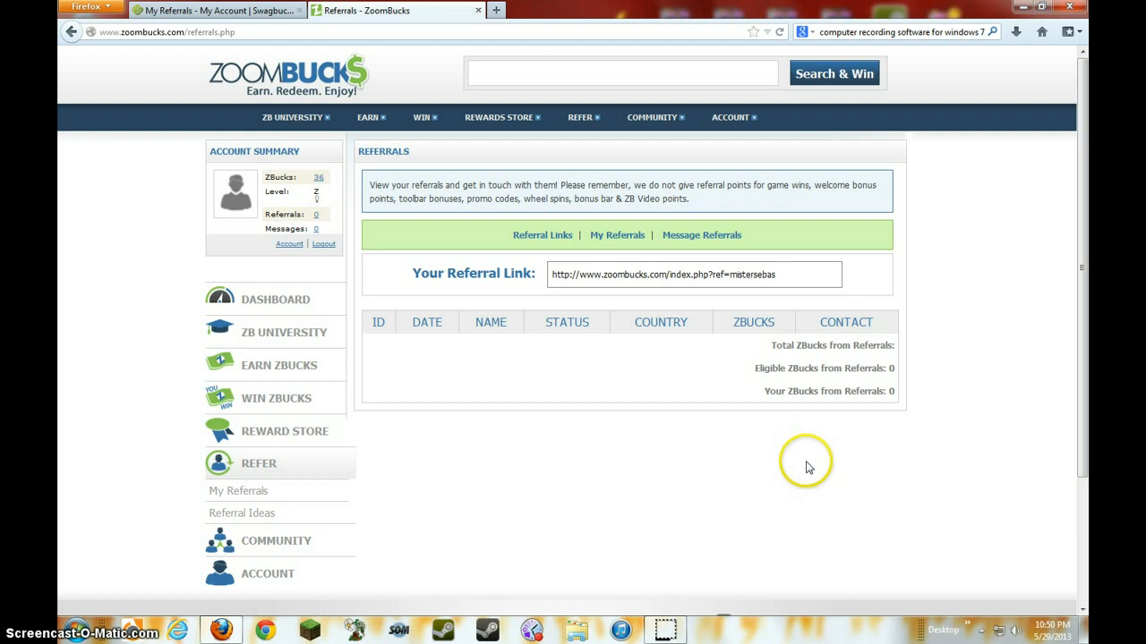
{"action": "mouse_move", "coordinate": [800, 474]}
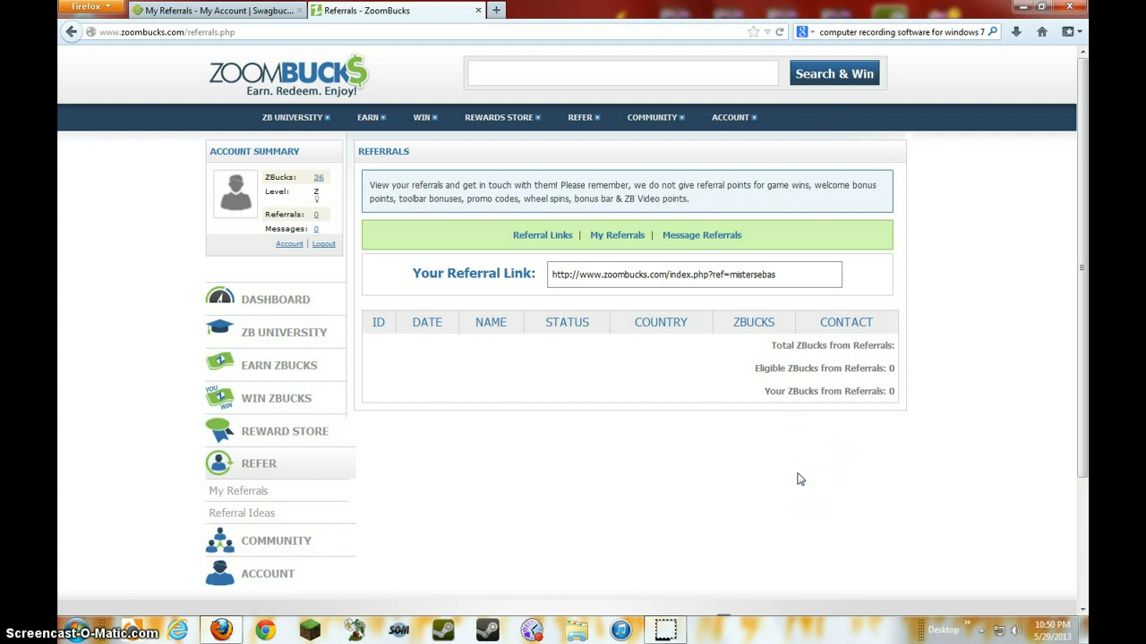
{"action": "mouse_move", "coordinate": [832, 383]}
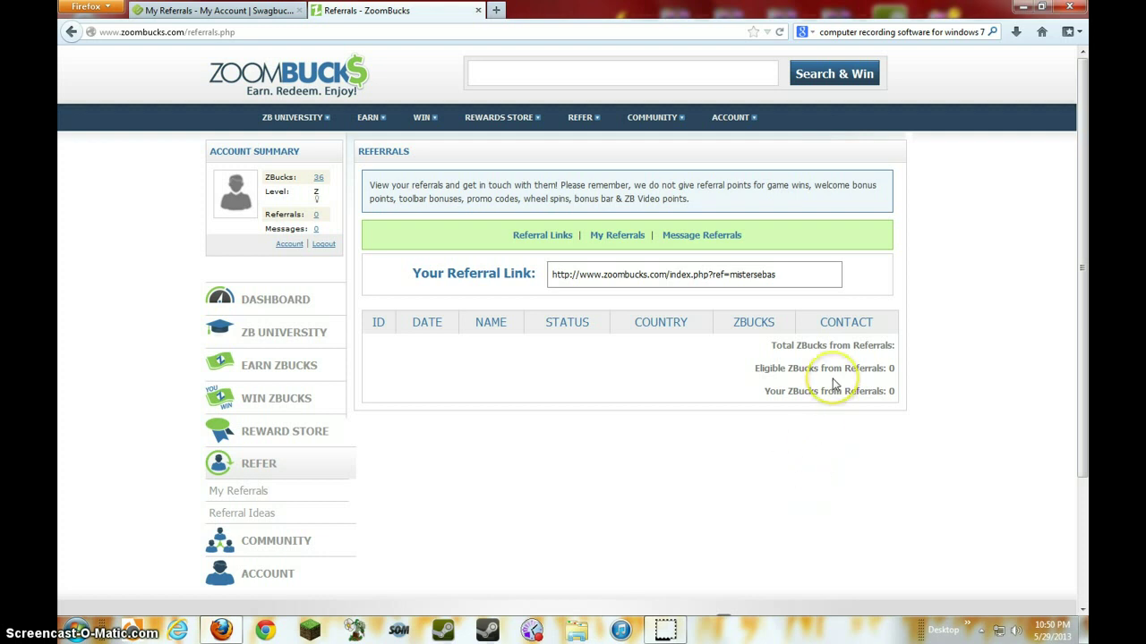
{"action": "mouse_move", "coordinate": [193, 200]}
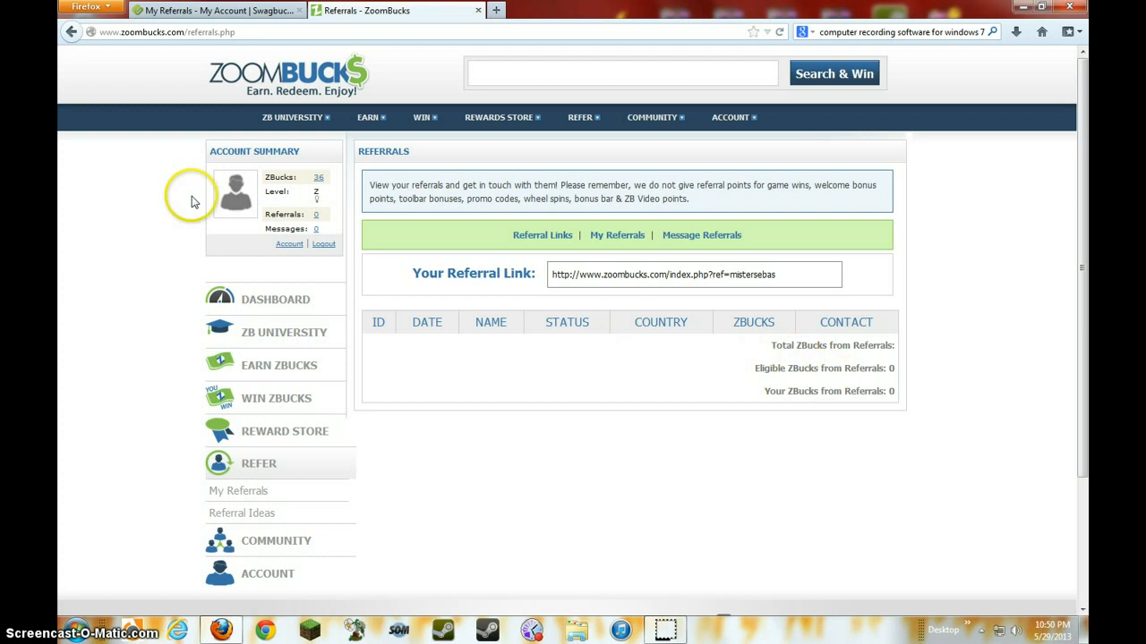
{"action": "left_click", "coordinate": [219, 10]}
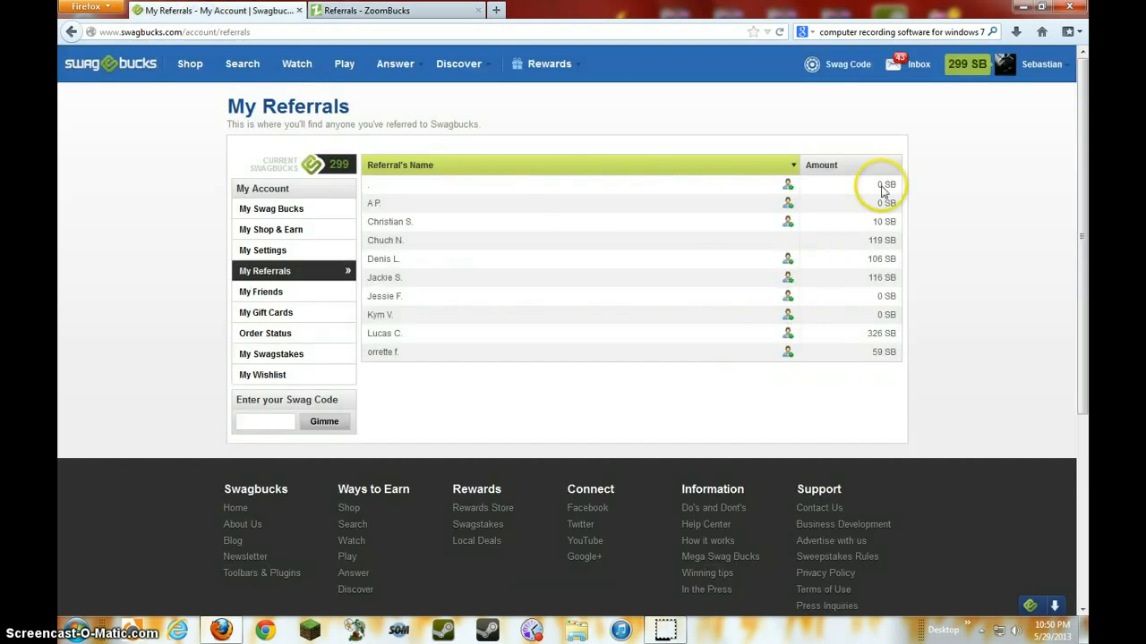
{"action": "mouse_move", "coordinate": [345, 79]}
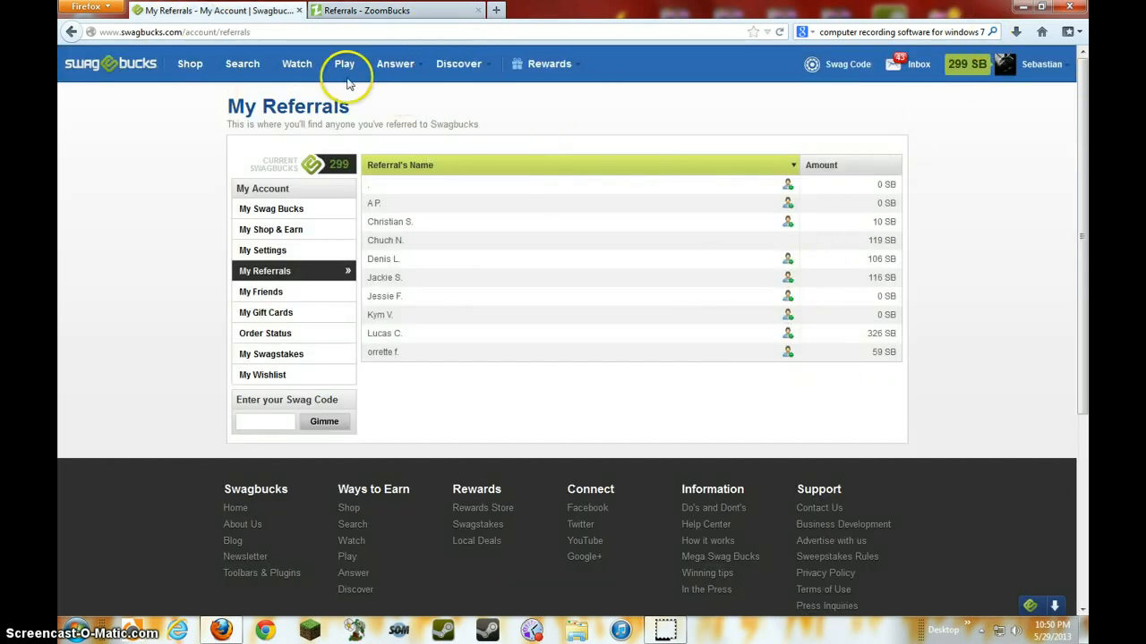
- From the Swagbucks home page, run web searches for 'sw' and 'baseball'
{"action": "left_click", "coordinate": [110, 64]}
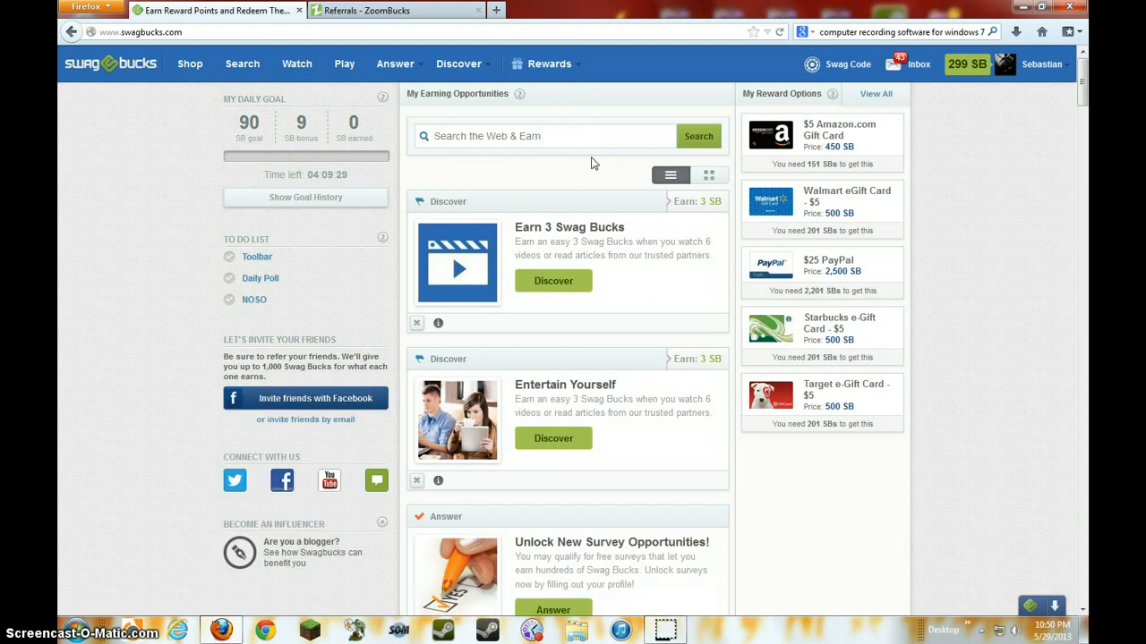
{"action": "type", "text": "swaggggg"}
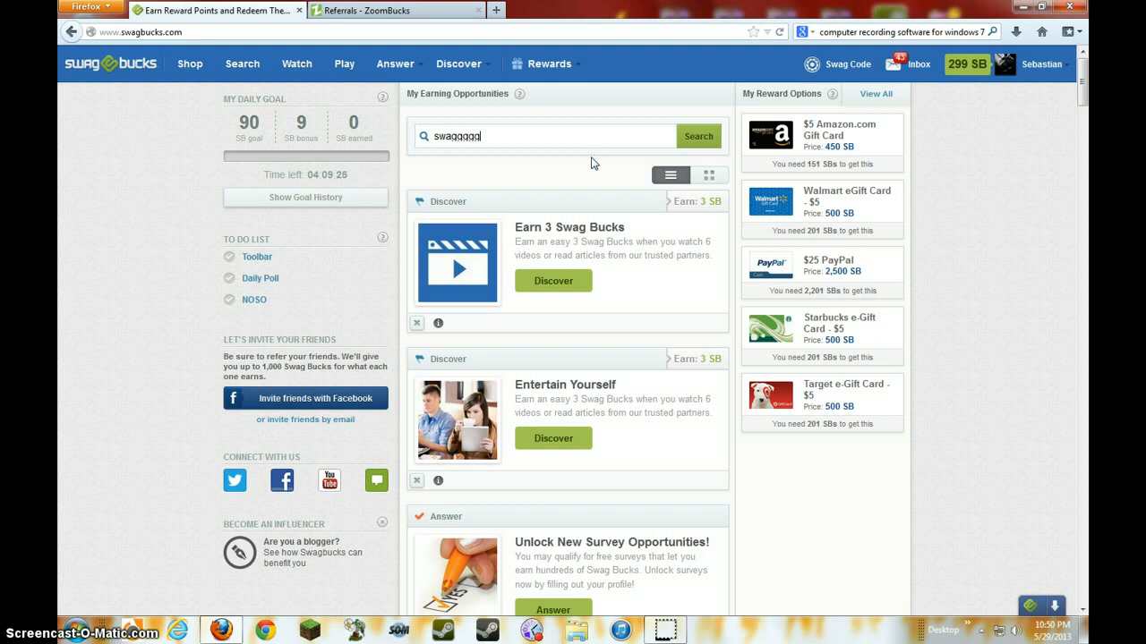
{"action": "left_click", "coordinate": [698, 136]}
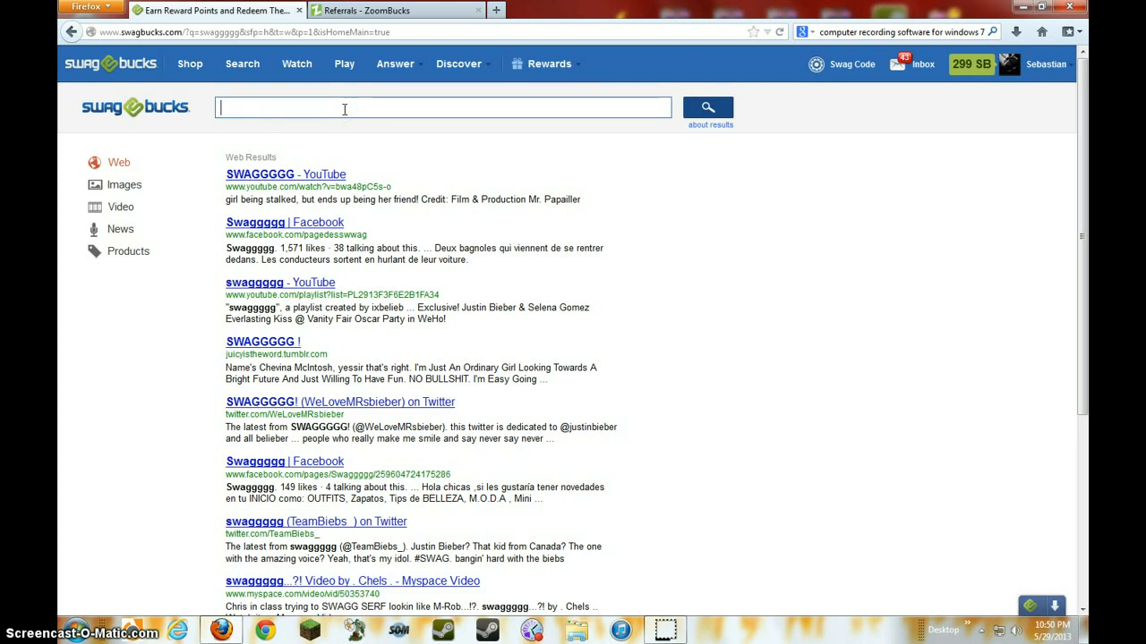
{"action": "type", "text": "basebas"}
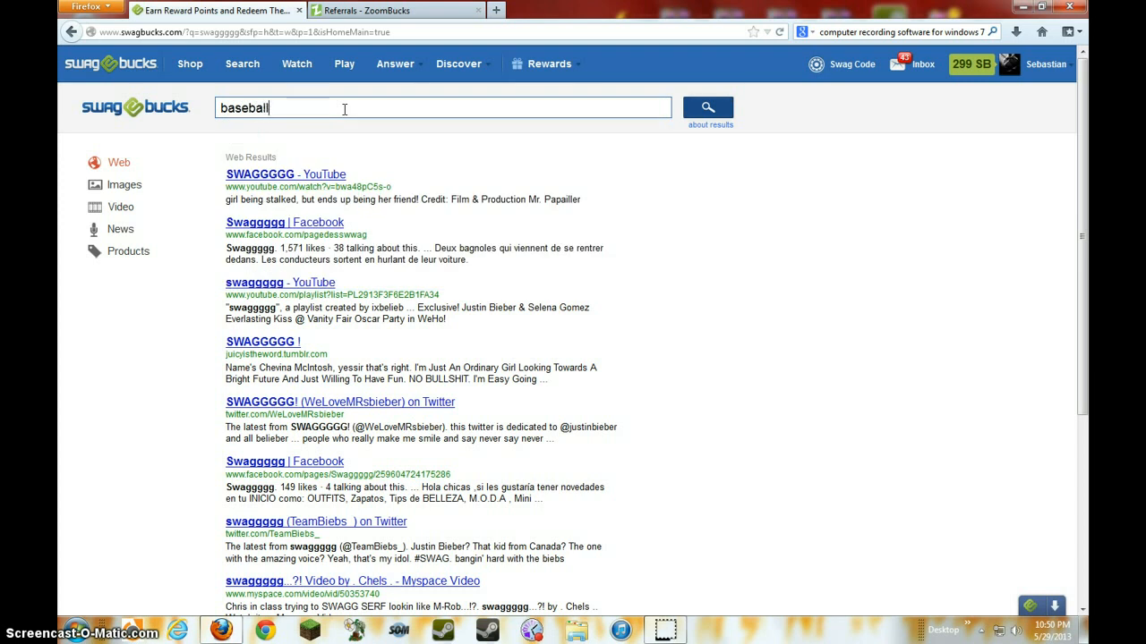
{"action": "left_click", "coordinate": [706, 106]}
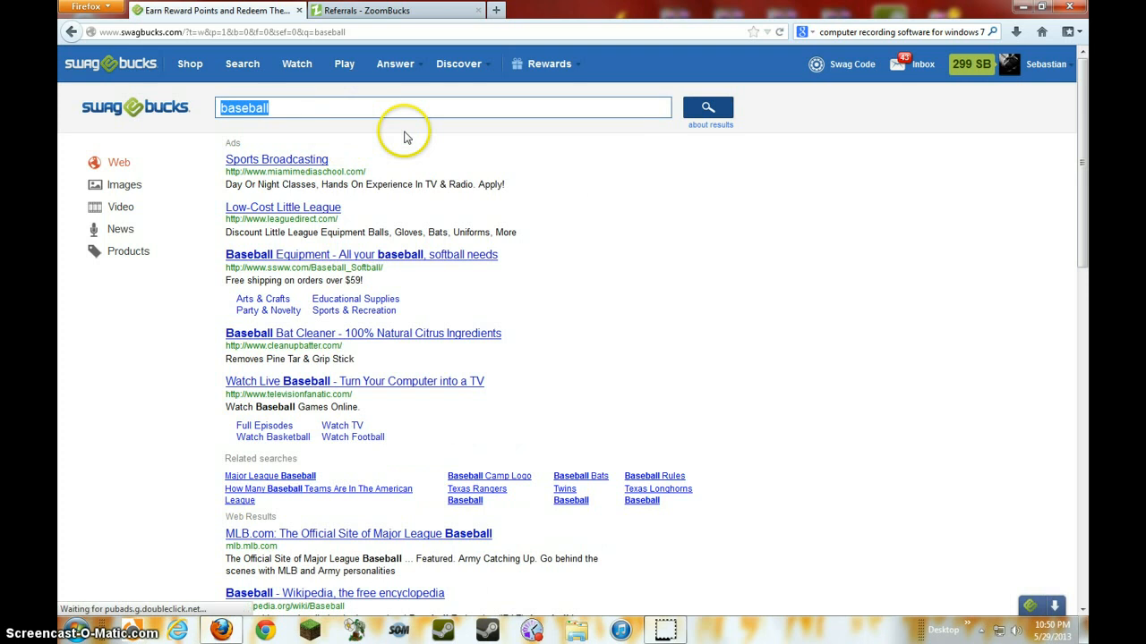
- Run further Swagbucks searches for Miami, aero, Mozilla and safari
{"action": "type", "text": "miami"}
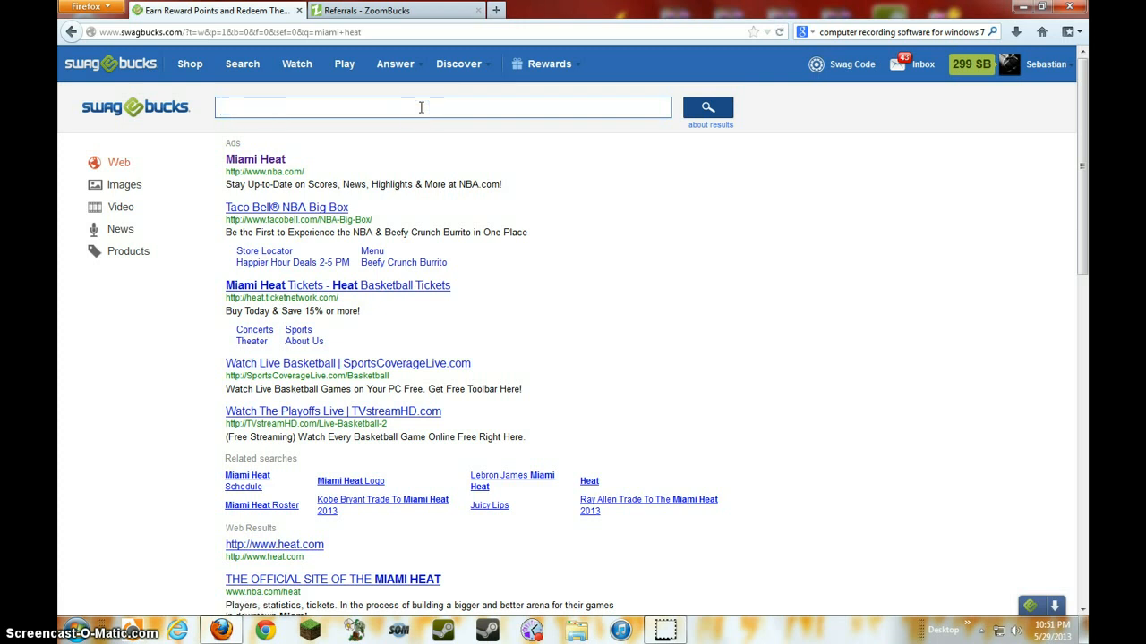
{"action": "type", "text": "mia"}
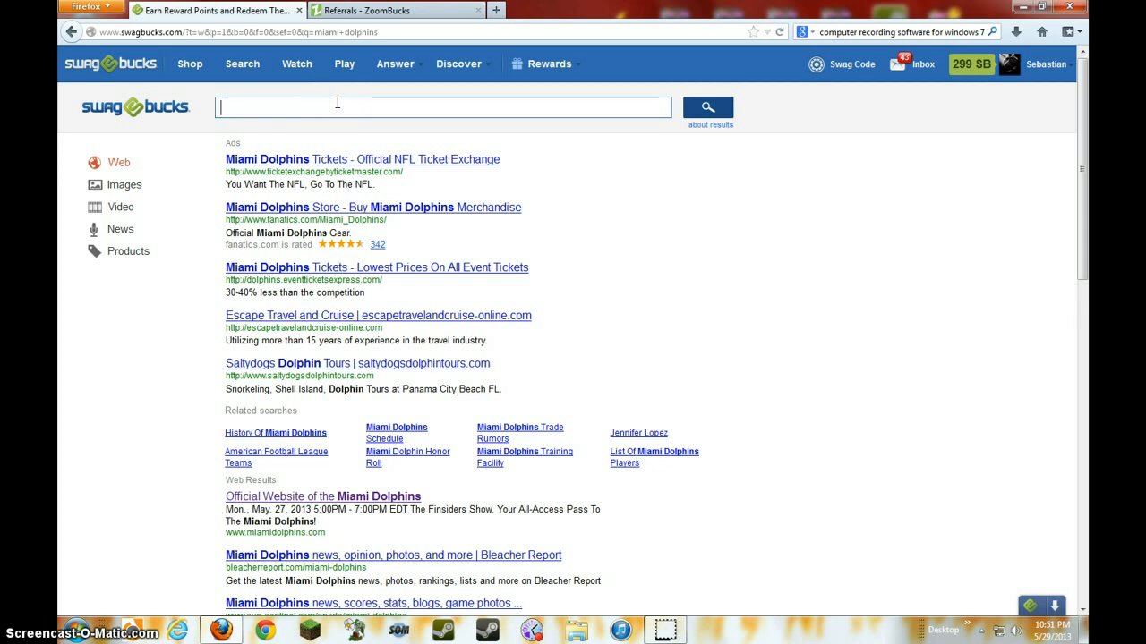
{"action": "type", "text": "ae"}
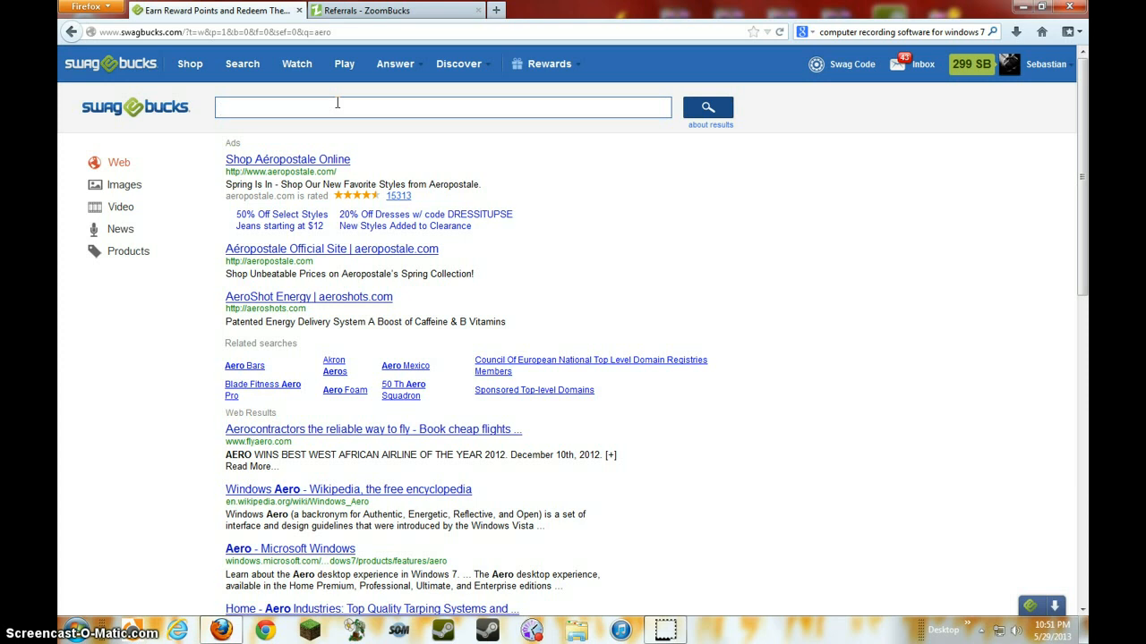
{"action": "type", "text": "mozill"}
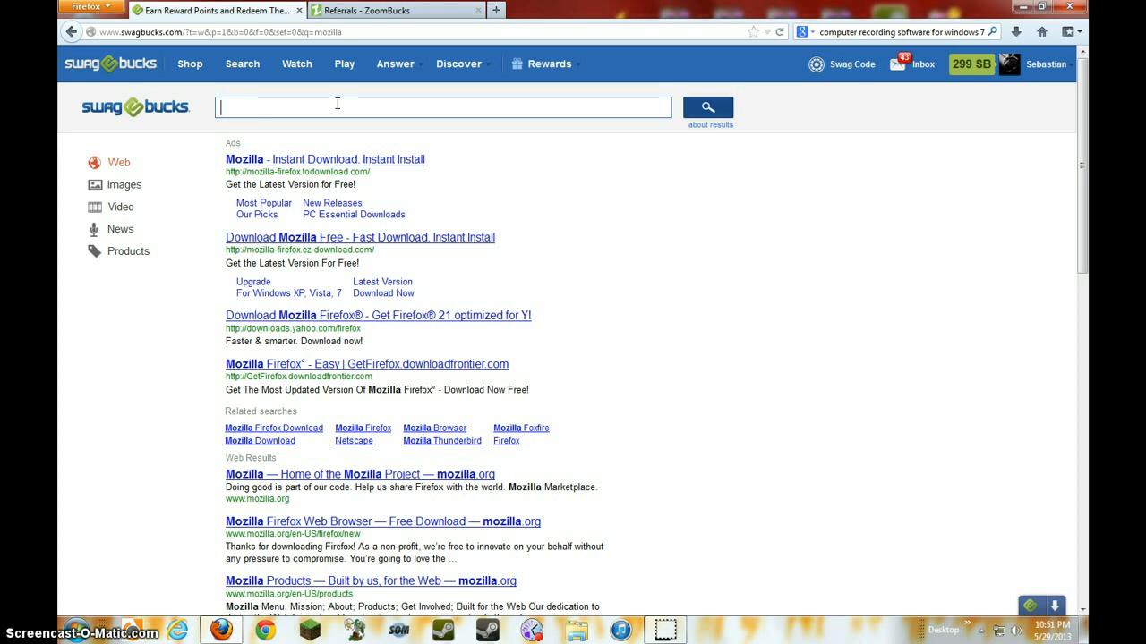
{"action": "type", "text": "s"}
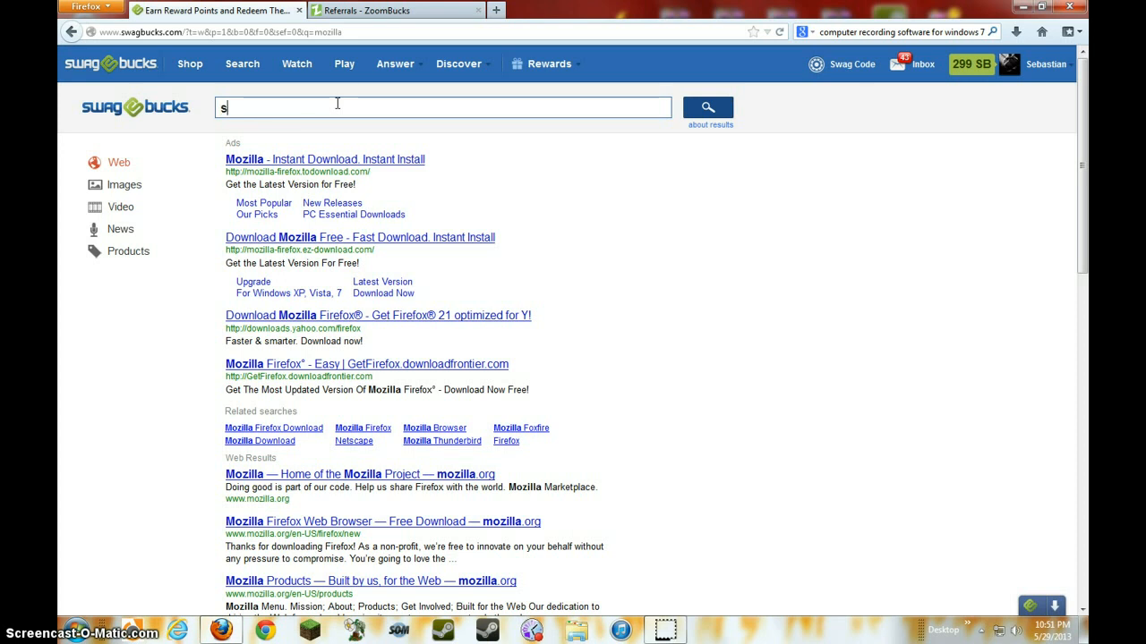
{"action": "type", "text": "afari"}
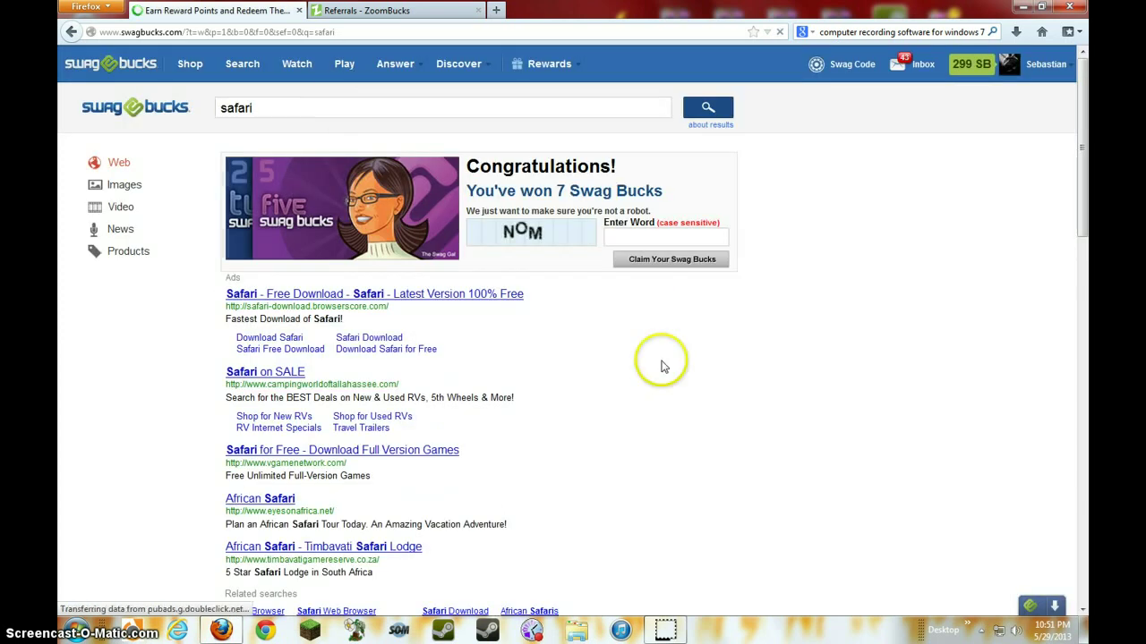
{"action": "mouse_move", "coordinate": [671, 245]}
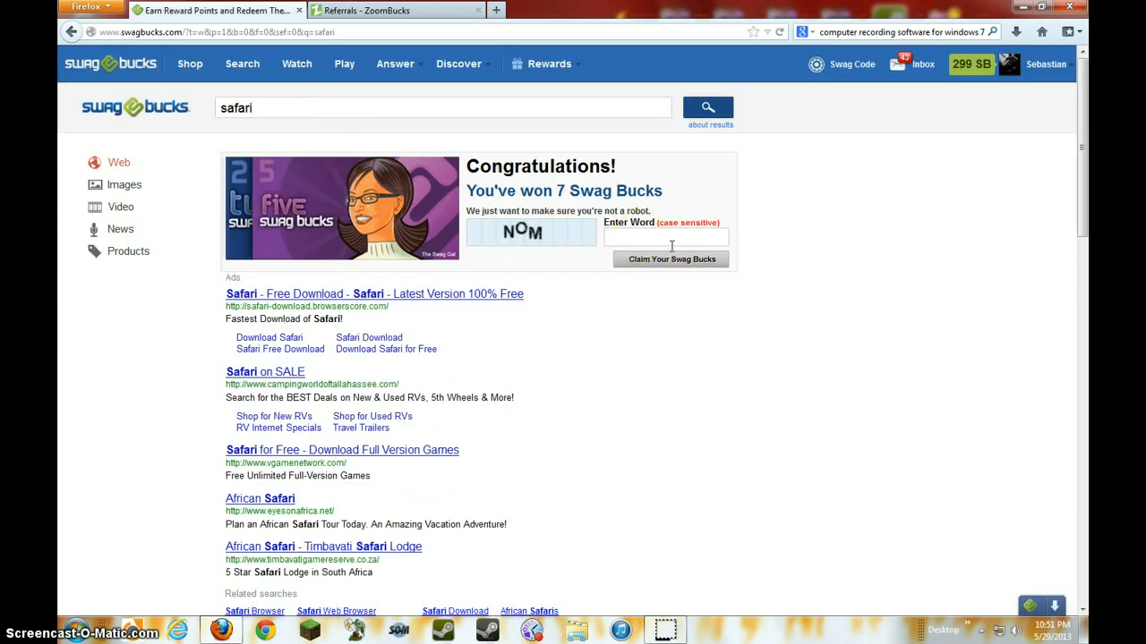
- Enter captcha word NOM and claim the 7 Swag Bucks, raising the balance to 306 SB
{"action": "type", "text": "NOM"}
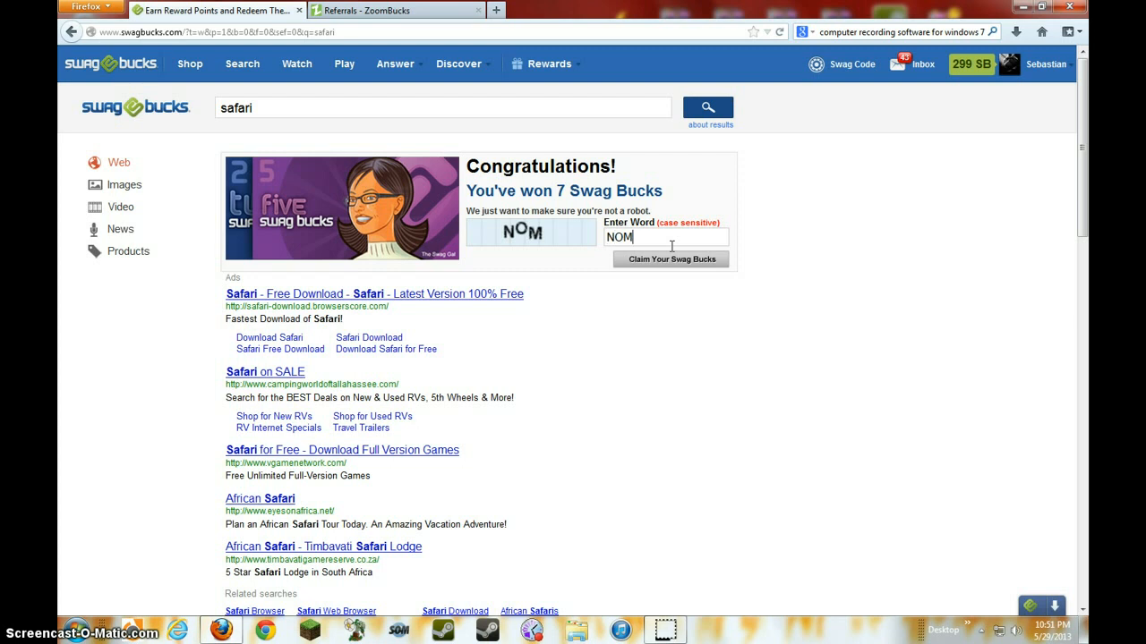
{"action": "left_click", "coordinate": [671, 258]}
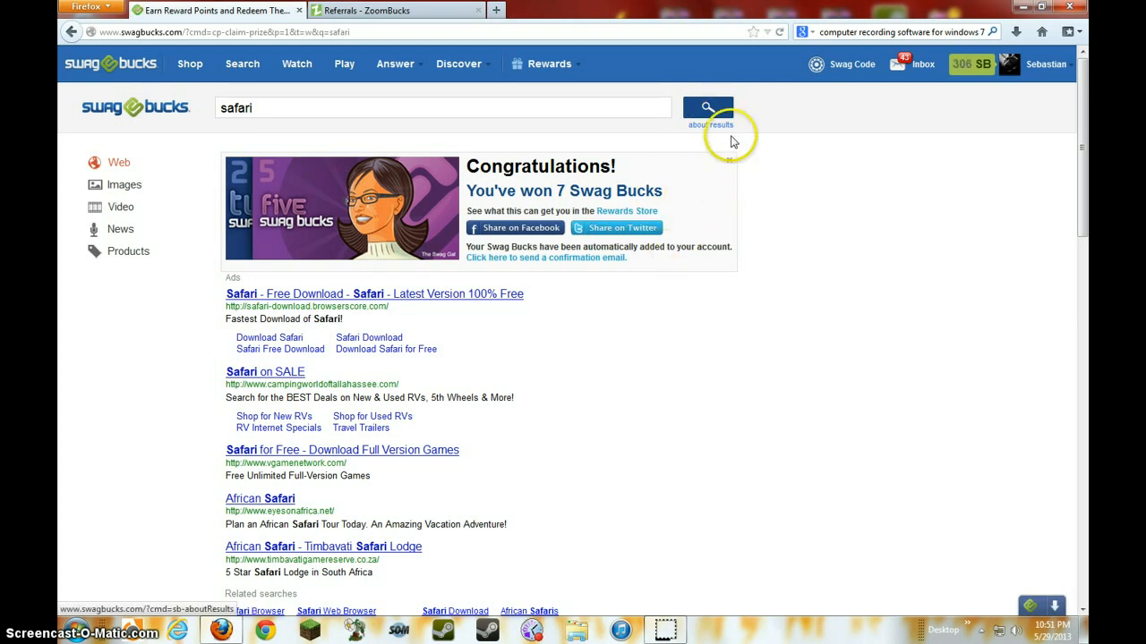
{"action": "left_click", "coordinate": [1045, 64]}
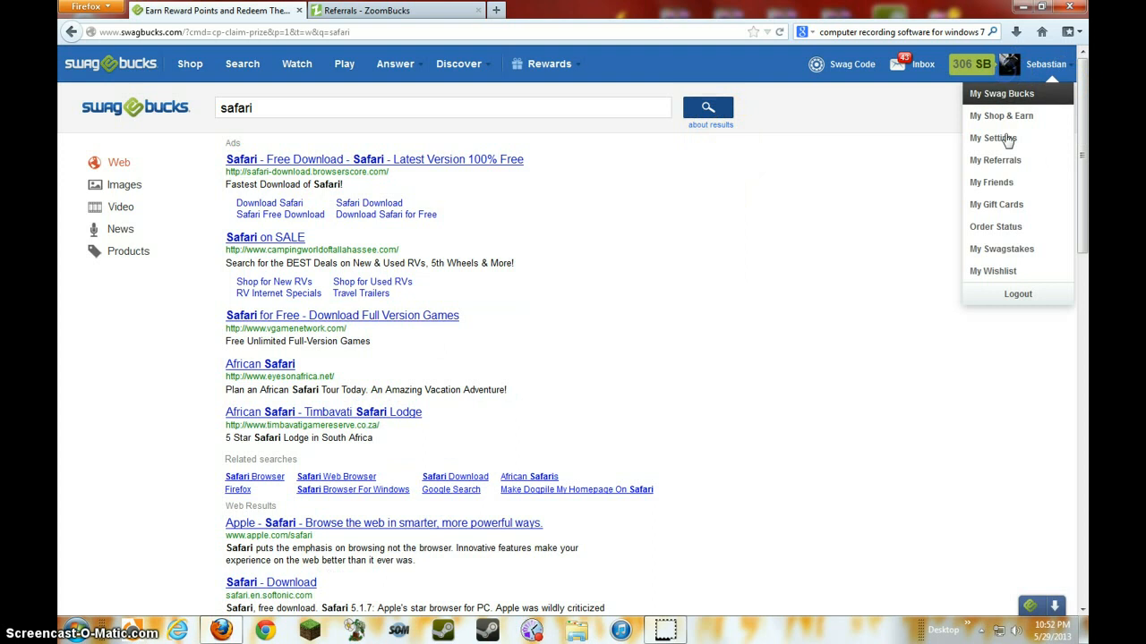
- Go to the Rewards Store via My Shop & Earn and search it for 'amazon'
{"action": "left_click", "coordinate": [1000, 116]}
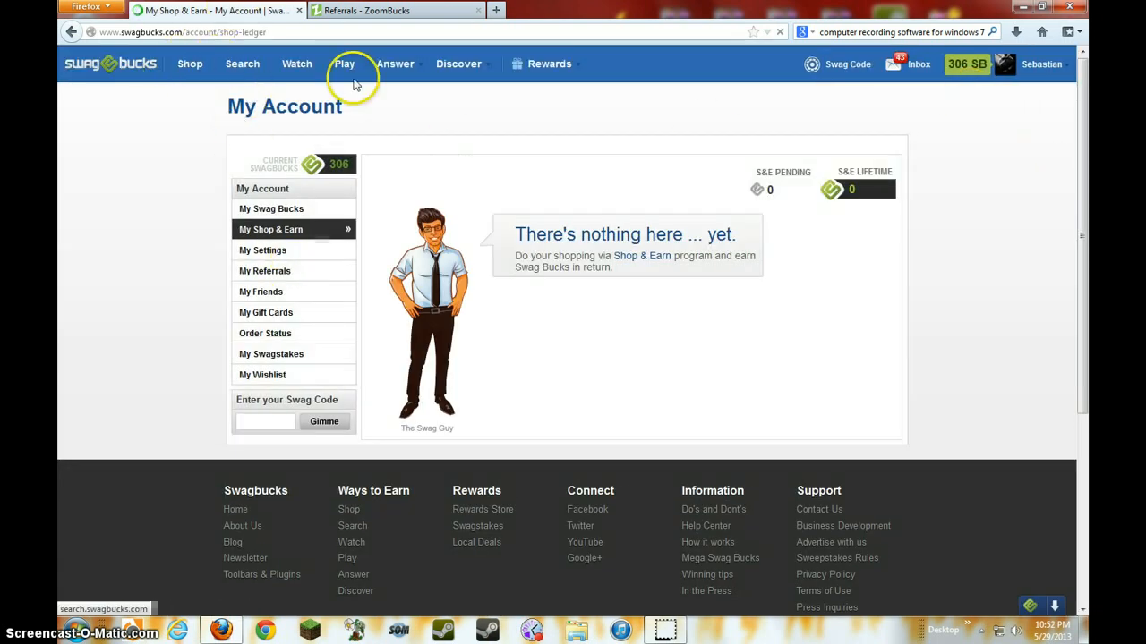
{"action": "left_click", "coordinate": [562, 84]}
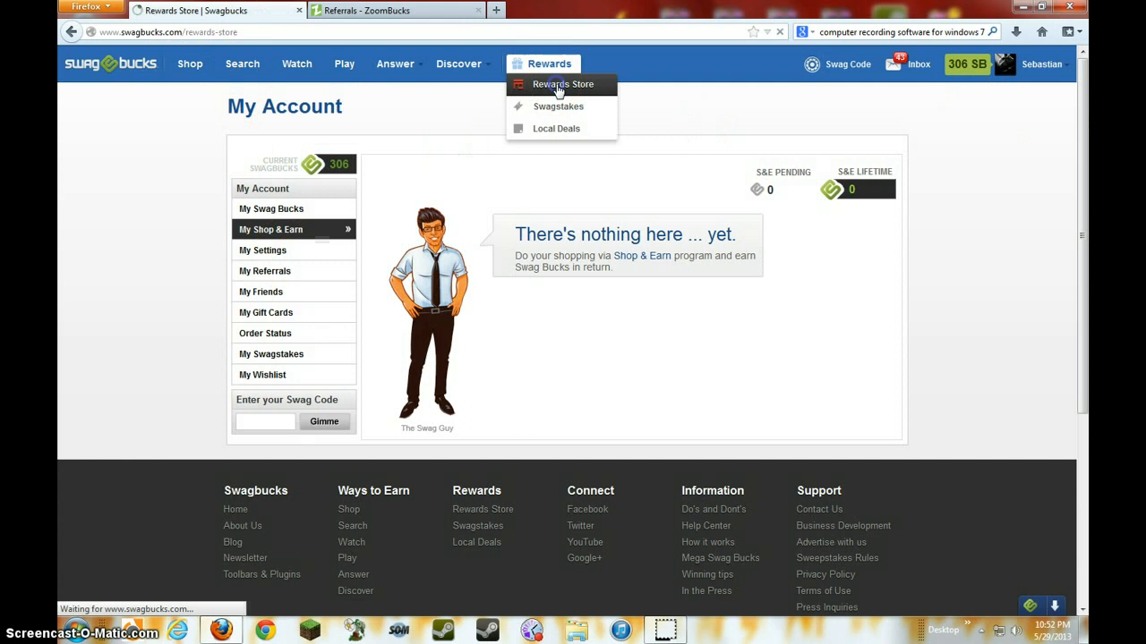
{"action": "left_click", "coordinate": [562, 83]}
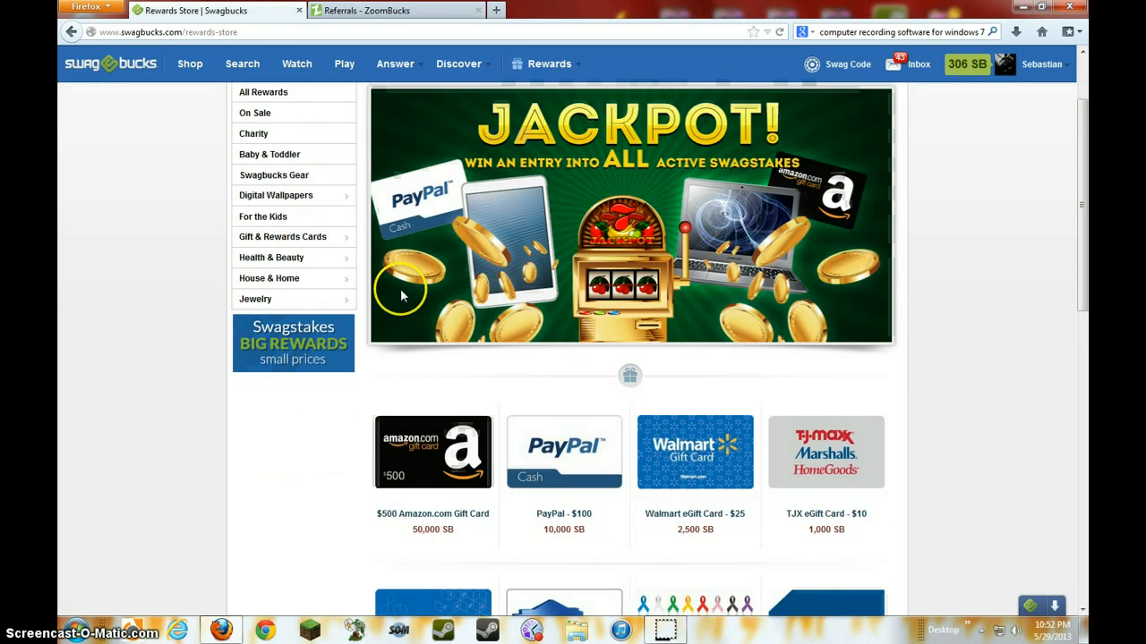
{"action": "scroll", "scroll_direction": "up", "scroll_amount": 3}
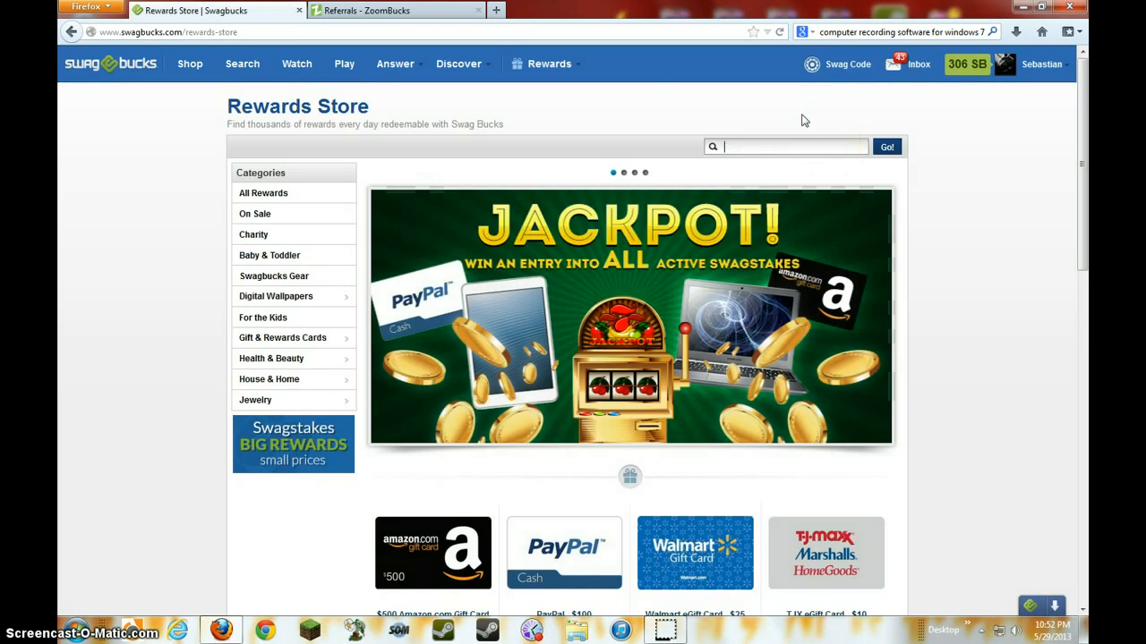
{"action": "type", "text": "amazo"}
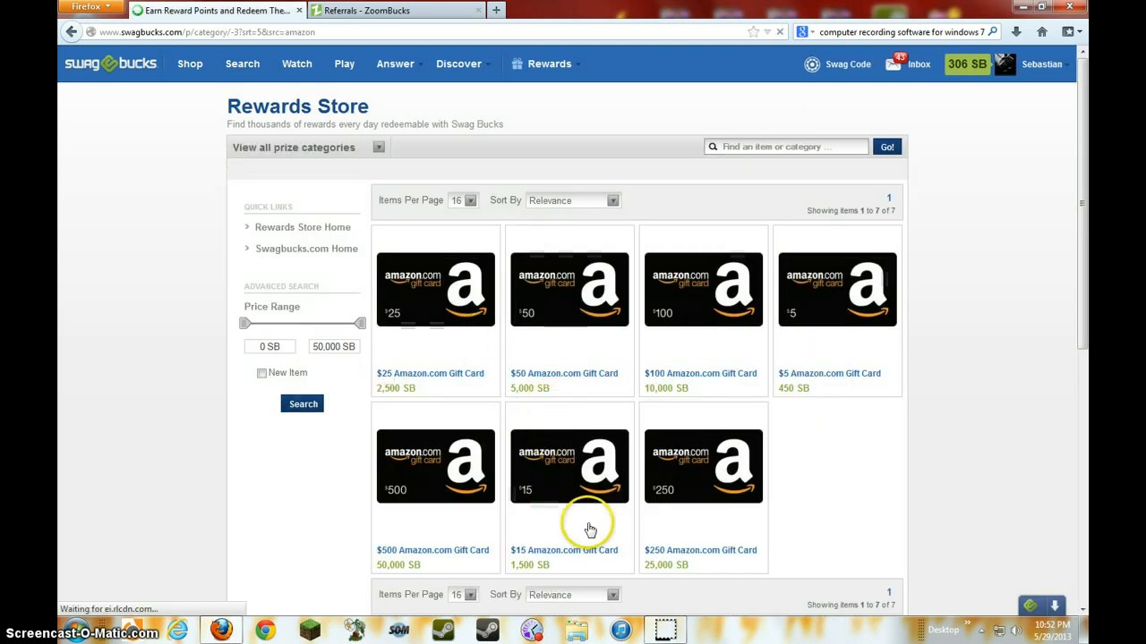
{"action": "mouse_move", "coordinate": [716, 347]}
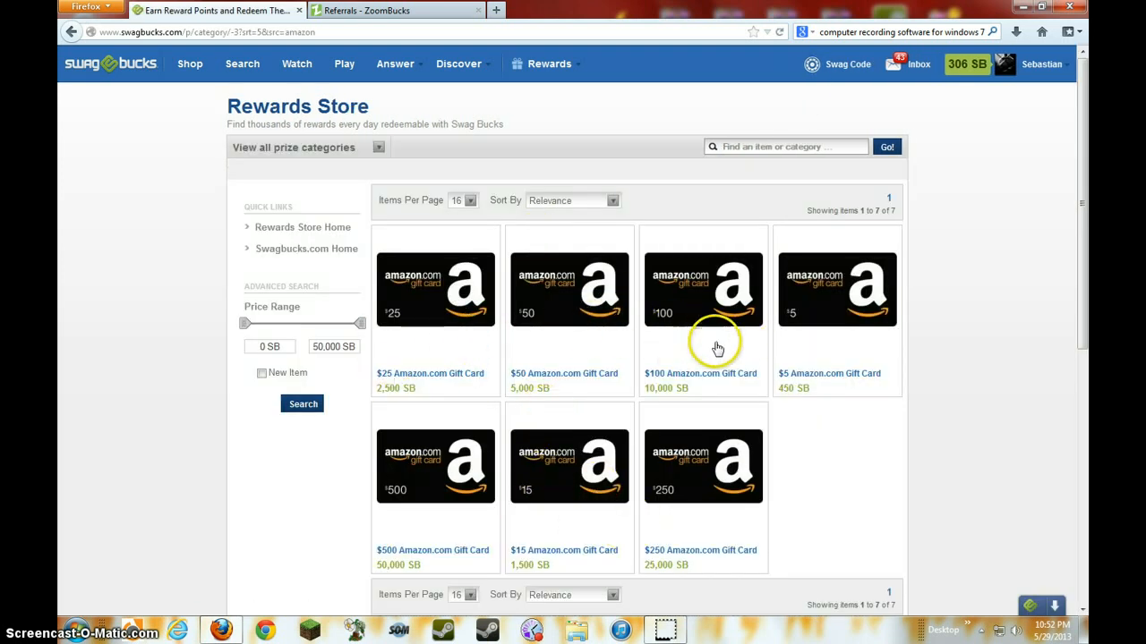
- View the $5 Amazon.com Gift Card priced at 450 SB, then search the web for 'rewards'
{"action": "left_click", "coordinate": [836, 289]}
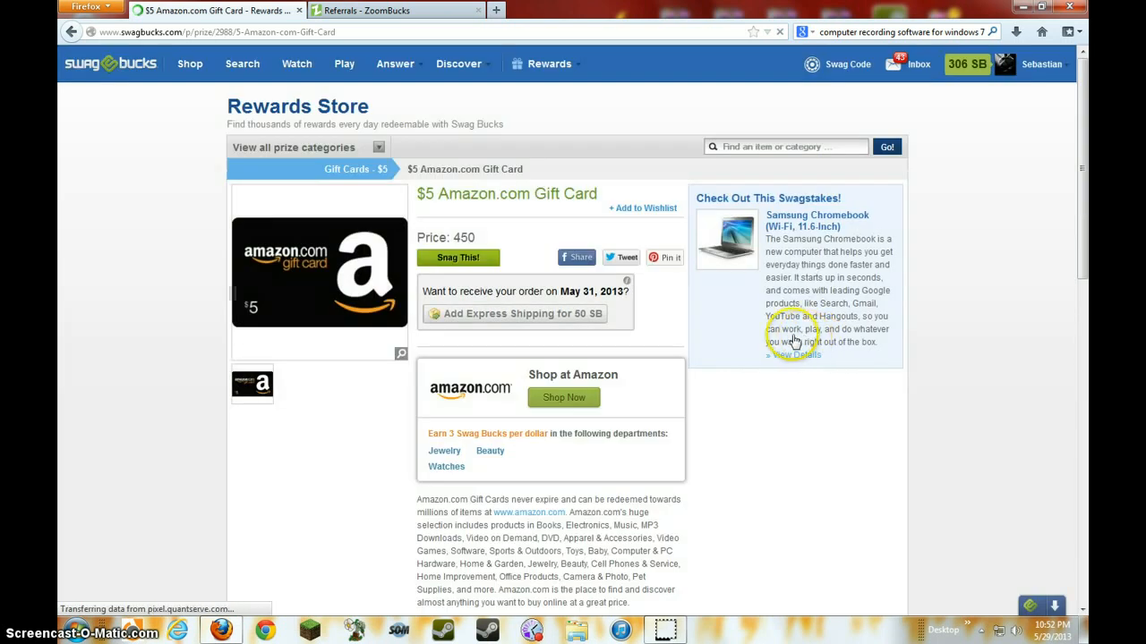
{"action": "mouse_move", "coordinate": [708, 366]}
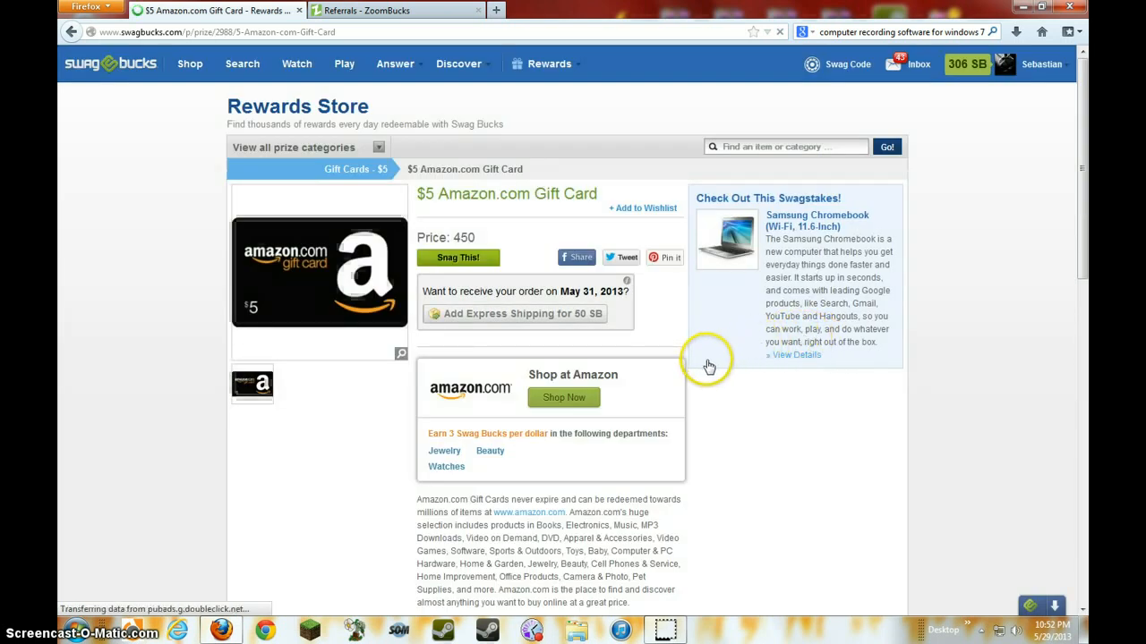
{"action": "mouse_move", "coordinate": [827, 415]}
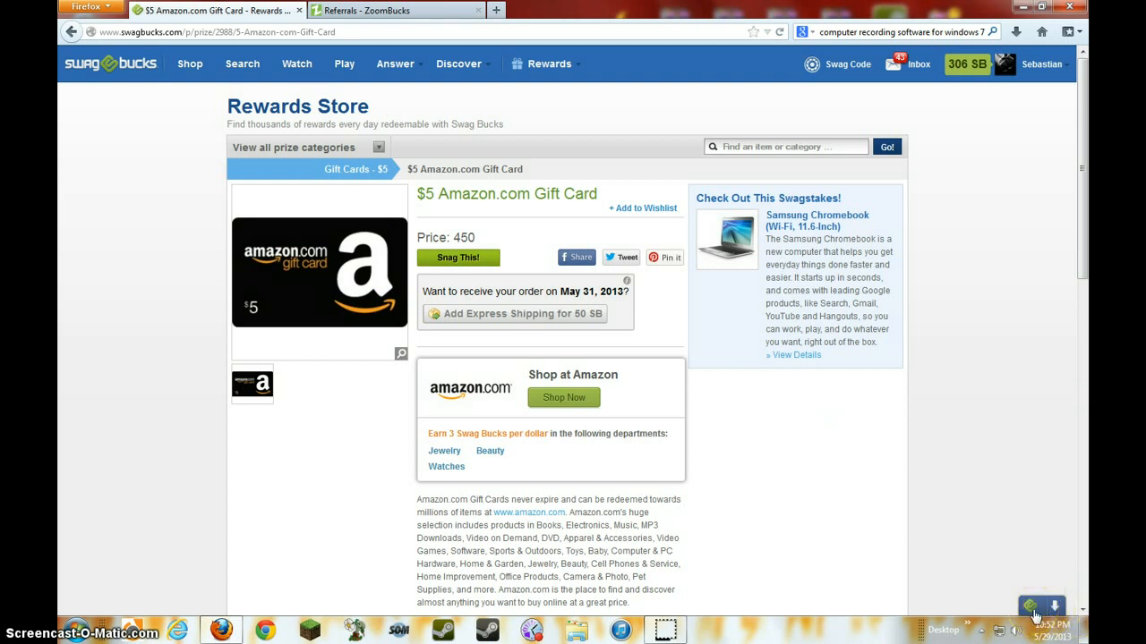
{"action": "mouse_move", "coordinate": [1028, 589]}
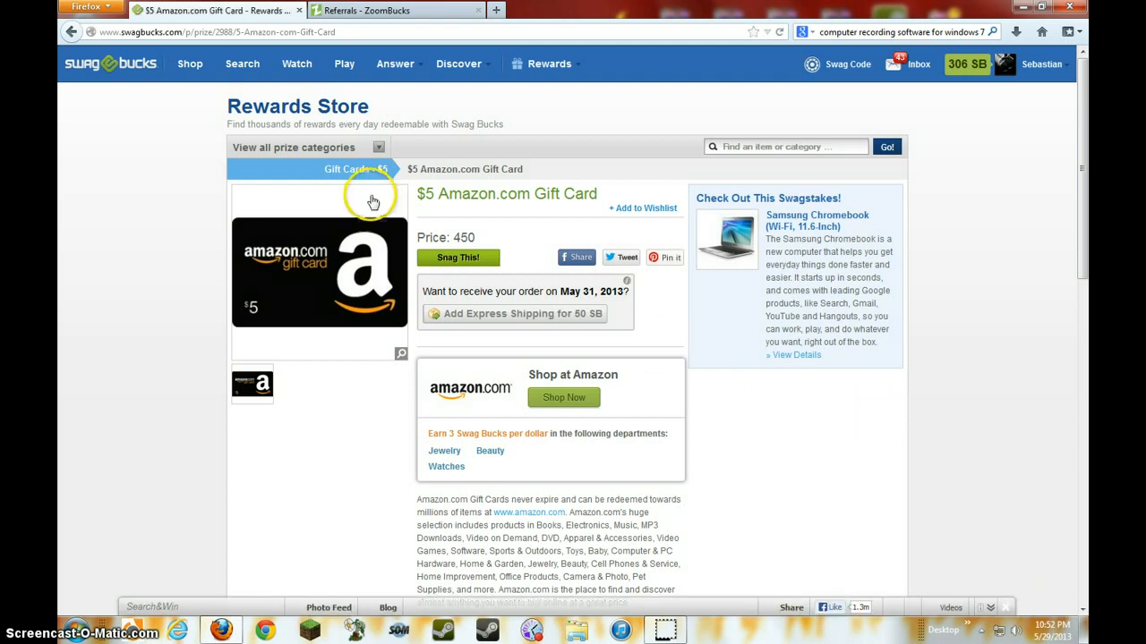
{"action": "mouse_move", "coordinate": [214, 612]}
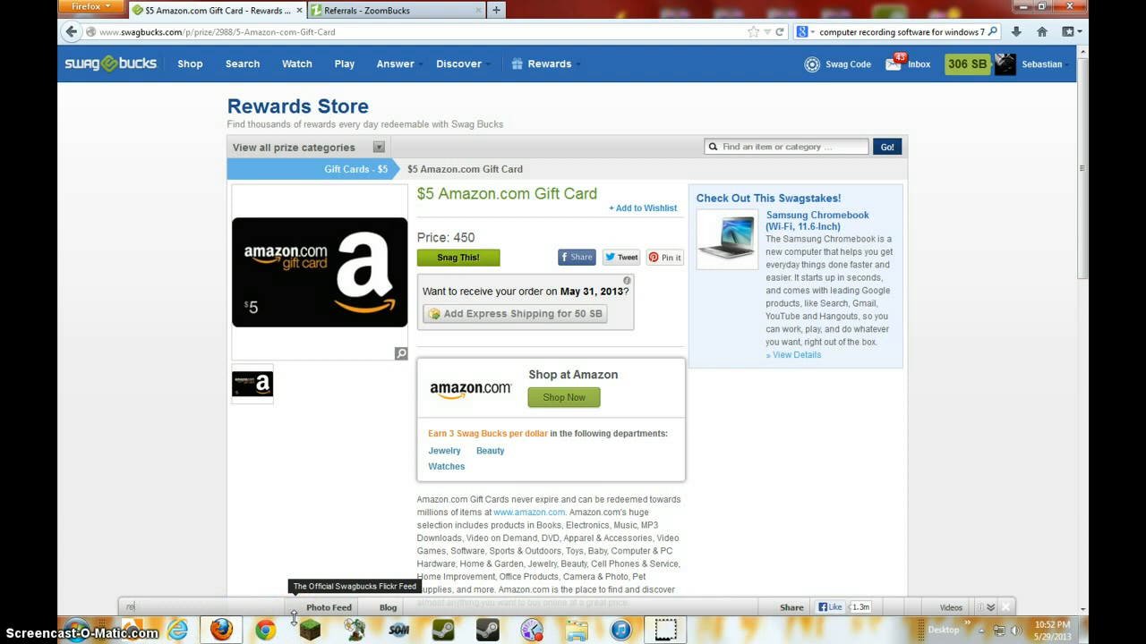
{"action": "type", "text": "rewards!!!!"}
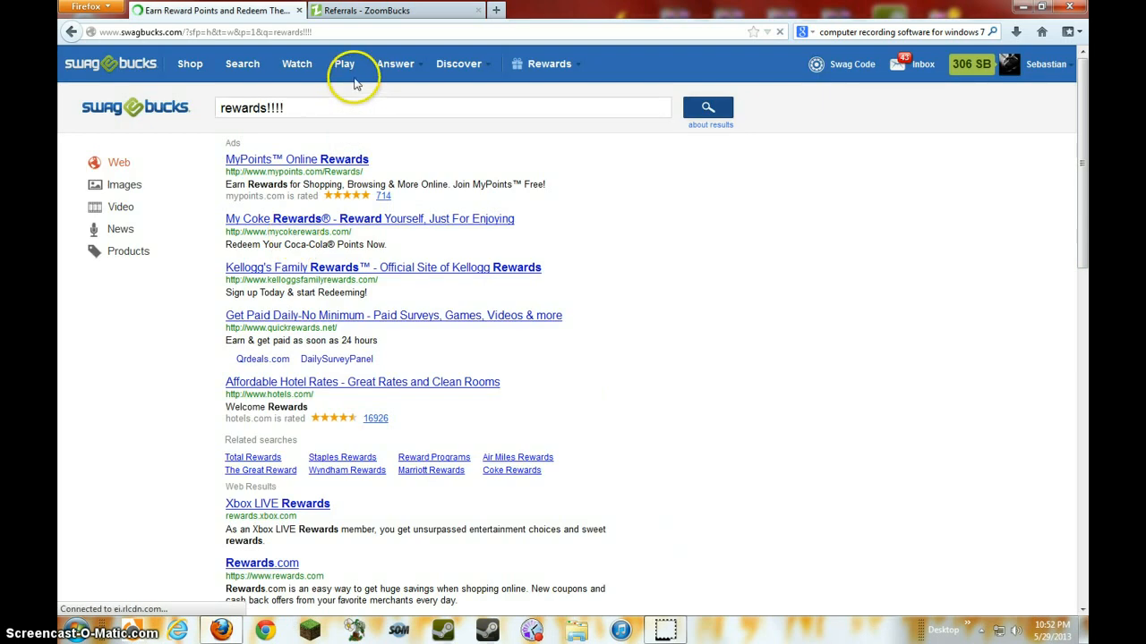
- Switch to ZoomBucks, search for 'soooom', then head back to its home page
{"action": "left_click", "coordinate": [394, 10]}
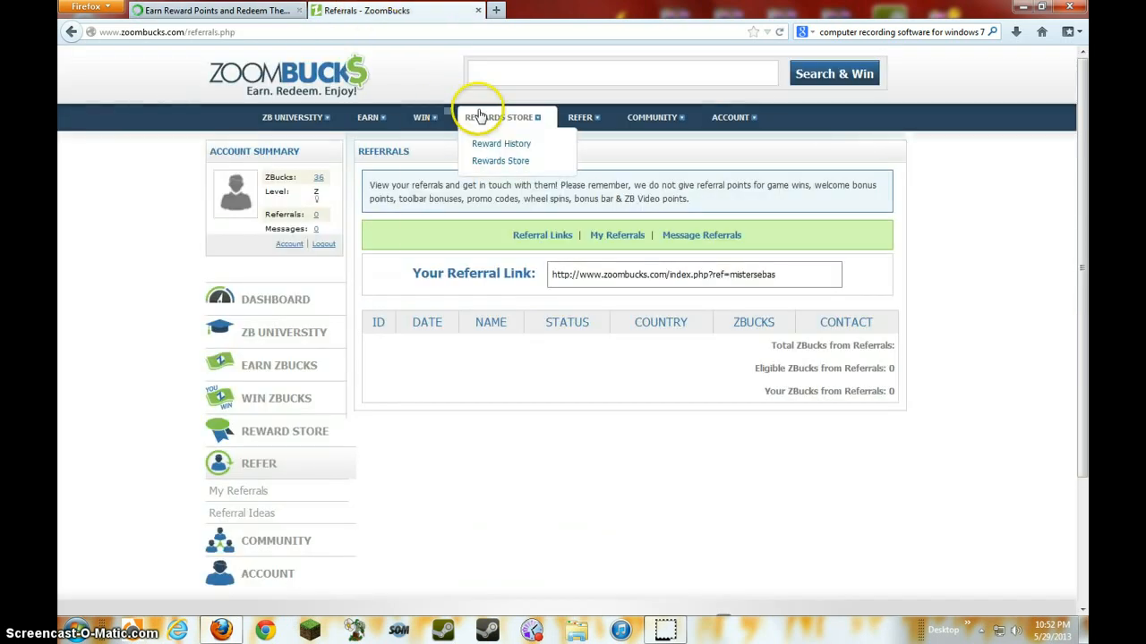
{"action": "mouse_move", "coordinate": [578, 101]}
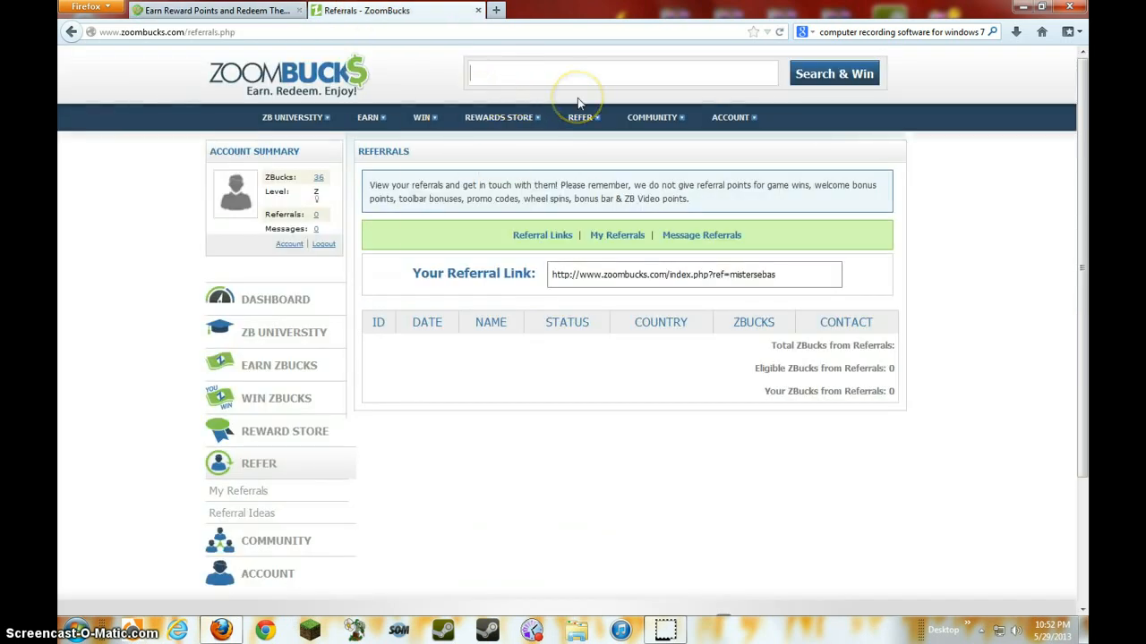
{"action": "type", "text": "soooom"}
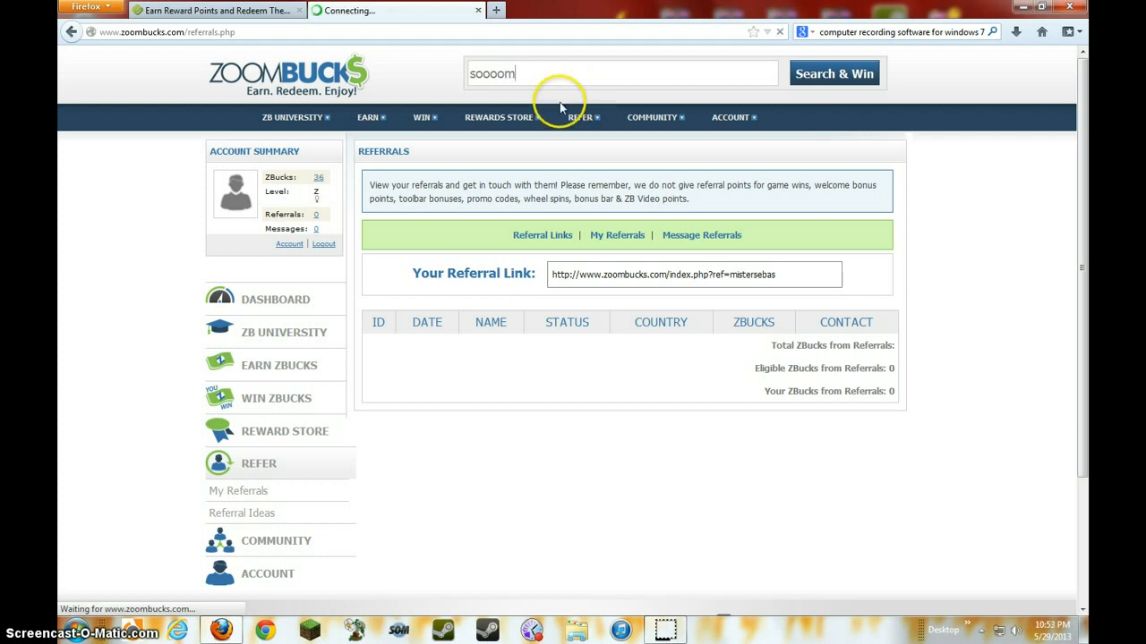
{"action": "left_click", "coordinate": [833, 73]}
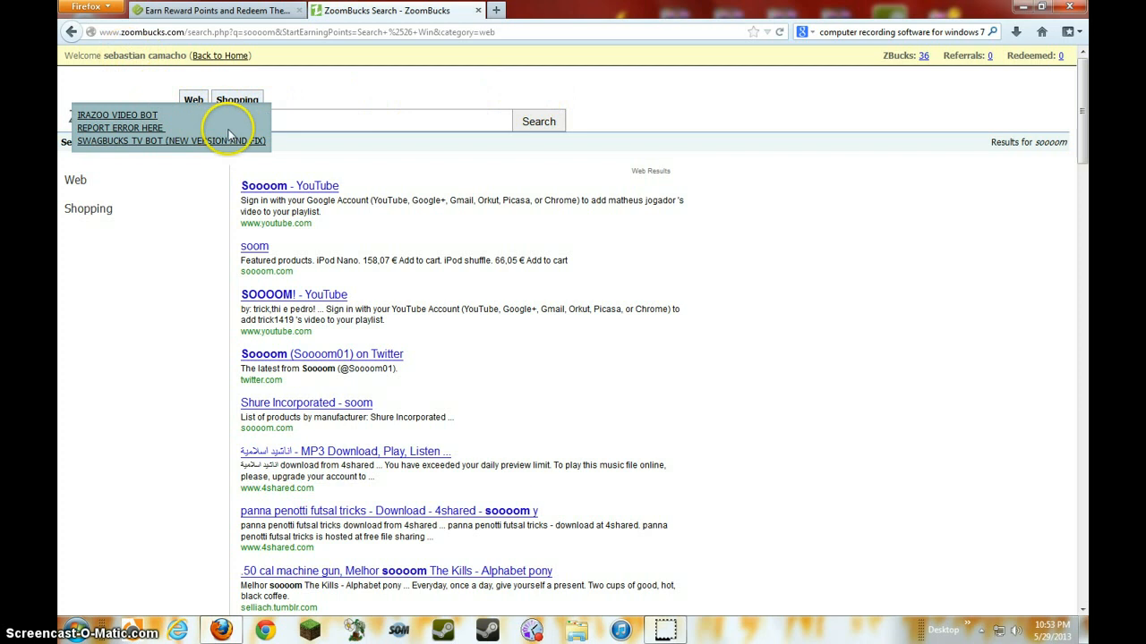
{"action": "mouse_move", "coordinate": [173, 140]}
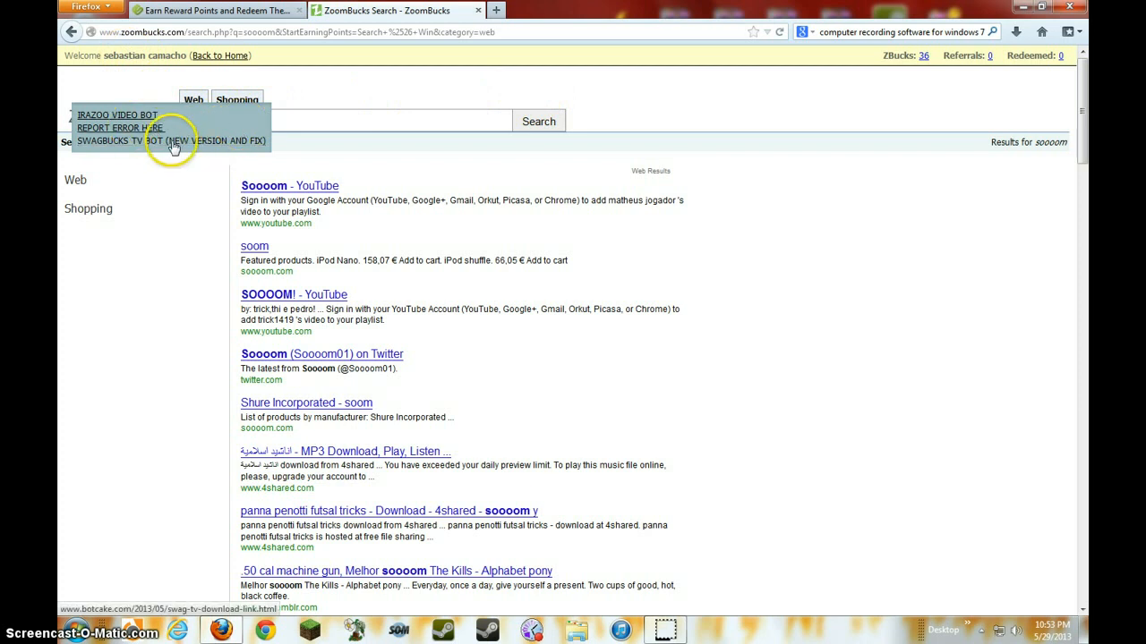
{"action": "mouse_move", "coordinate": [335, 81]}
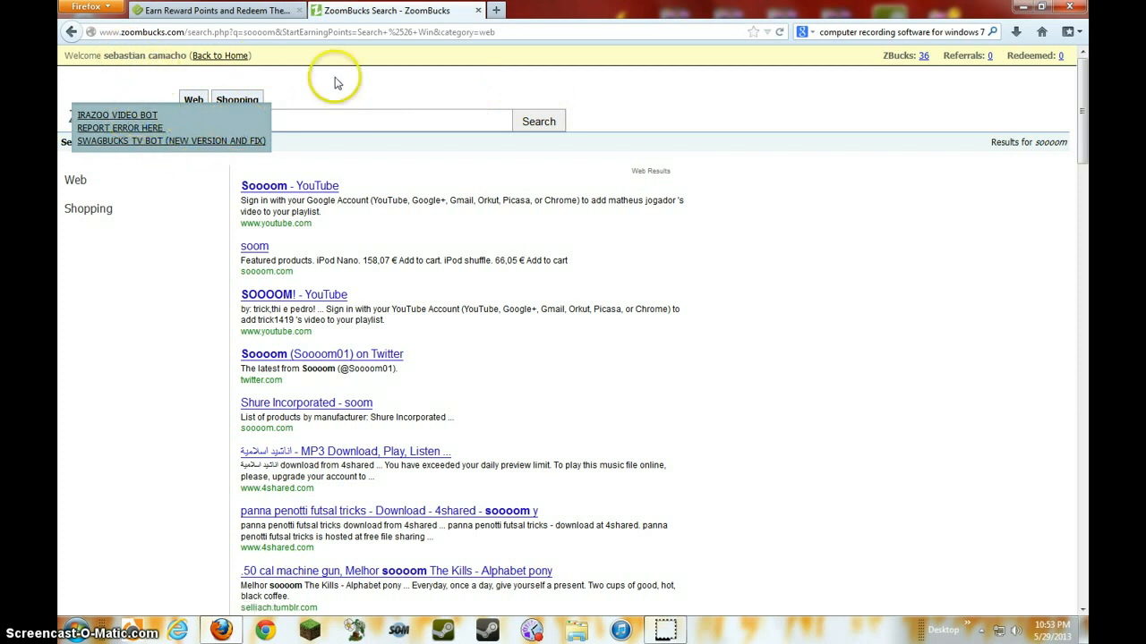
{"action": "mouse_move", "coordinate": [165, 134]}
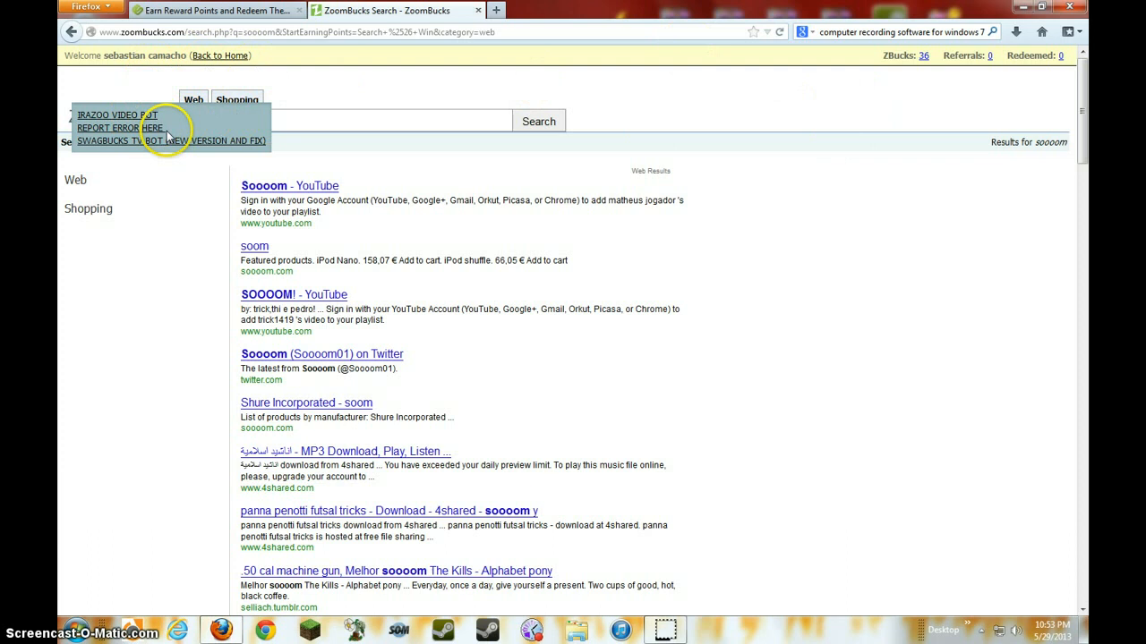
{"action": "mouse_move", "coordinate": [175, 107]}
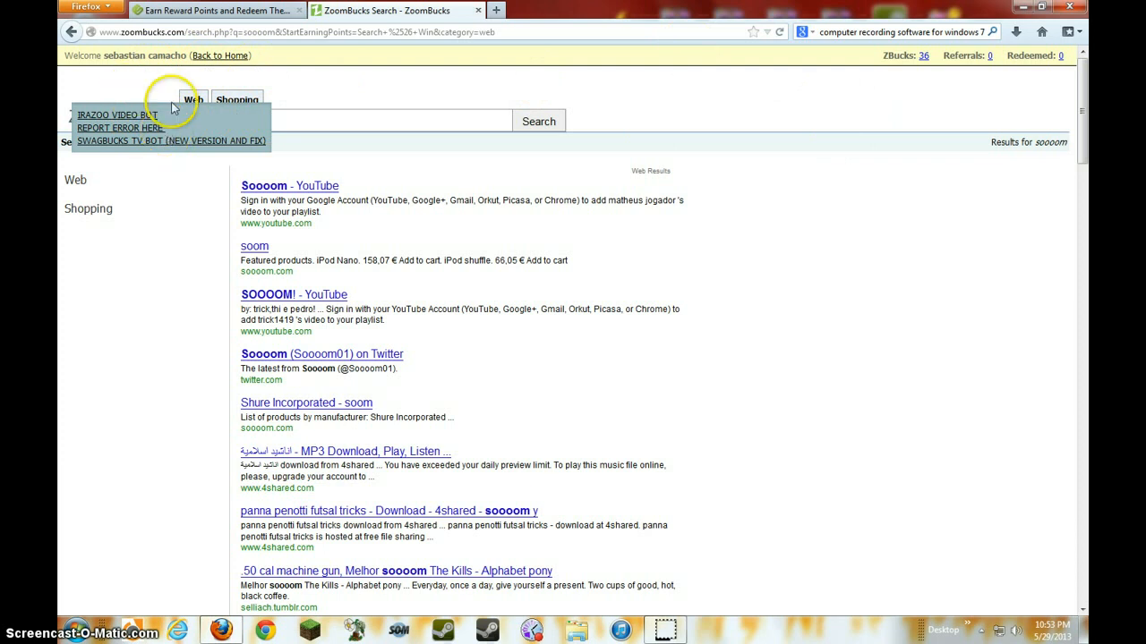
{"action": "mouse_move", "coordinate": [1064, 68]}
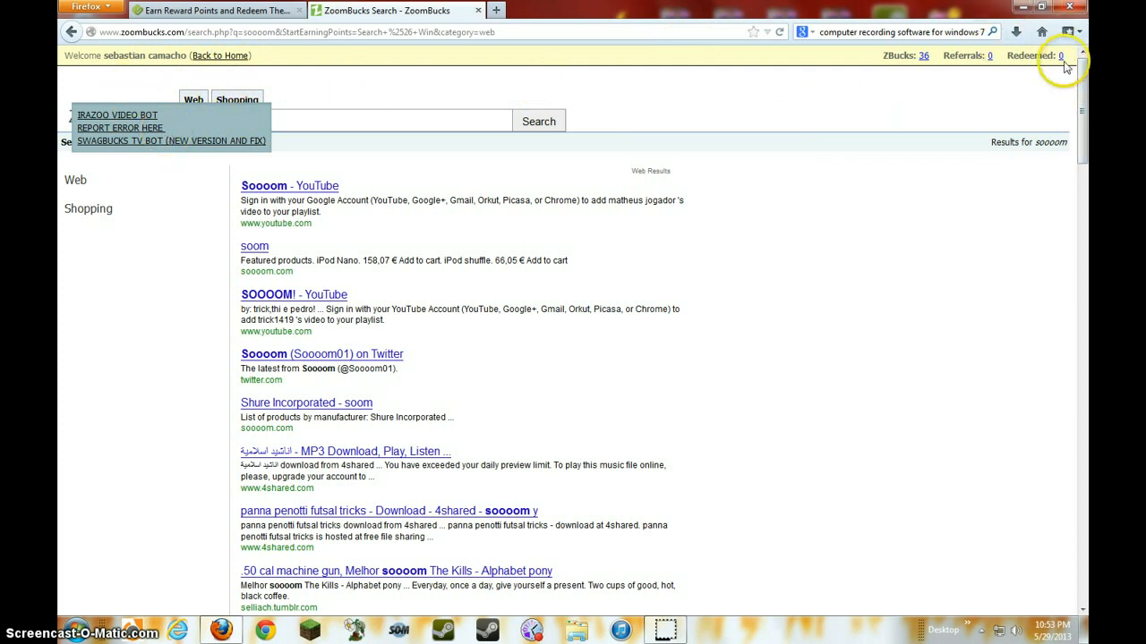
{"action": "mouse_move", "coordinate": [721, 77]}
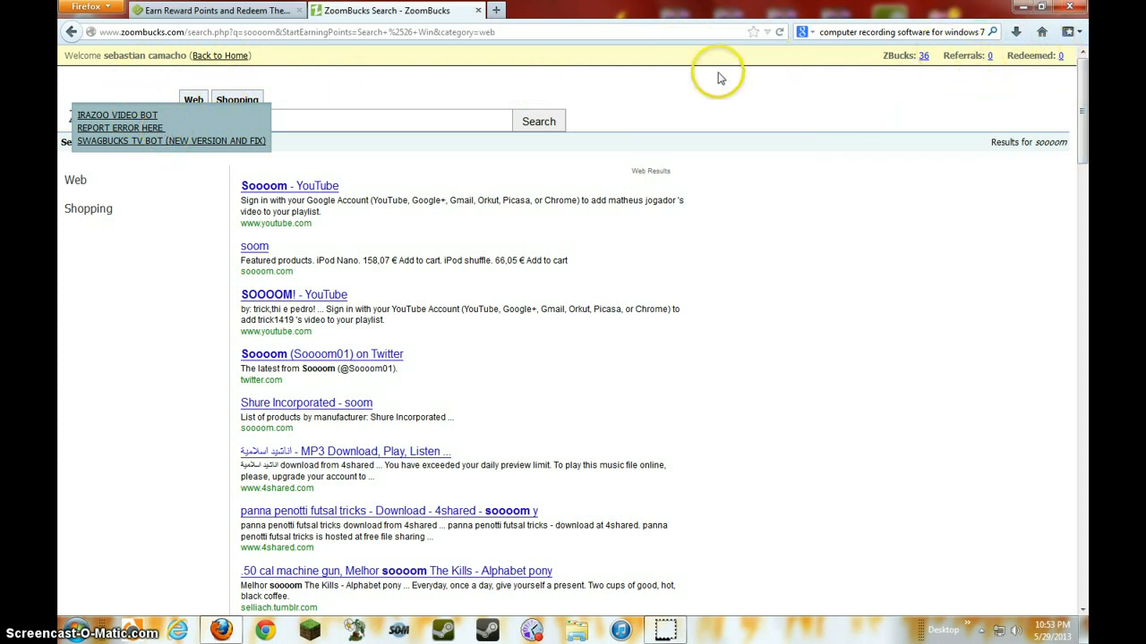
{"action": "left_click", "coordinate": [219, 55]}
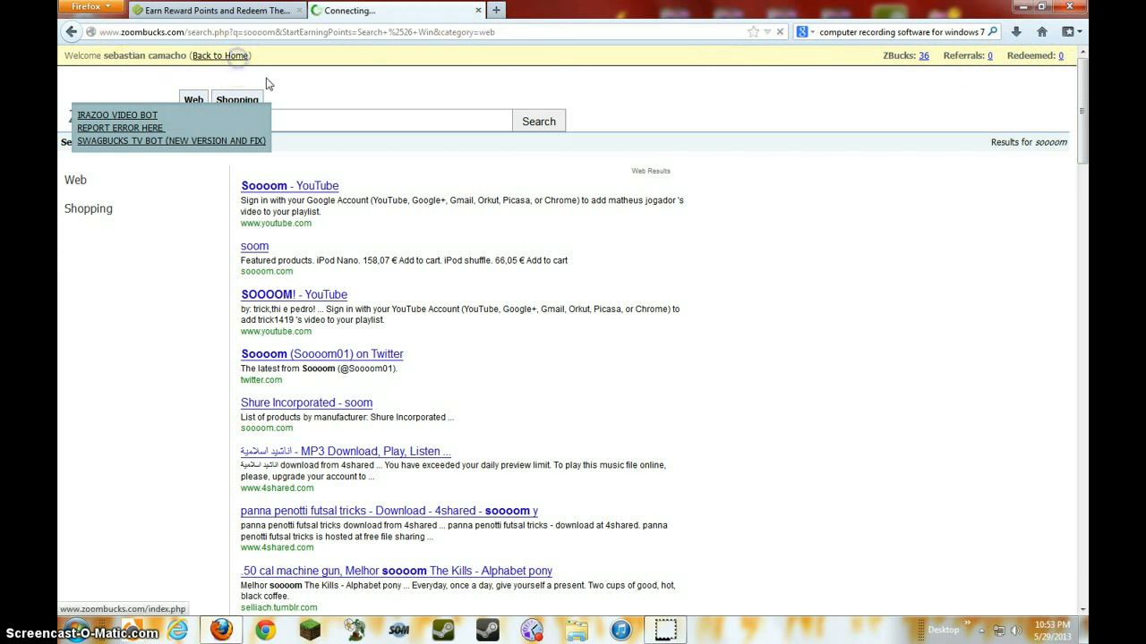
{"action": "mouse_move", "coordinate": [175, 116]}
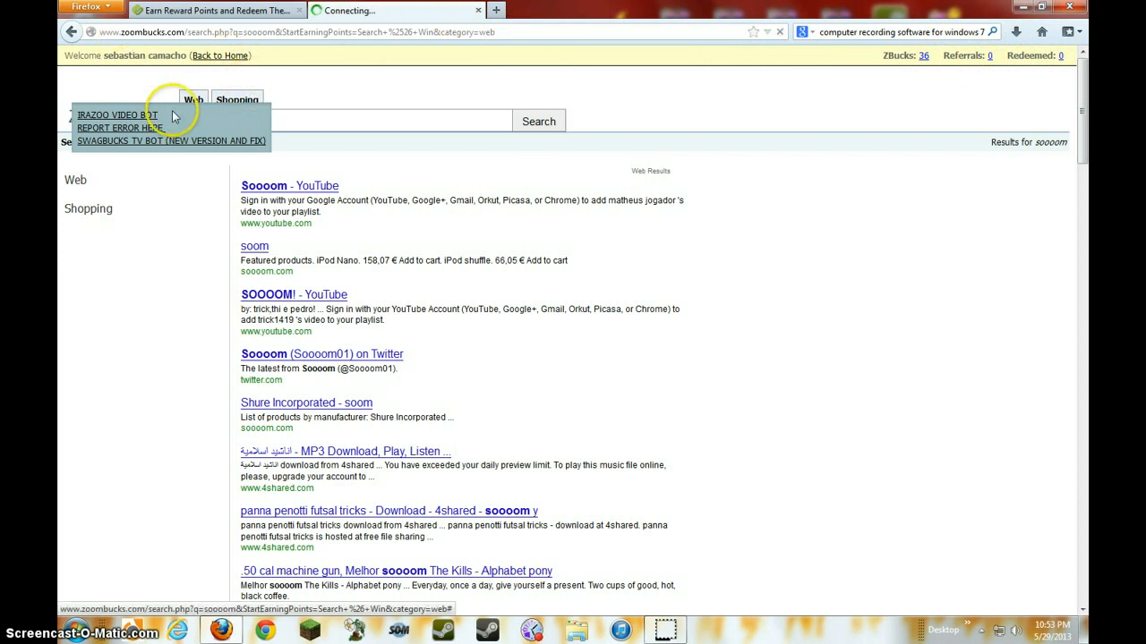
{"action": "mouse_move", "coordinate": [188, 317]}
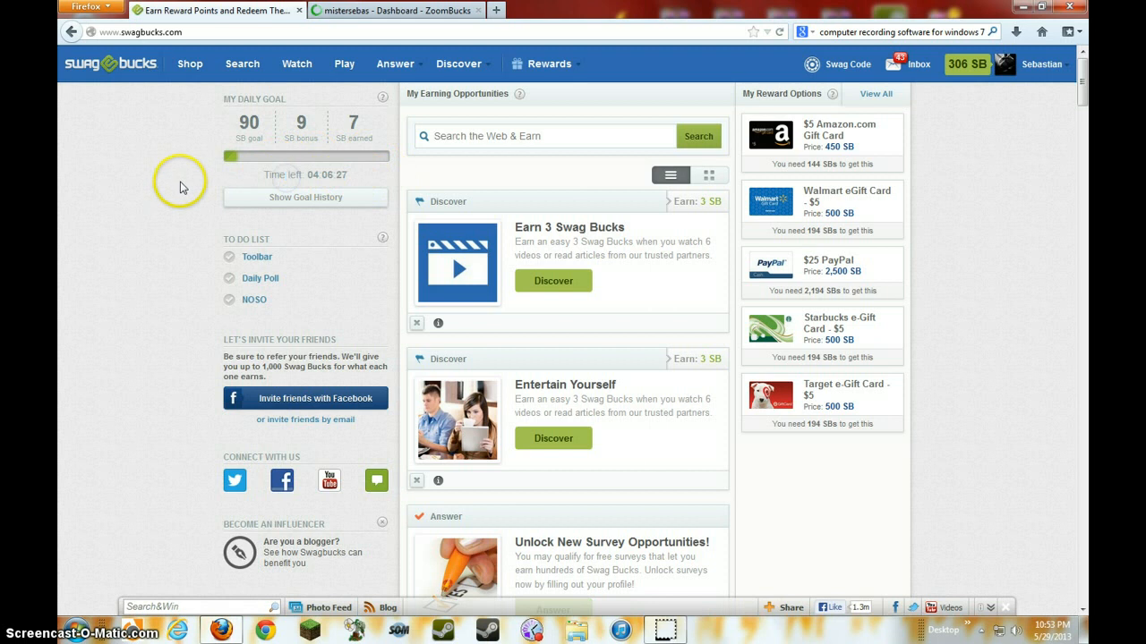
{"action": "mouse_move", "coordinate": [258, 140]}
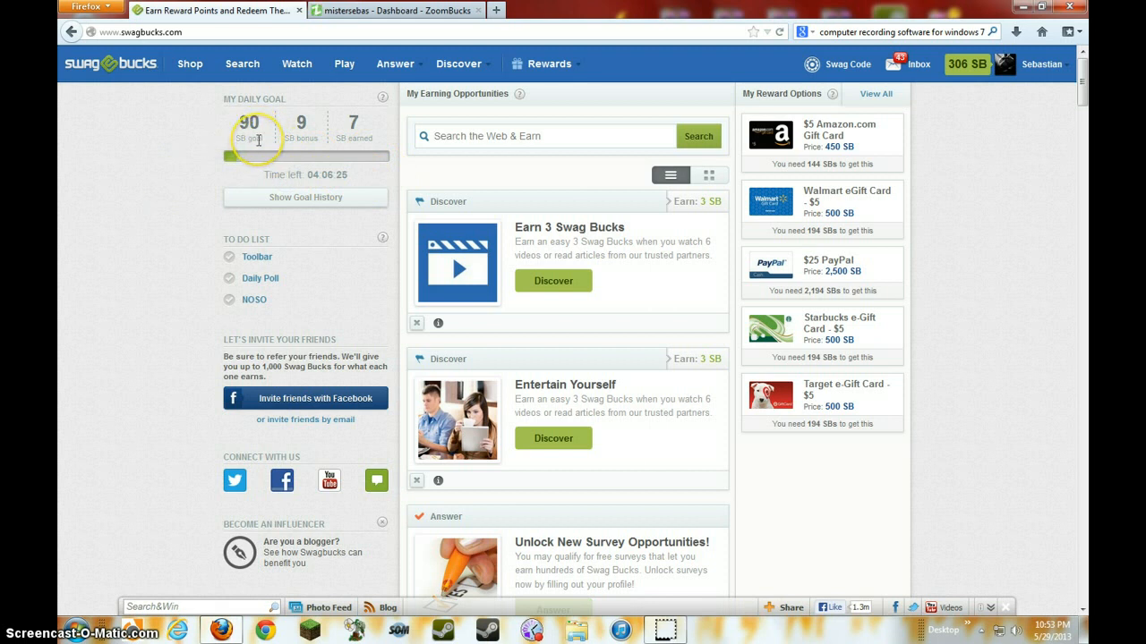
{"action": "mouse_move", "coordinate": [311, 186]}
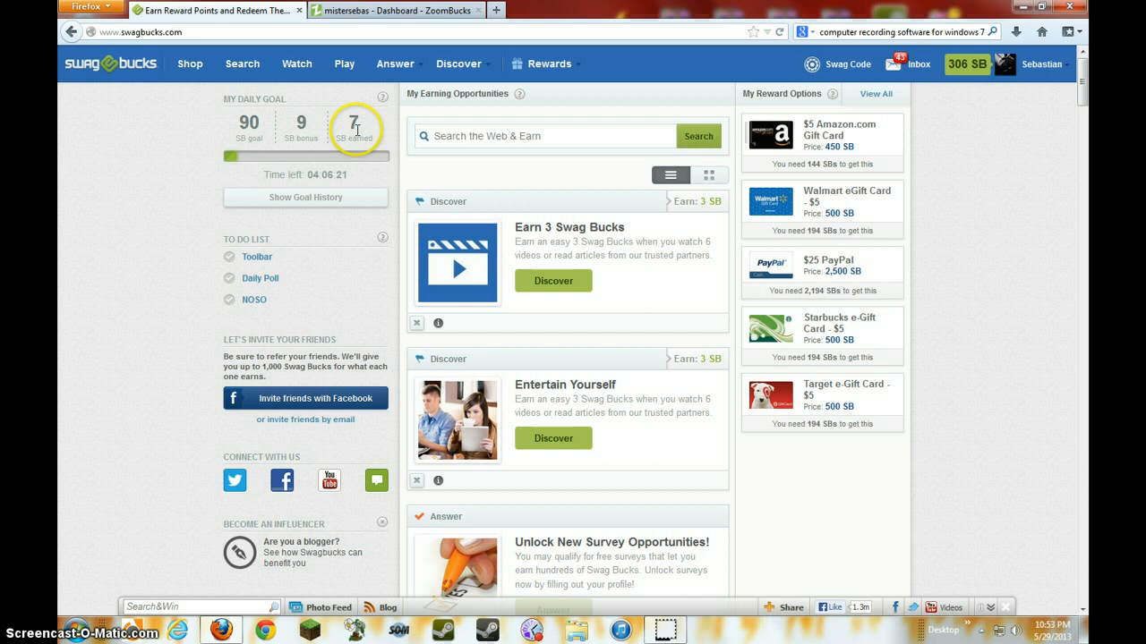
{"action": "mouse_move", "coordinate": [331, 198]}
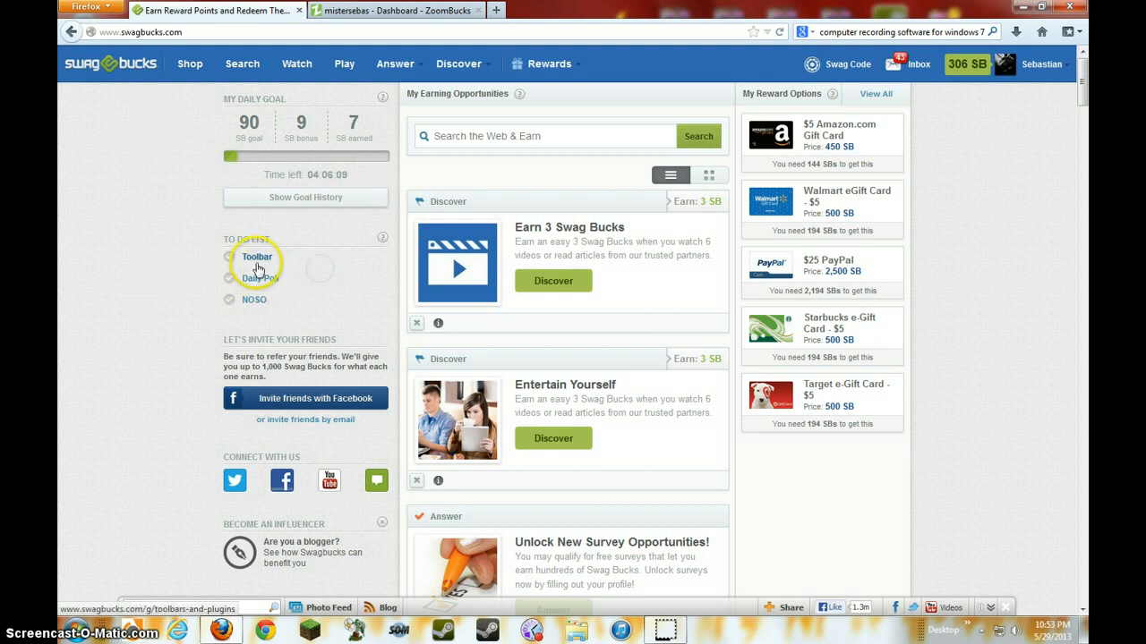
{"action": "mouse_move", "coordinate": [261, 278]}
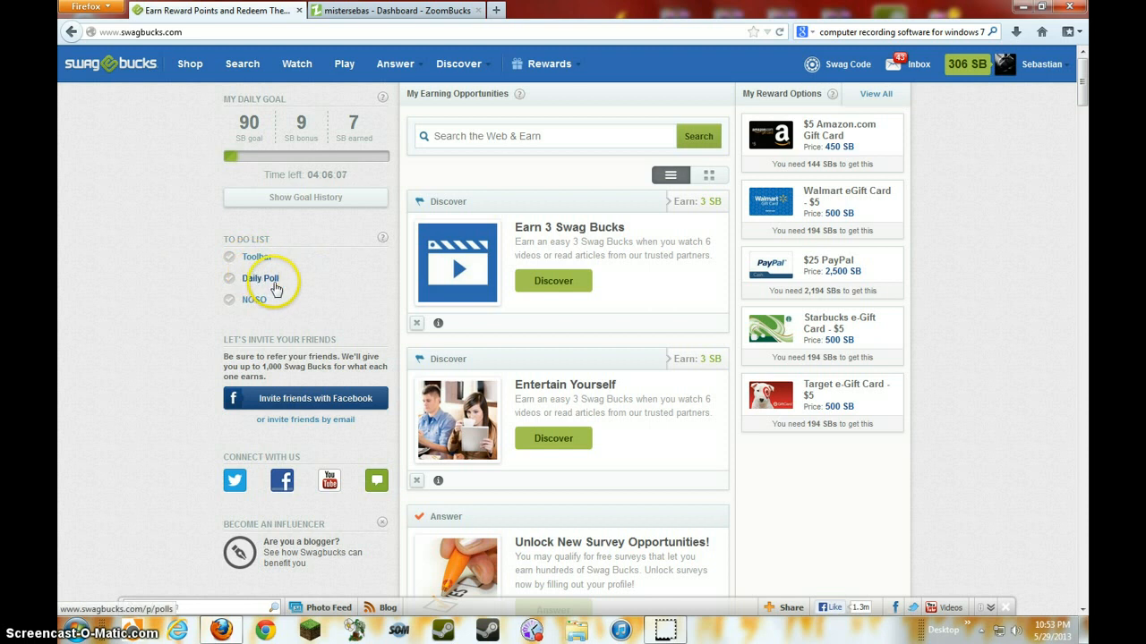
- Open today's Daily Poll from the Swagbucks dashboard To Do List
{"action": "left_click", "coordinate": [260, 278]}
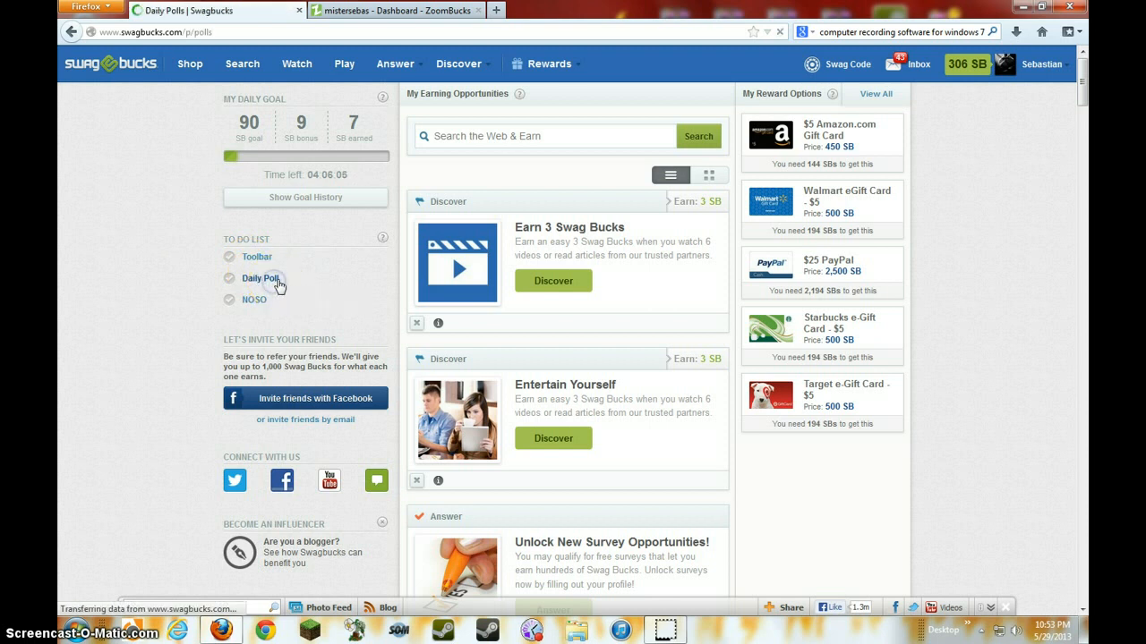
- Vote 'The bad news' in today's Swagbucks poll, earning 1 SB for 307 SB
{"action": "left_click", "coordinate": [259, 278]}
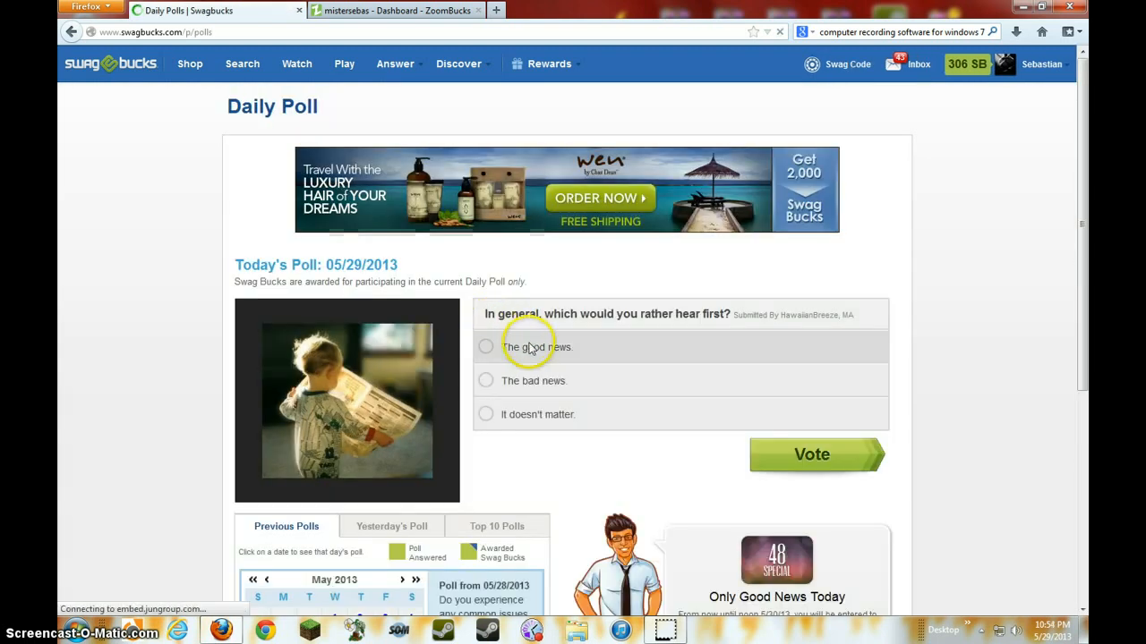
{"action": "mouse_move", "coordinate": [752, 344]}
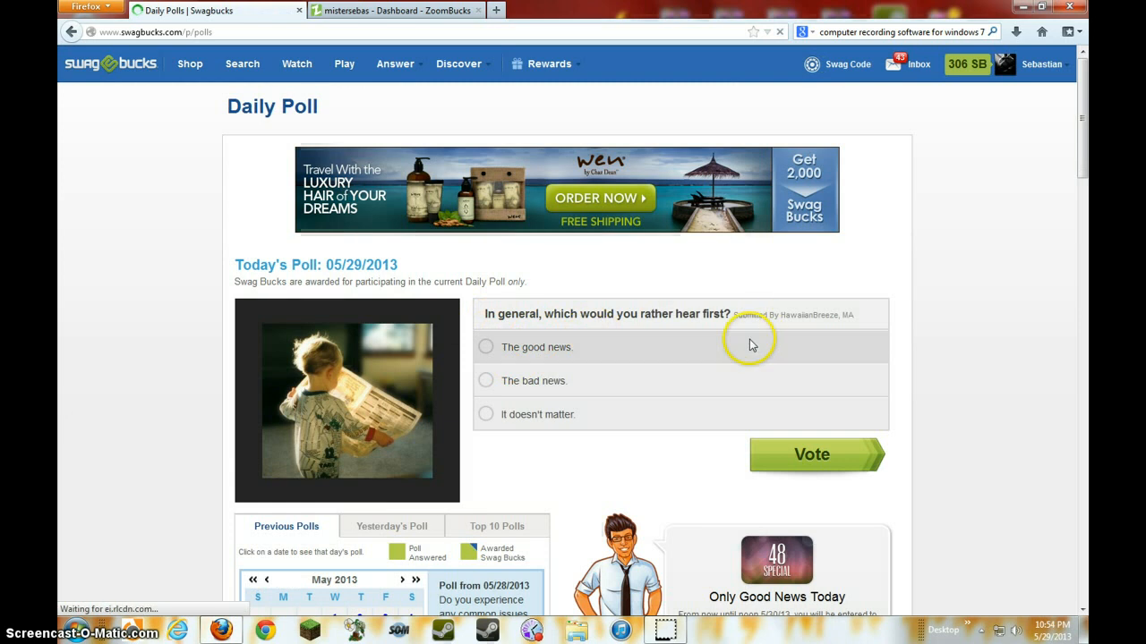
{"action": "mouse_move", "coordinate": [555, 400]}
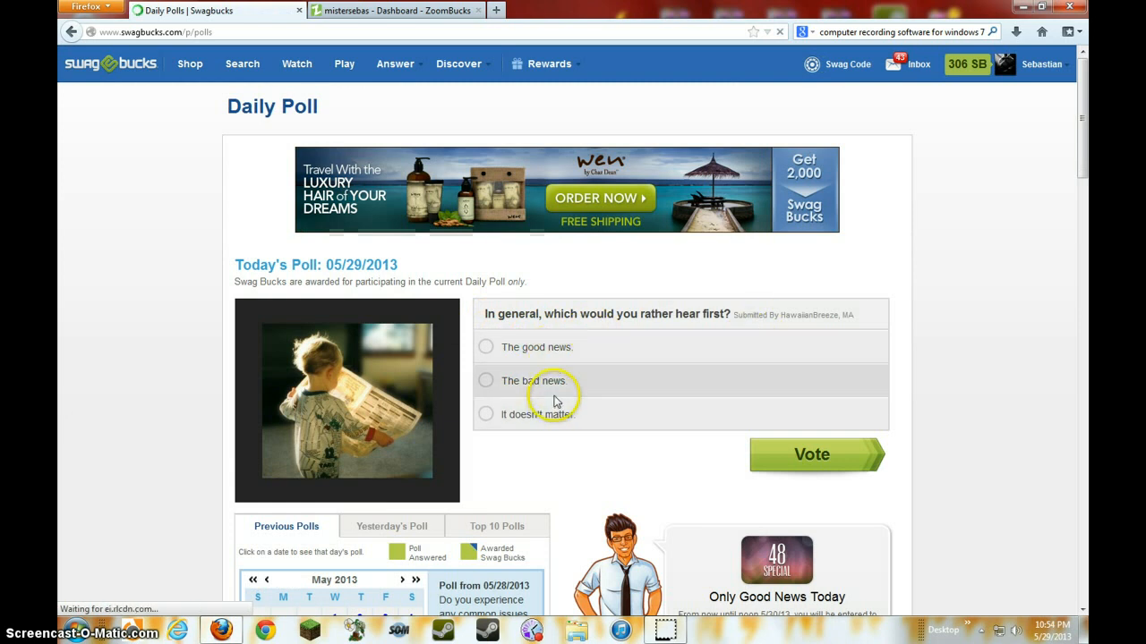
{"action": "left_click", "coordinate": [486, 380]}
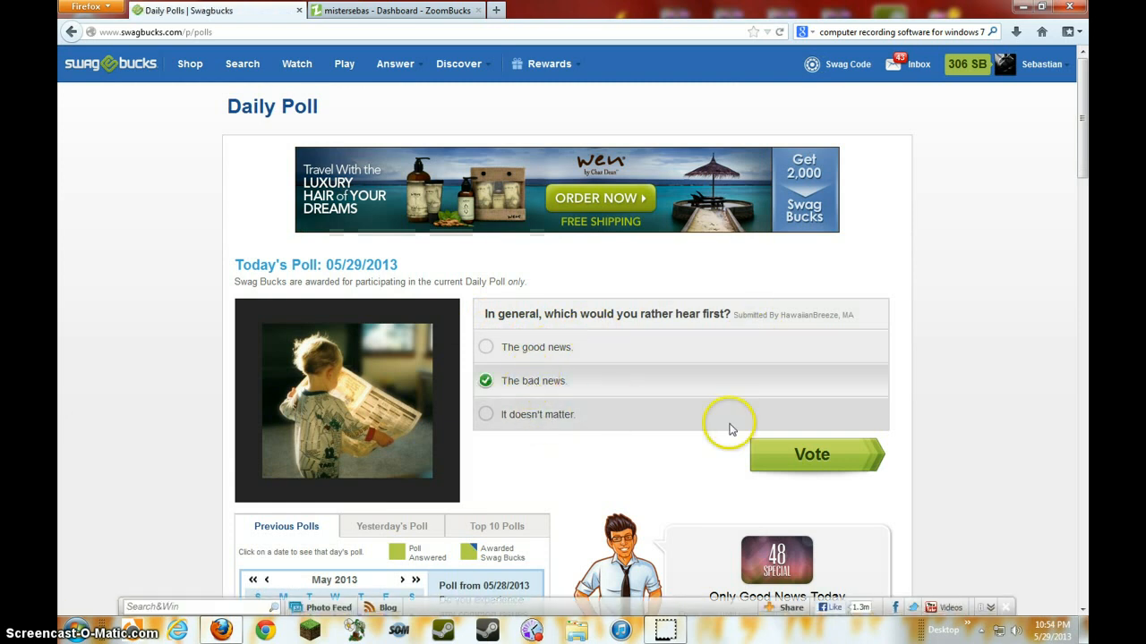
{"action": "left_click", "coordinate": [811, 455]}
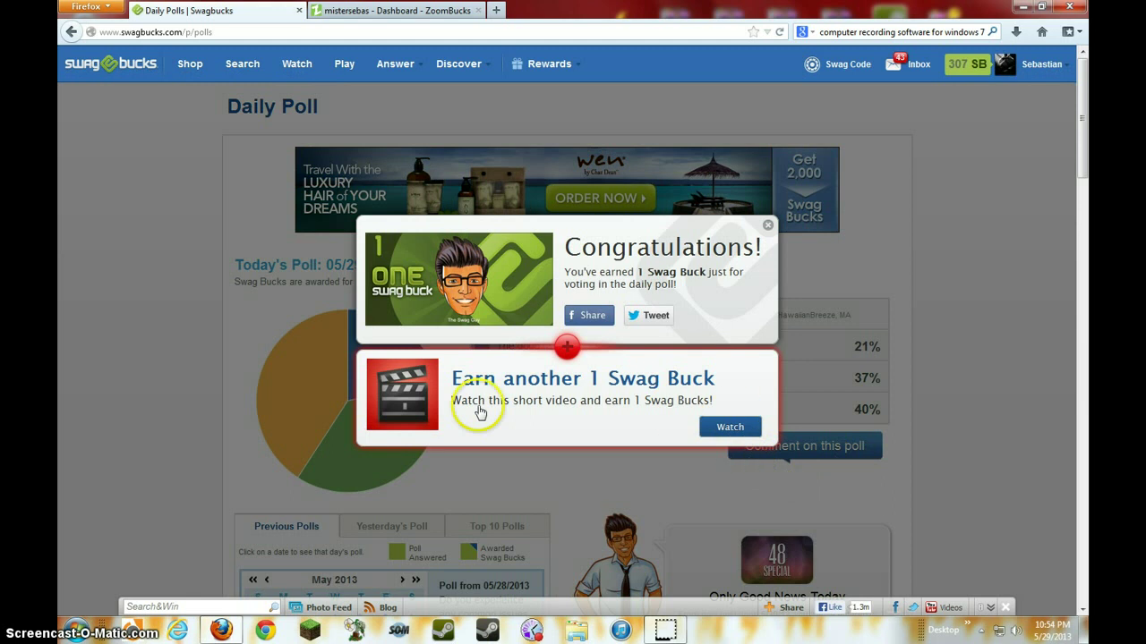
{"action": "mouse_move", "coordinate": [703, 285]}
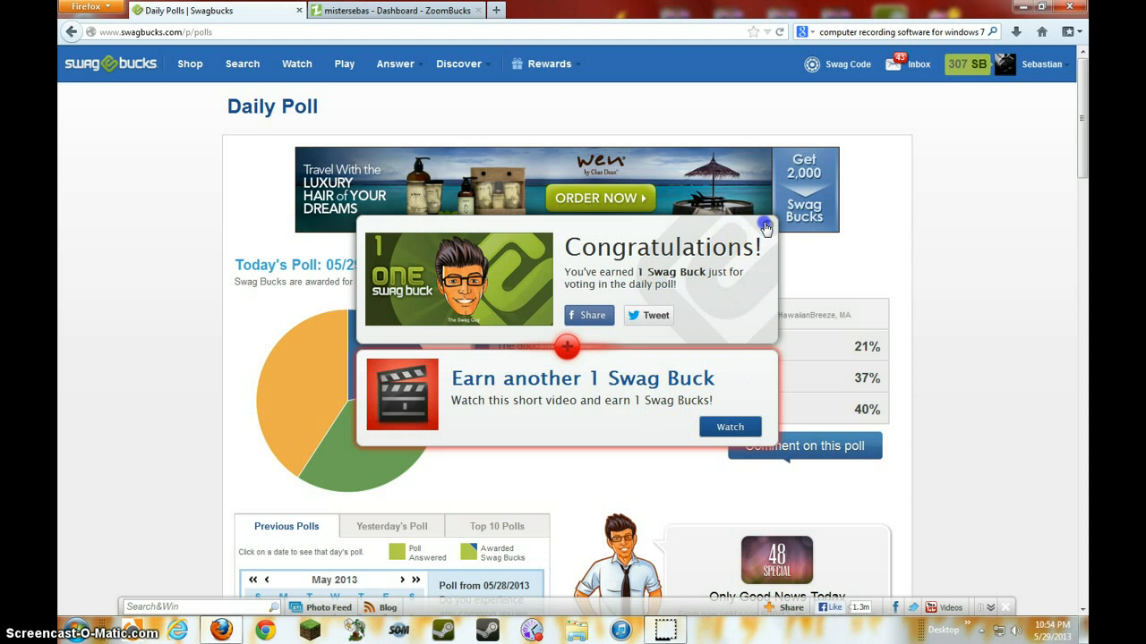
- Dismiss the Congratulations and Only Good News popups, then go to the ZoomBucks dashboard
{"action": "left_click", "coordinate": [766, 226]}
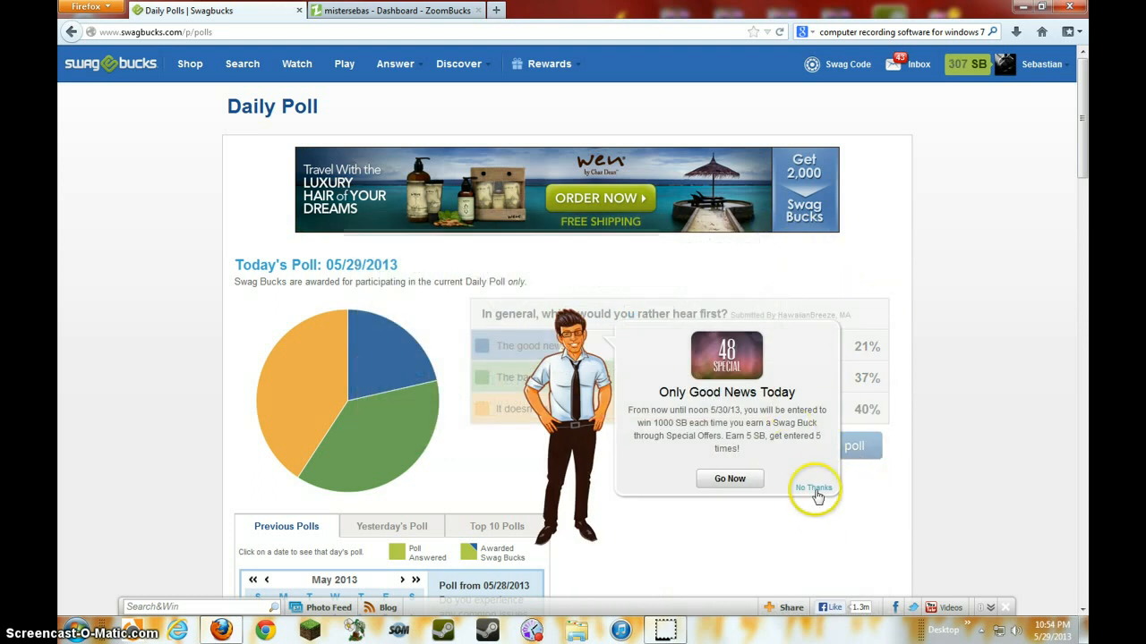
{"action": "left_click", "coordinate": [814, 488]}
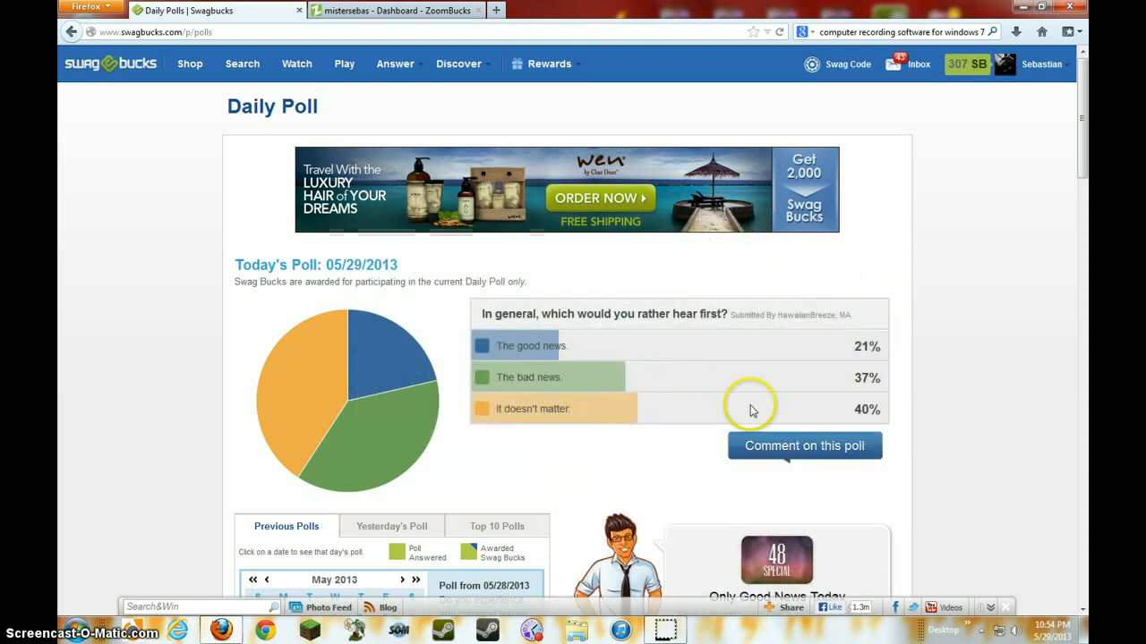
{"action": "mouse_move", "coordinate": [985, 90]}
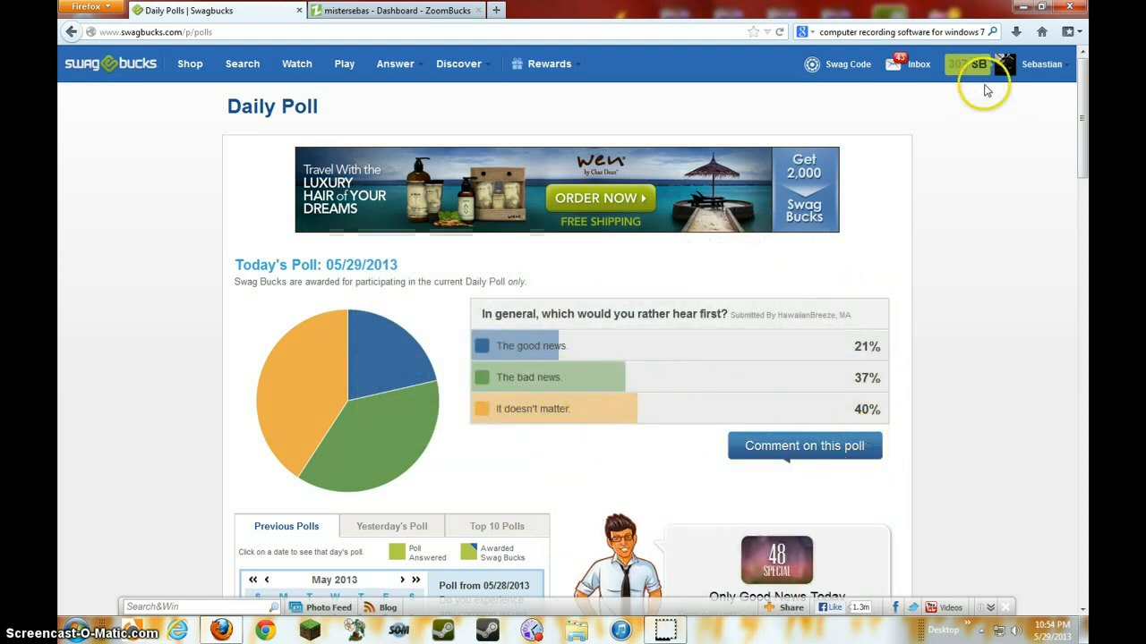
{"action": "left_click", "coordinate": [845, 64]}
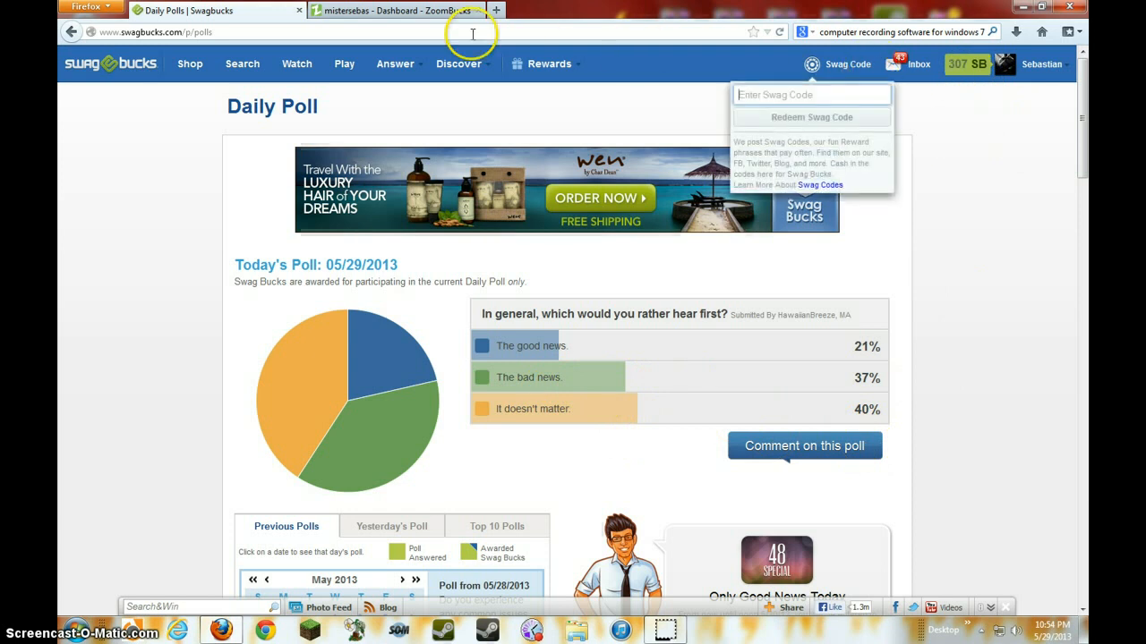
{"action": "left_click", "coordinate": [394, 10]}
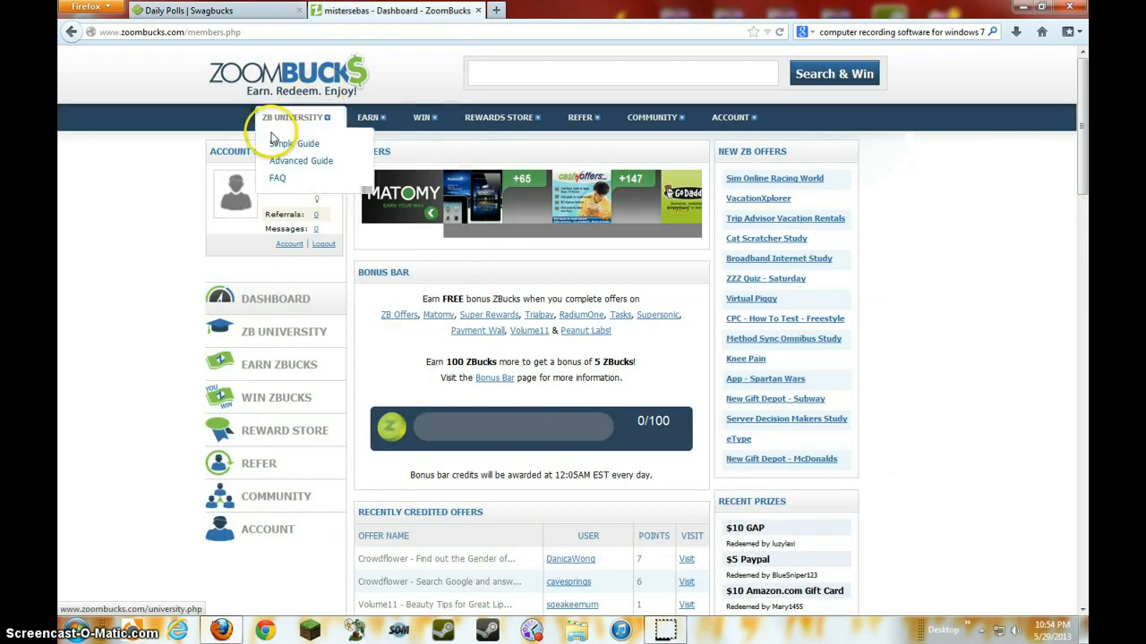
- View Zoombucks' Bonus Bucks page, then the Rewards Store catalogue of Amazon, game and PayPal cards
{"action": "left_click", "coordinate": [367, 118]}
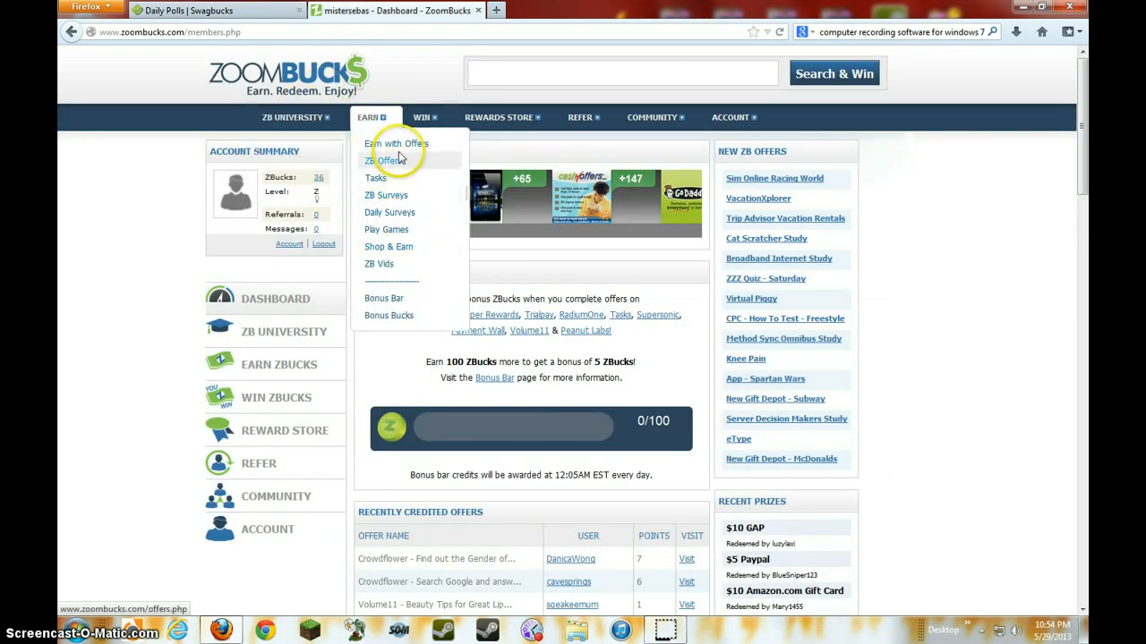
{"action": "mouse_move", "coordinate": [415, 293]}
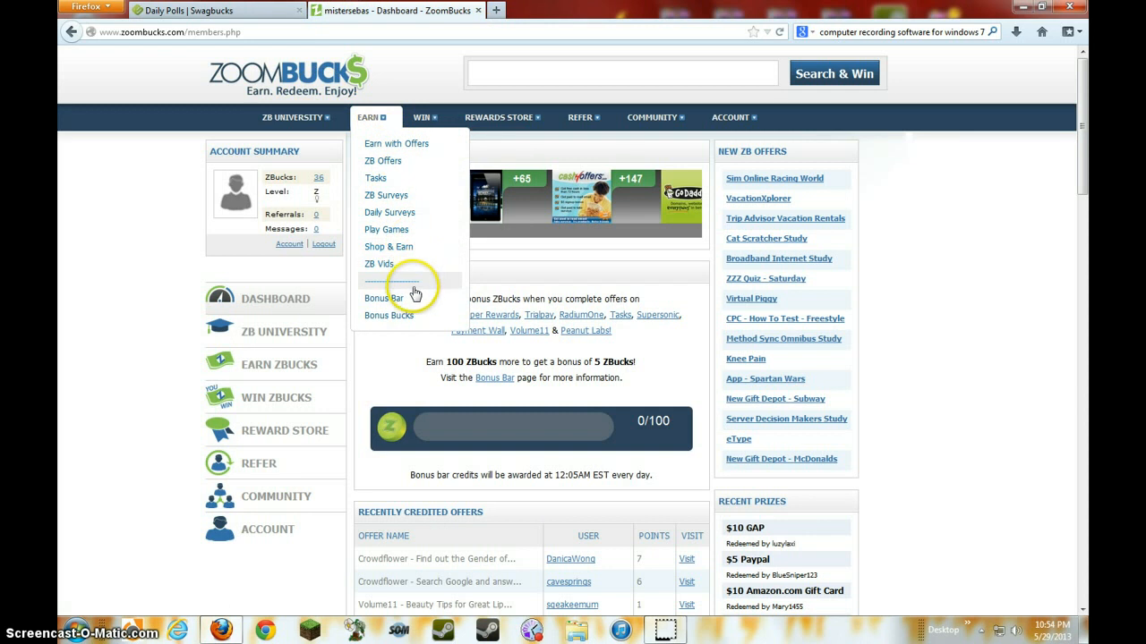
{"action": "left_click", "coordinate": [388, 315]}
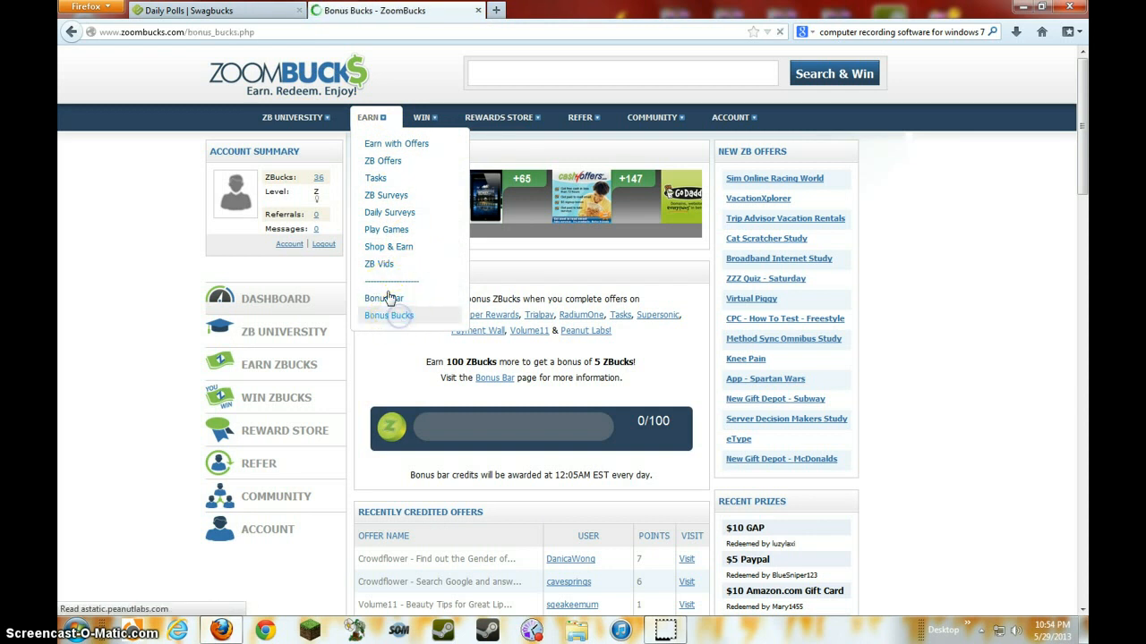
{"action": "left_click", "coordinate": [580, 117]}
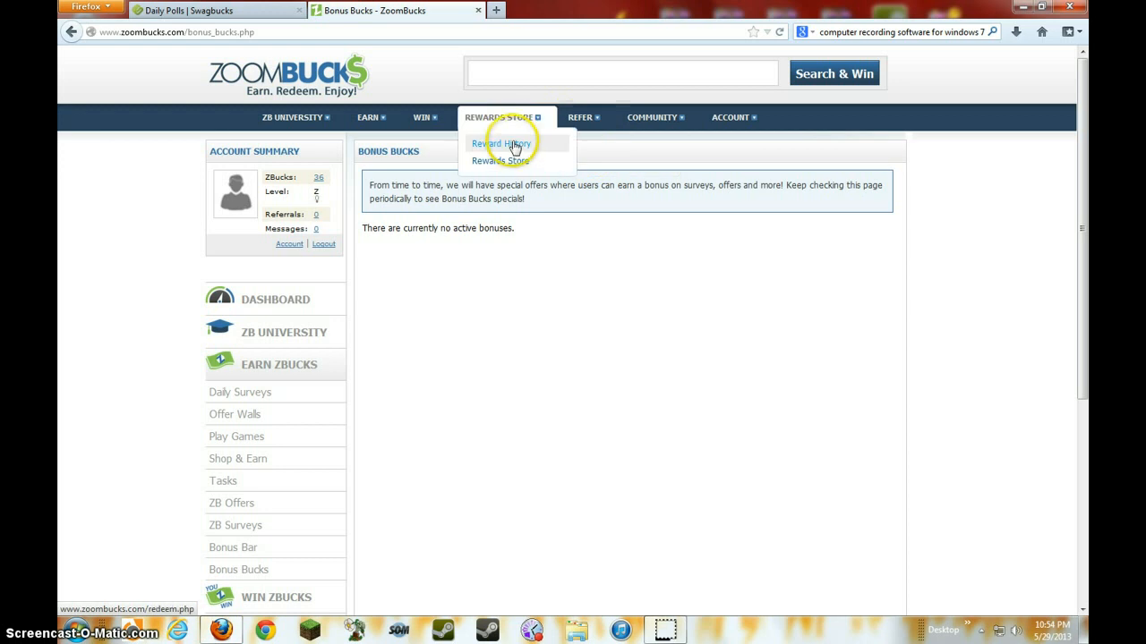
{"action": "left_click", "coordinate": [501, 162]}
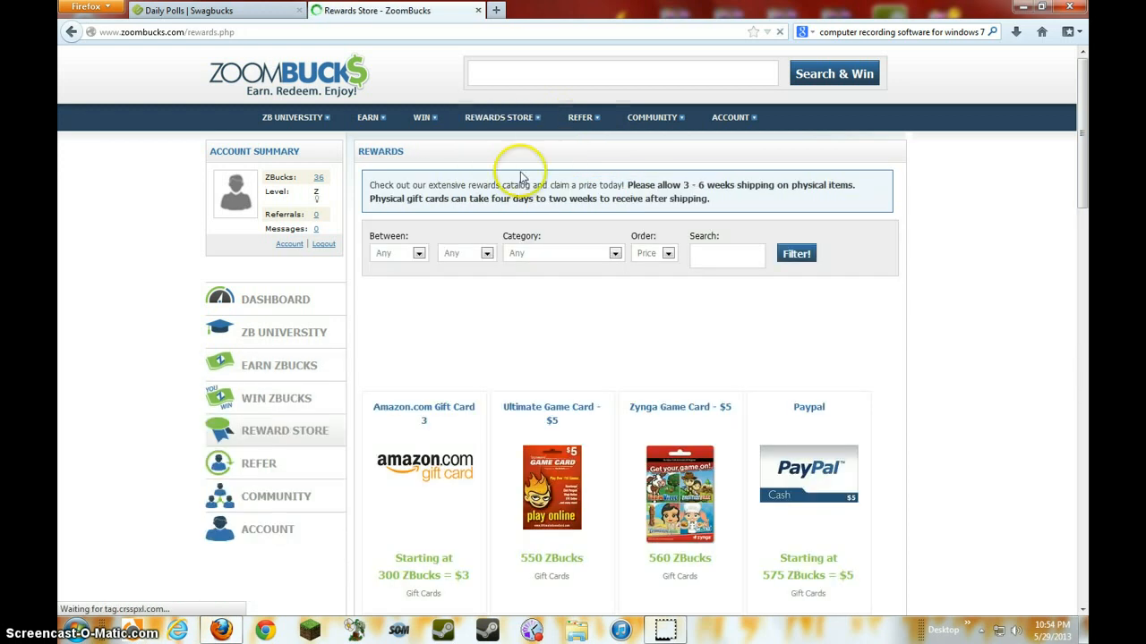
{"action": "scroll", "scroll_direction": "down", "scroll_amount": 3}
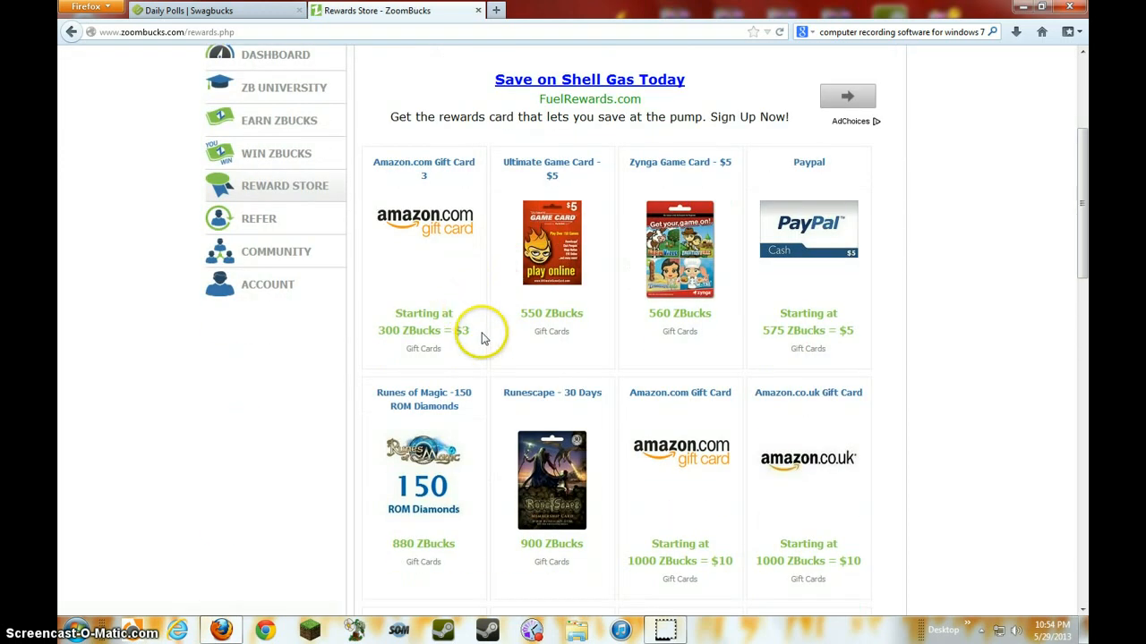
{"action": "mouse_move", "coordinate": [495, 356]}
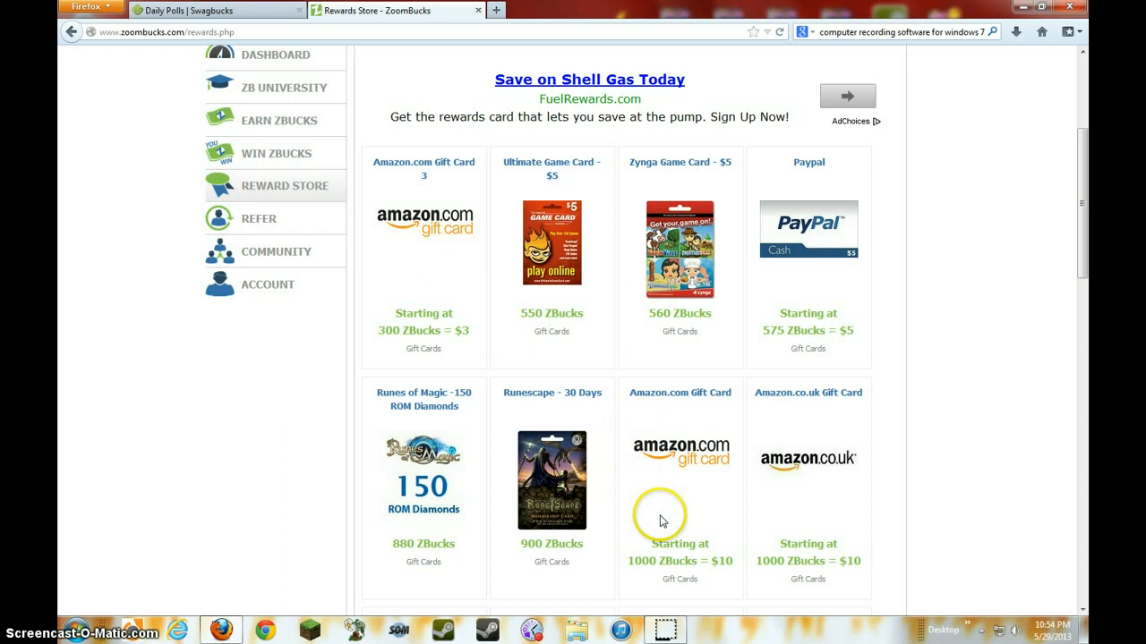
{"action": "scroll", "scroll_direction": "down", "scroll_amount": 3}
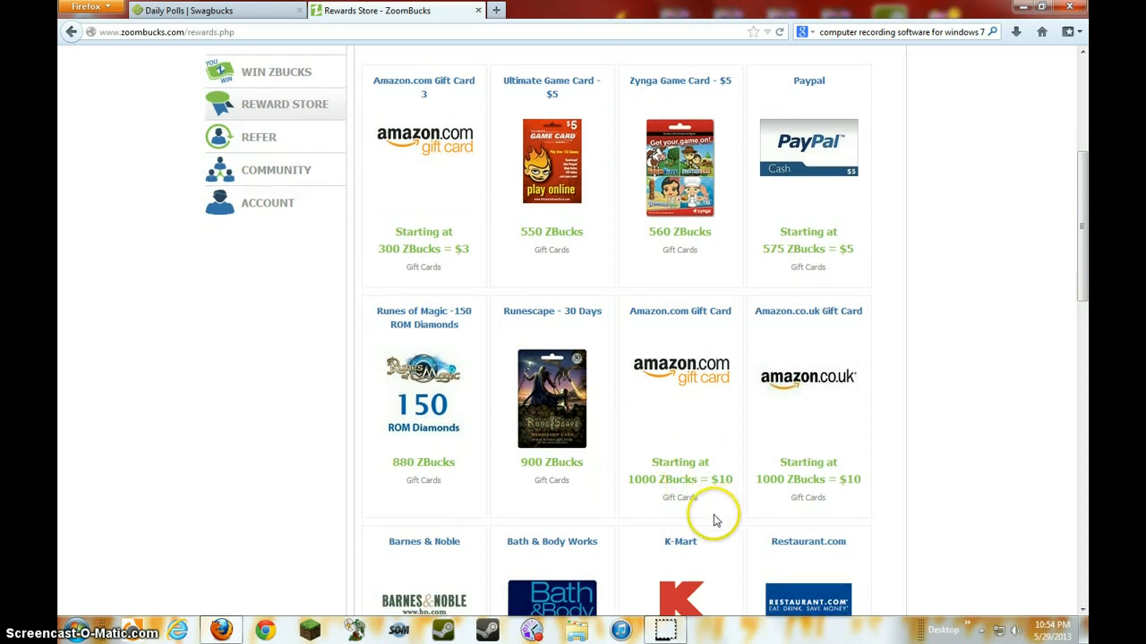
{"action": "scroll", "scroll_direction": "up", "scroll_amount": 3}
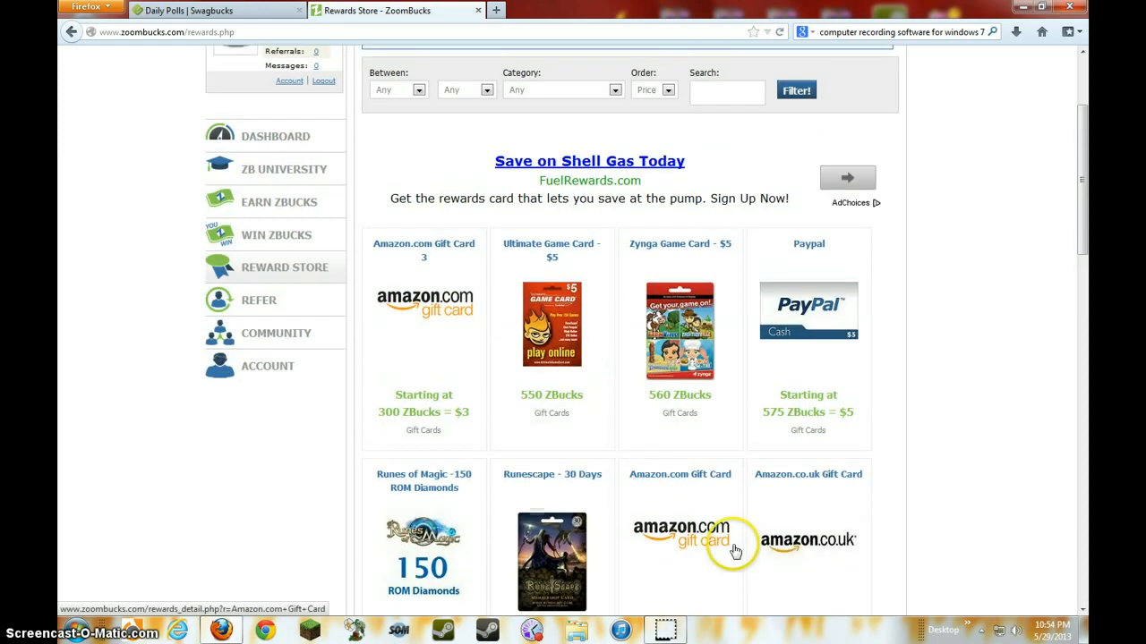
{"action": "scroll", "scroll_direction": "down", "scroll_amount": 3}
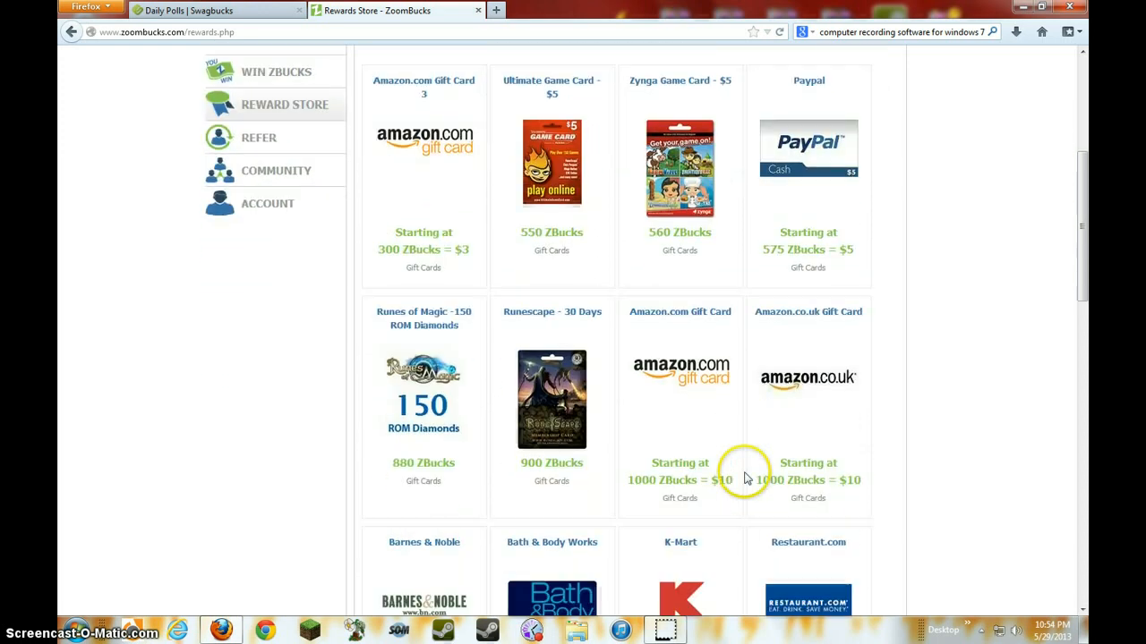
{"action": "mouse_move", "coordinate": [401, 268]}
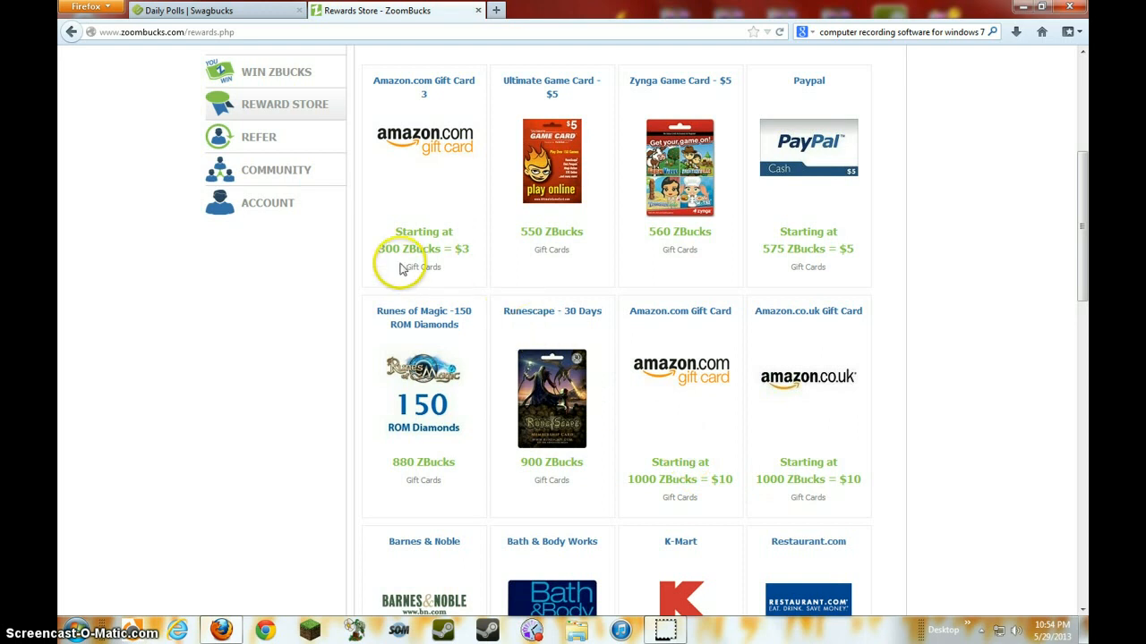
{"action": "mouse_move", "coordinate": [423, 188]}
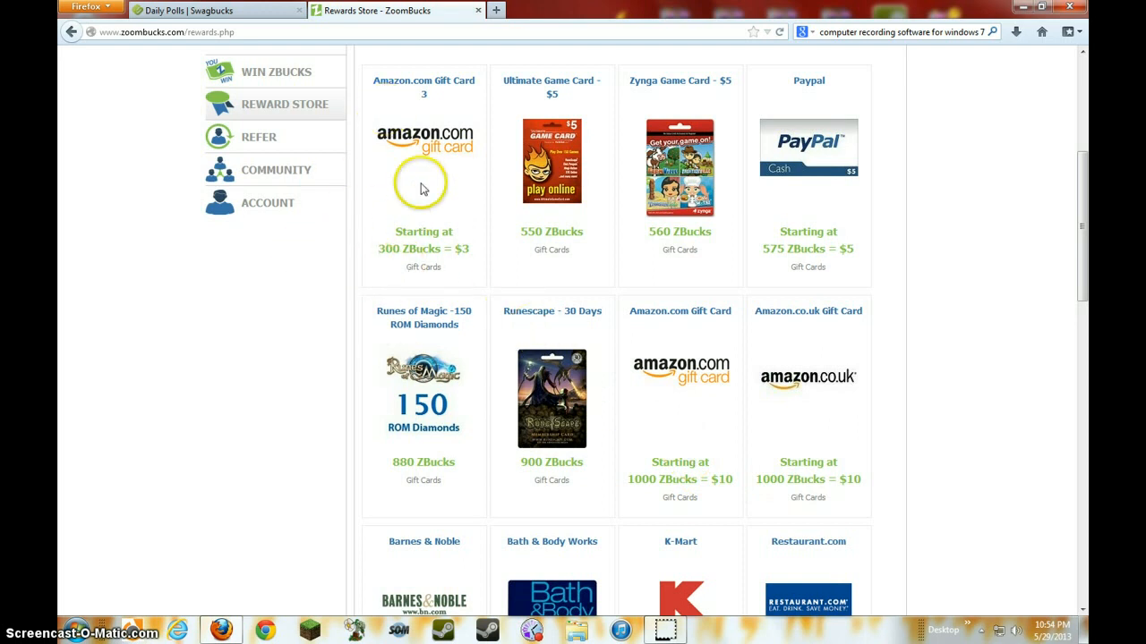
{"action": "scroll", "scroll_direction": "down", "scroll_amount": 3}
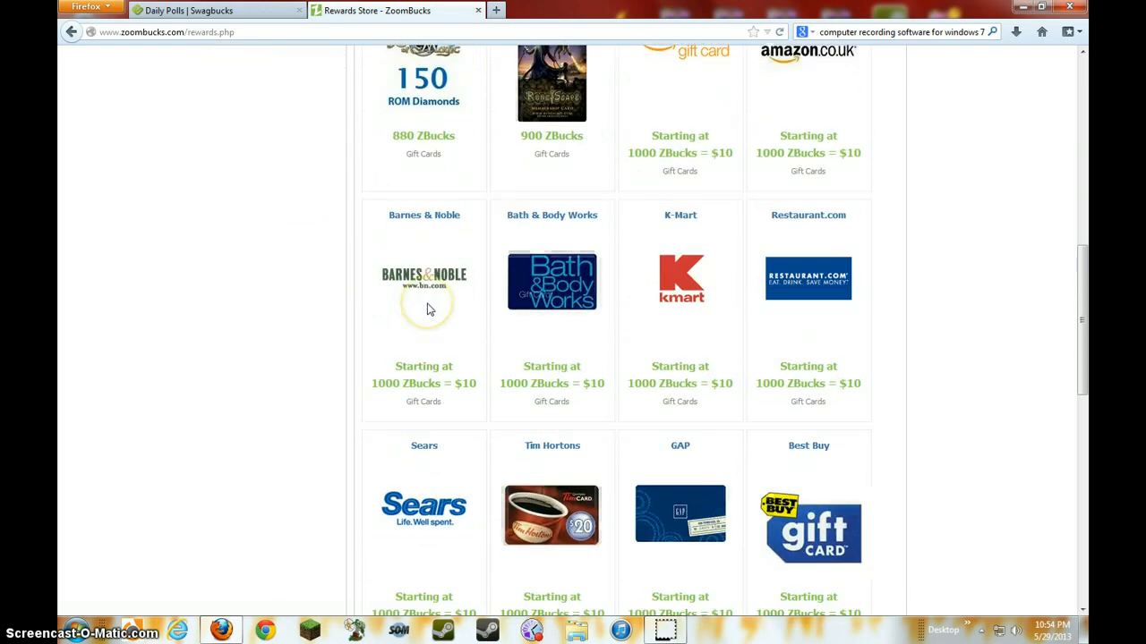
{"action": "scroll", "scroll_direction": "down", "scroll_amount": 3}
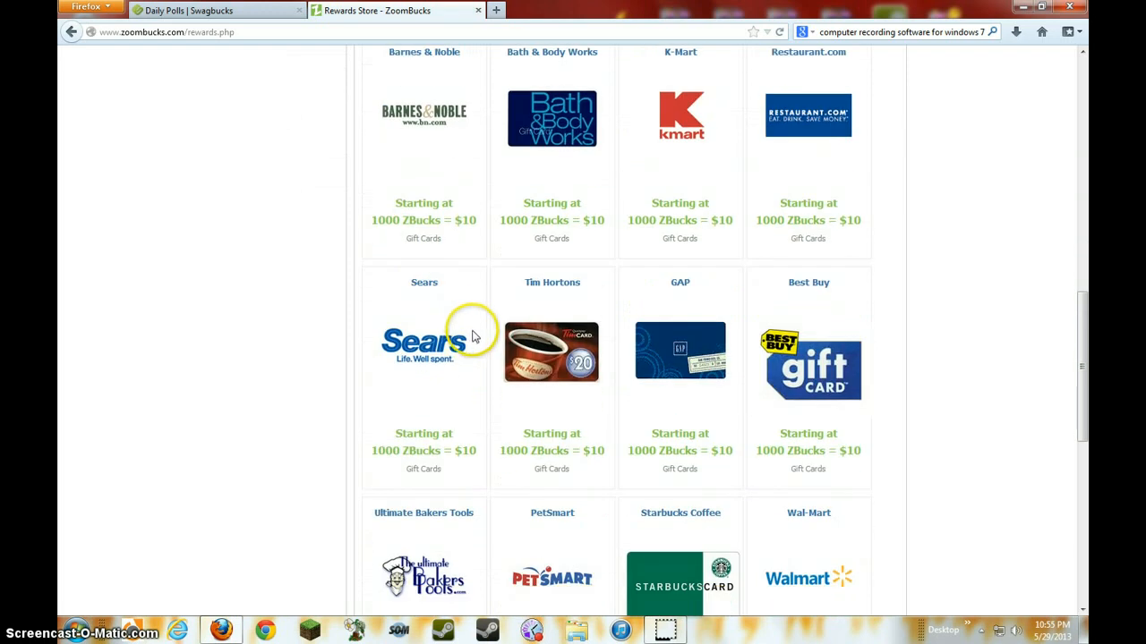
{"action": "mouse_move", "coordinate": [487, 376]}
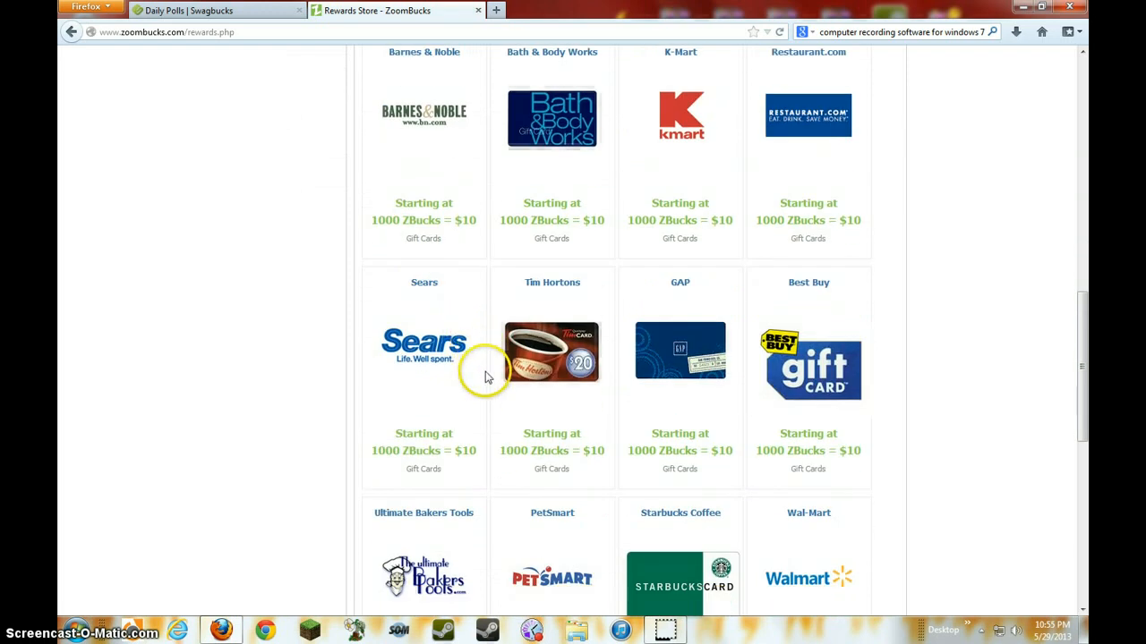
{"action": "mouse_move", "coordinate": [491, 390]}
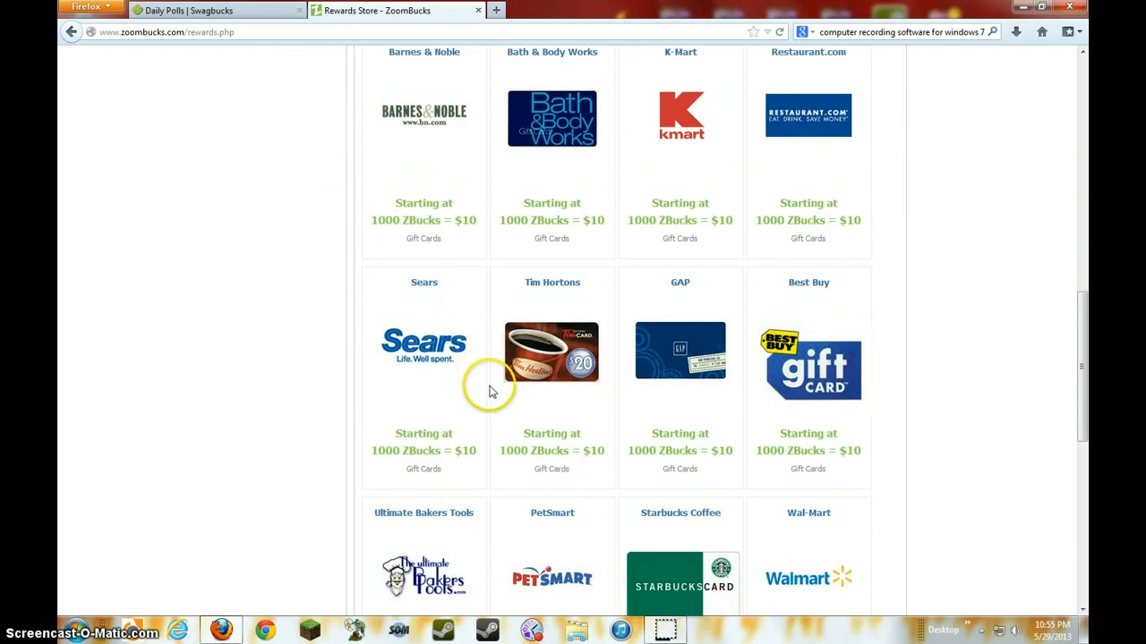
{"action": "scroll", "scroll_direction": "up", "scroll_amount": 3}
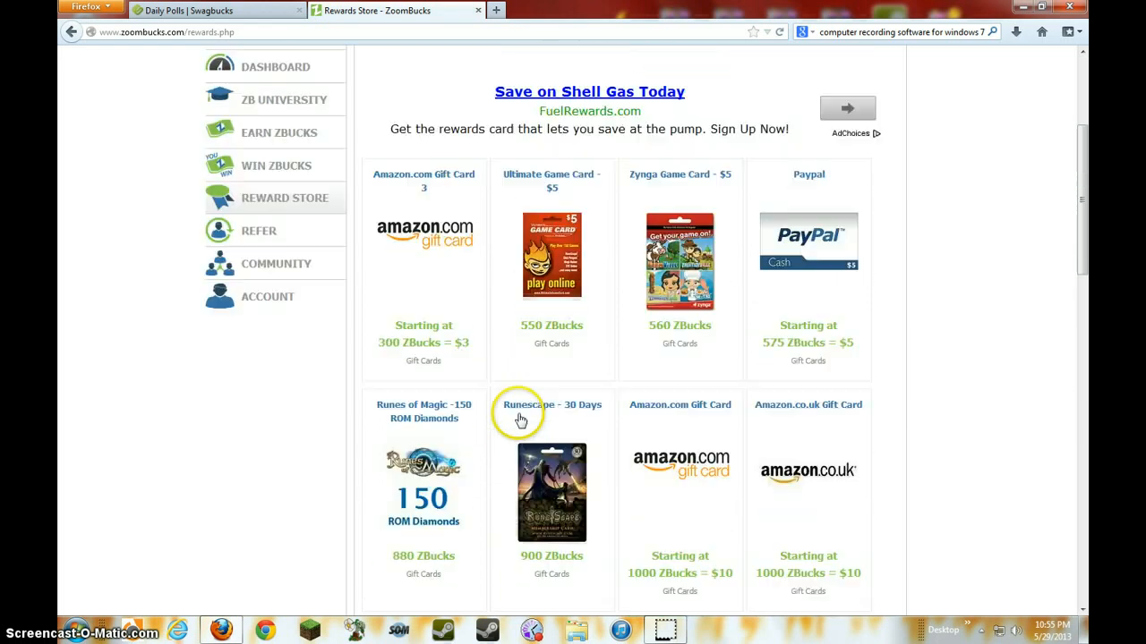
{"action": "scroll", "scroll_direction": "up", "scroll_amount": 3}
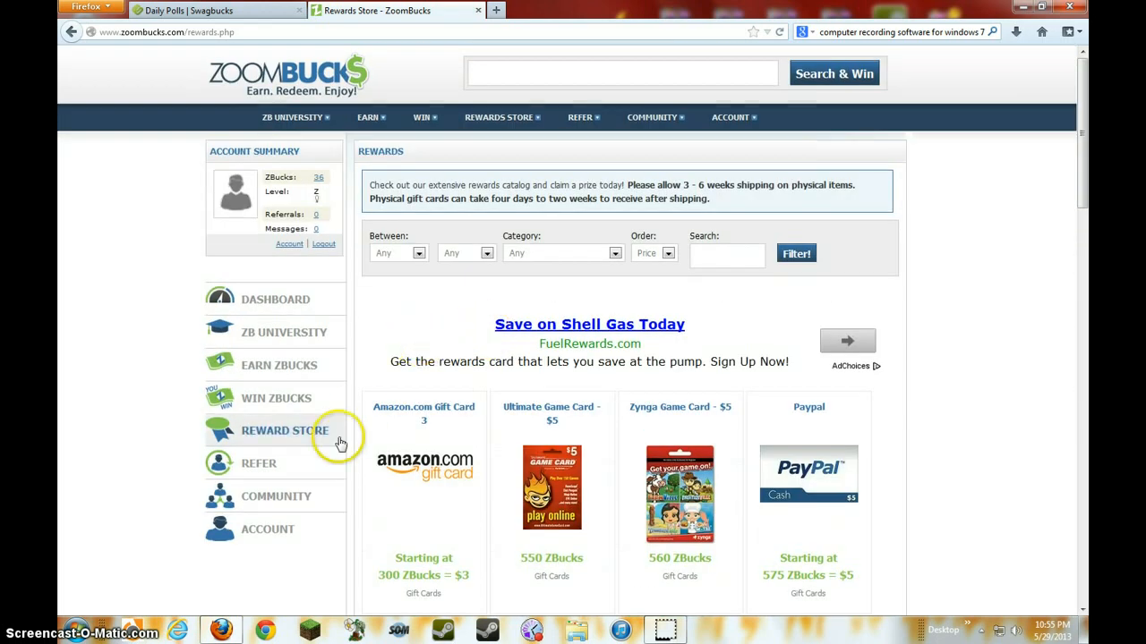
- View the Zoombucks Referrals page, then reopen the Swagbucks Daily Poll tab's account dropdown
{"action": "left_click", "coordinate": [259, 462]}
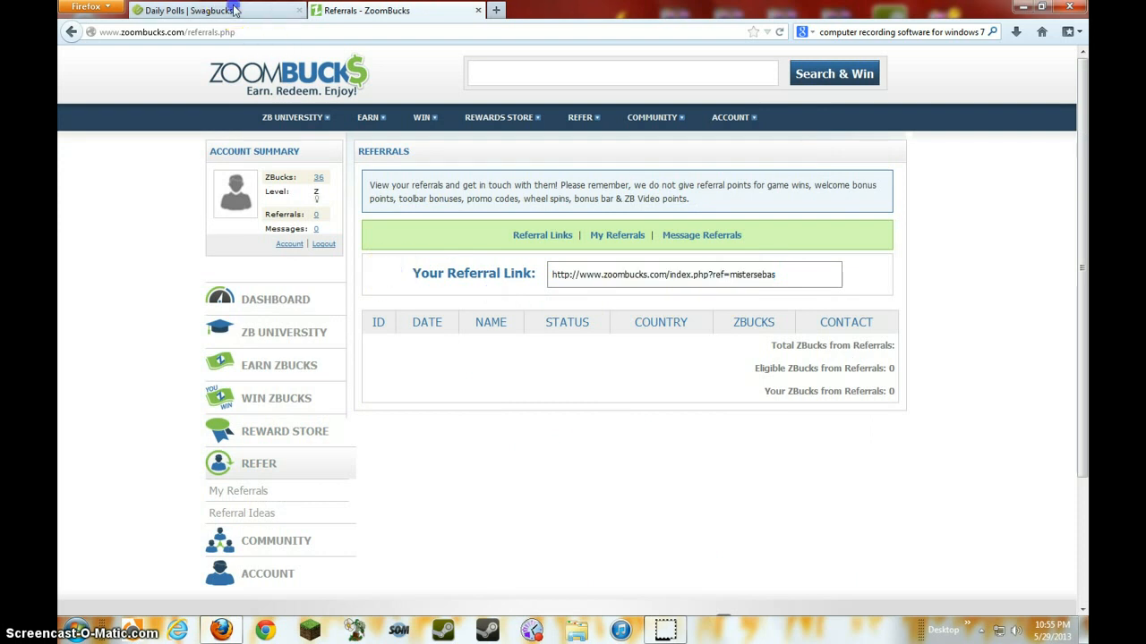
{"action": "left_click", "coordinate": [214, 10]}
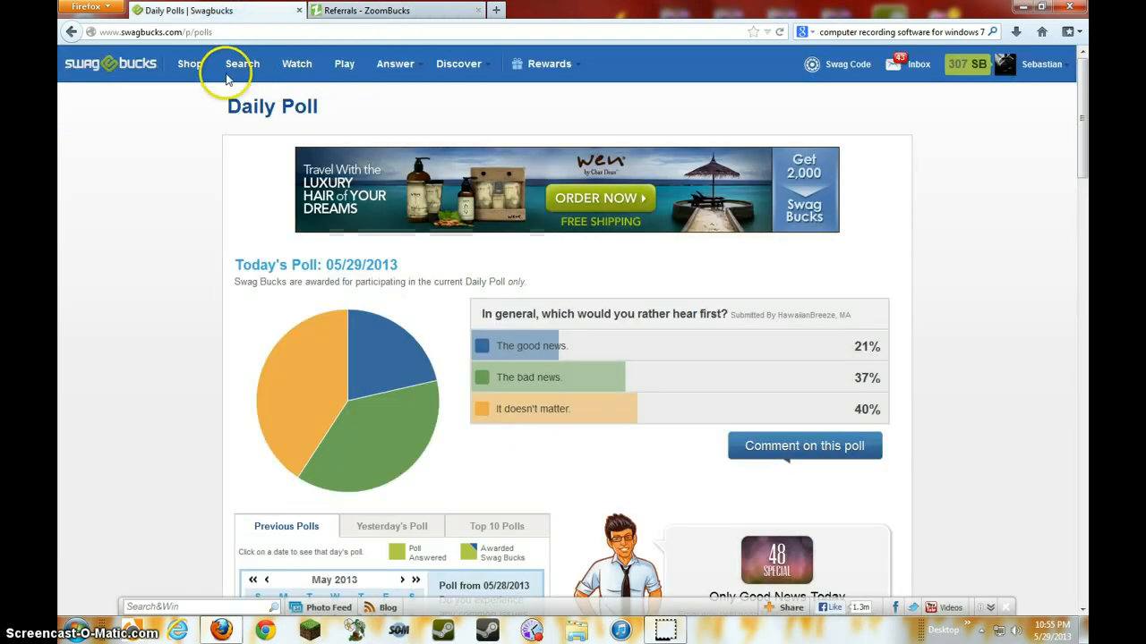
{"action": "left_click", "coordinate": [395, 63]}
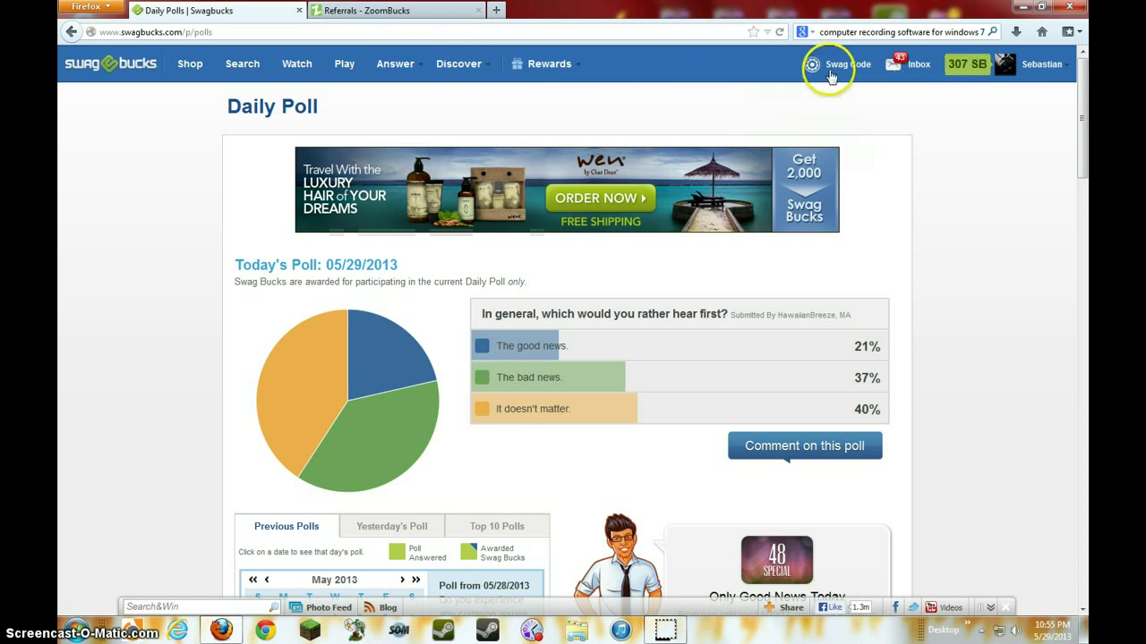
{"action": "left_click", "coordinate": [460, 64]}
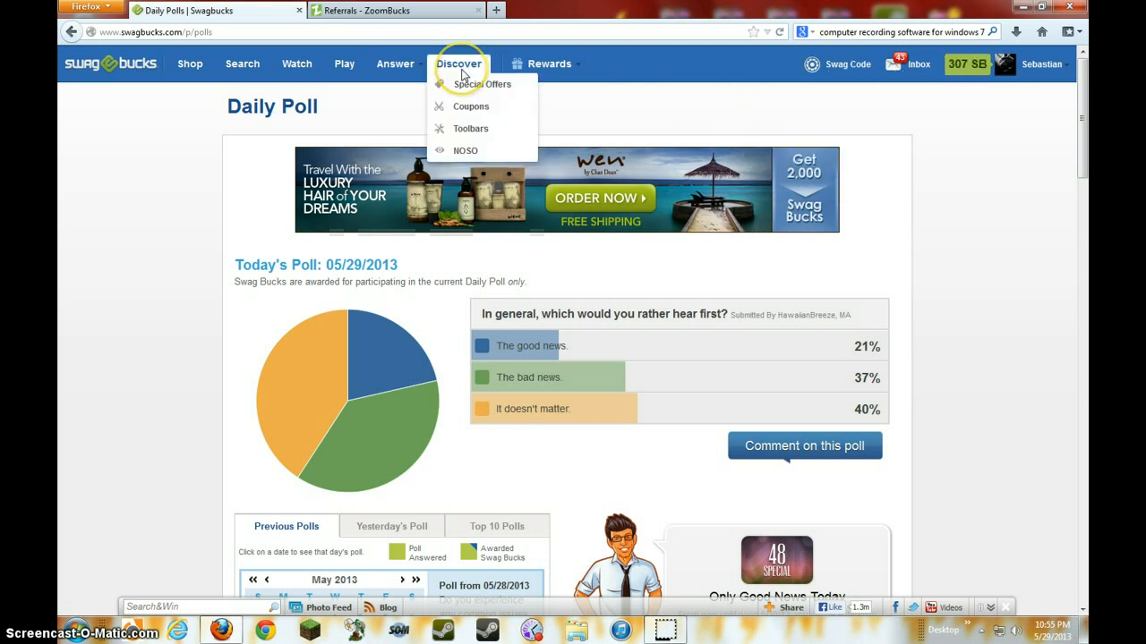
{"action": "mouse_move", "coordinate": [241, 64]}
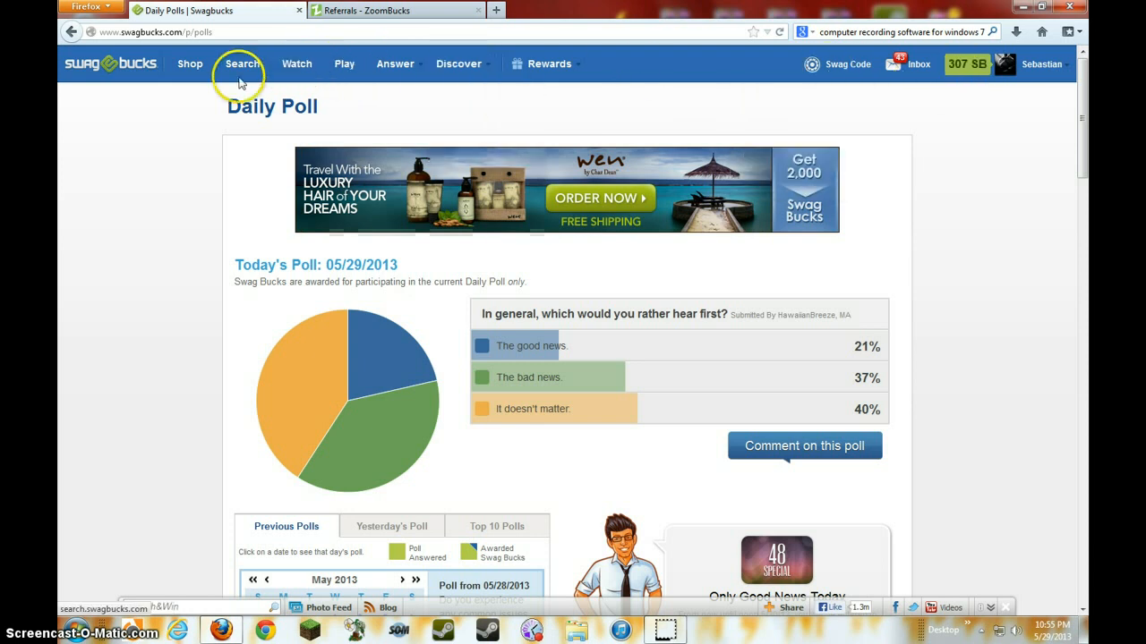
{"action": "left_click", "coordinate": [1041, 63]}
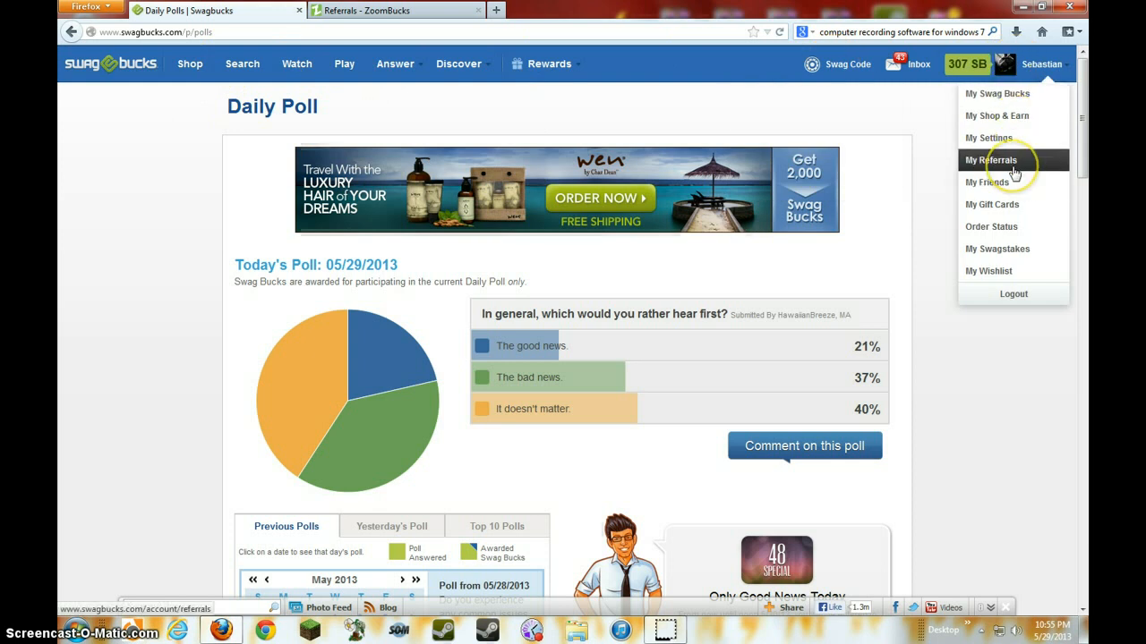
- Choose My Referrals to list the ten referred members and their SB earnings
{"action": "left_click", "coordinate": [990, 161]}
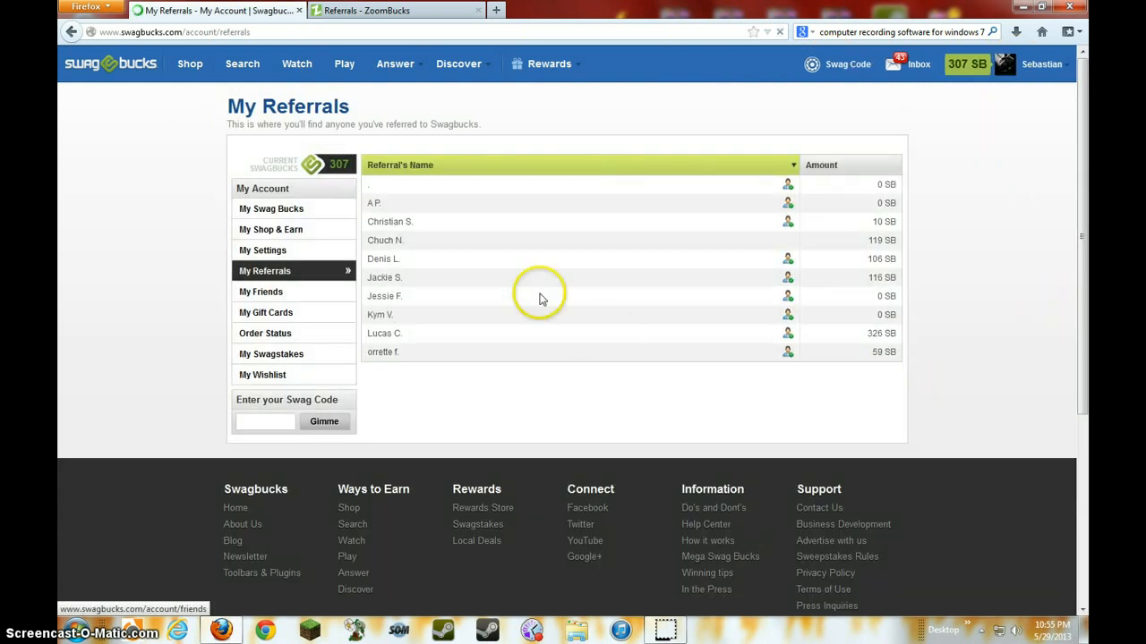
{"action": "mouse_move", "coordinate": [340, 366]}
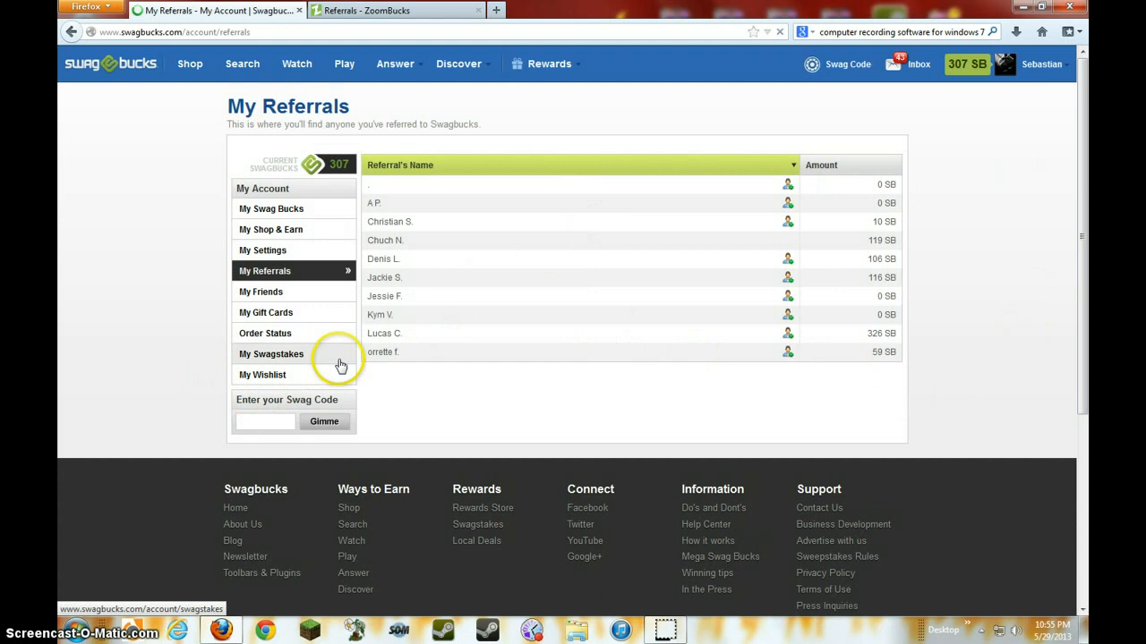
{"action": "mouse_move", "coordinate": [956, 396]}
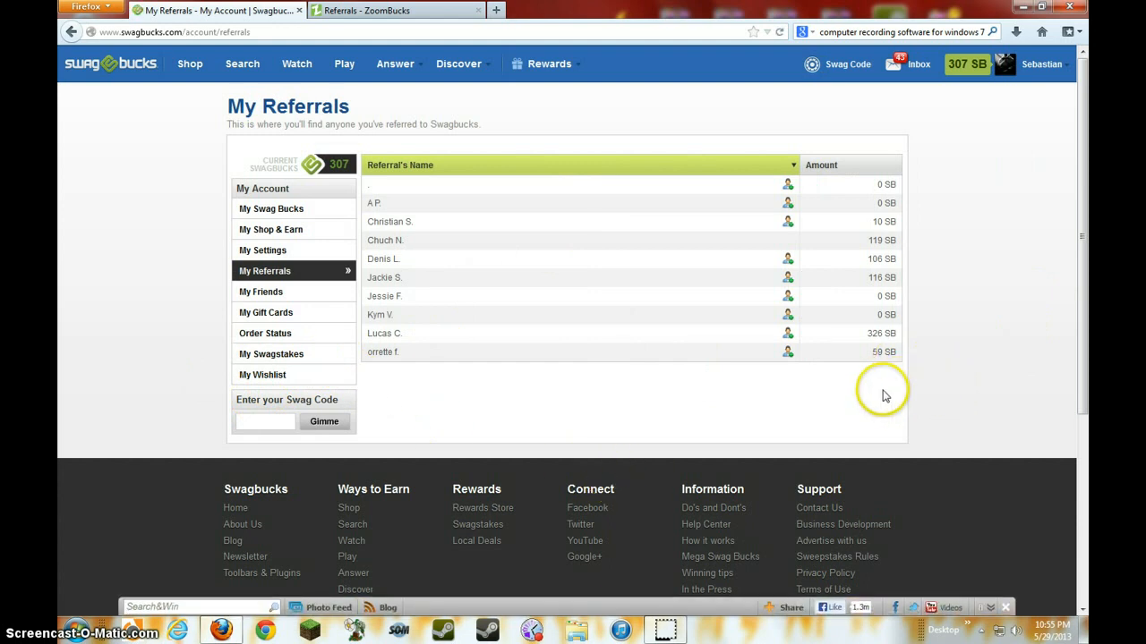
{"action": "mouse_move", "coordinate": [895, 414]}
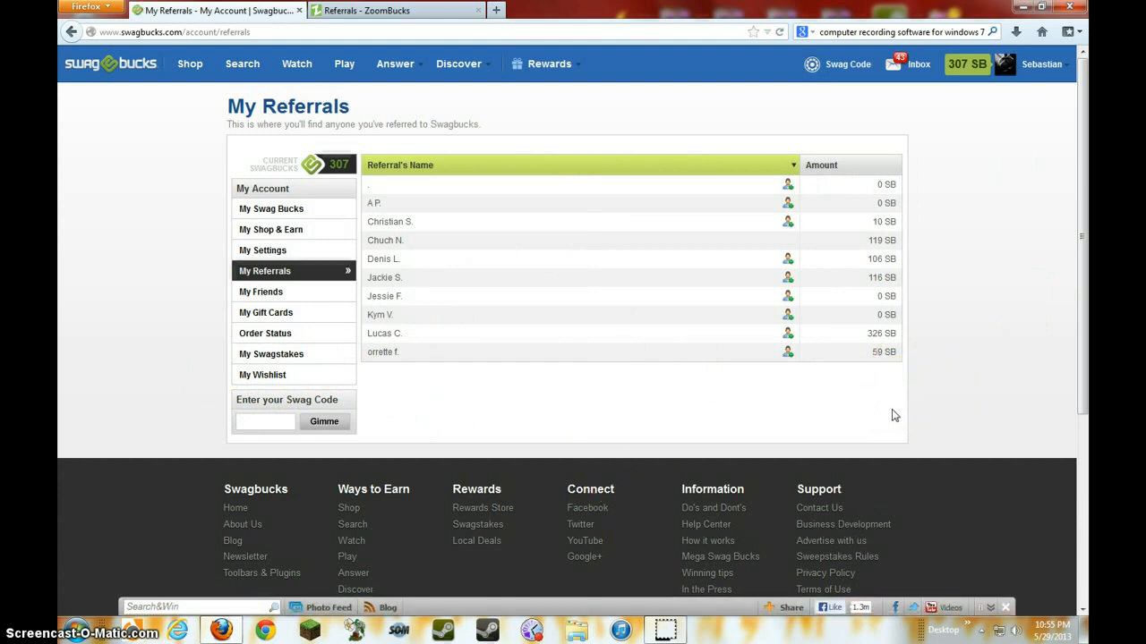